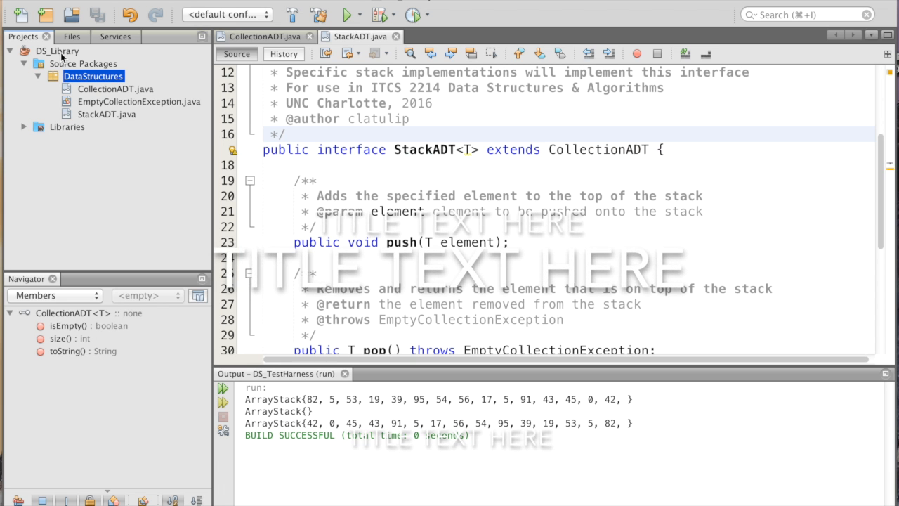
mouse_move(98, 84)
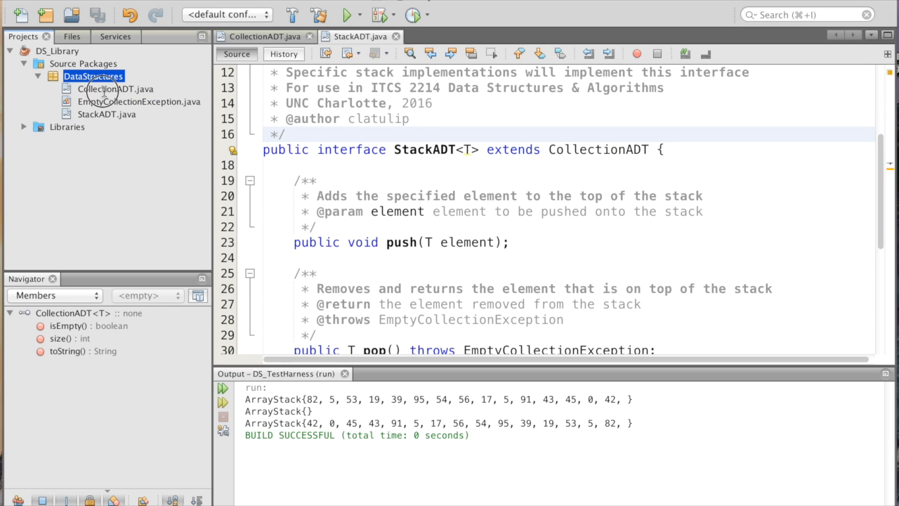
Open CollectionADT.java from the Projects tree to review its isEmpty, size and toString declarations.
click(115, 89)
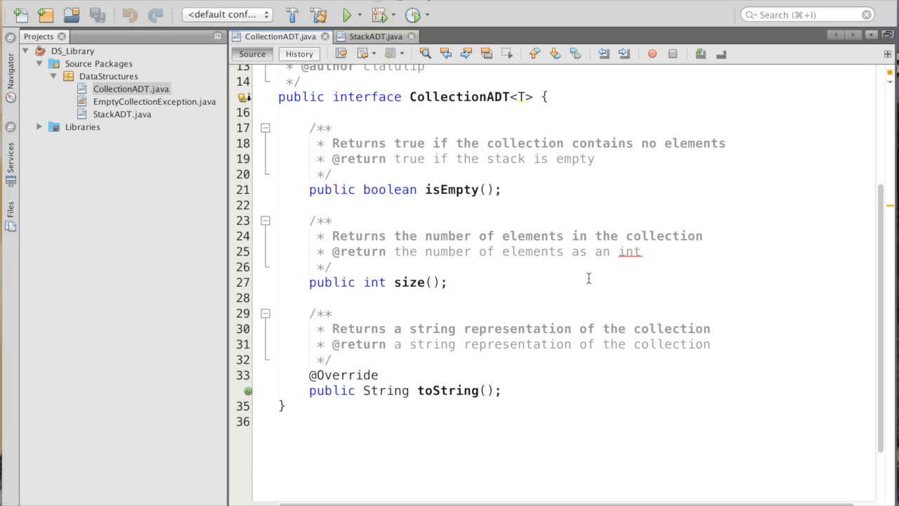
mouse_move(416, 256)
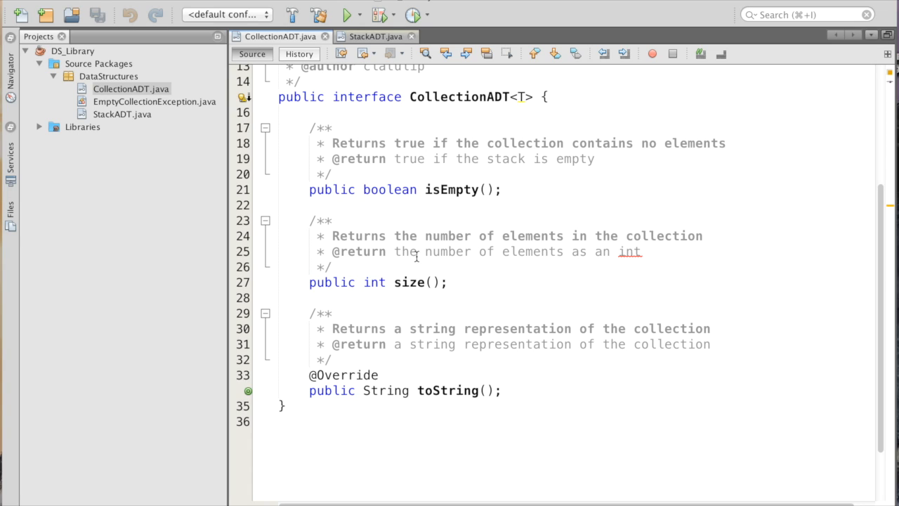
mouse_move(554, 379)
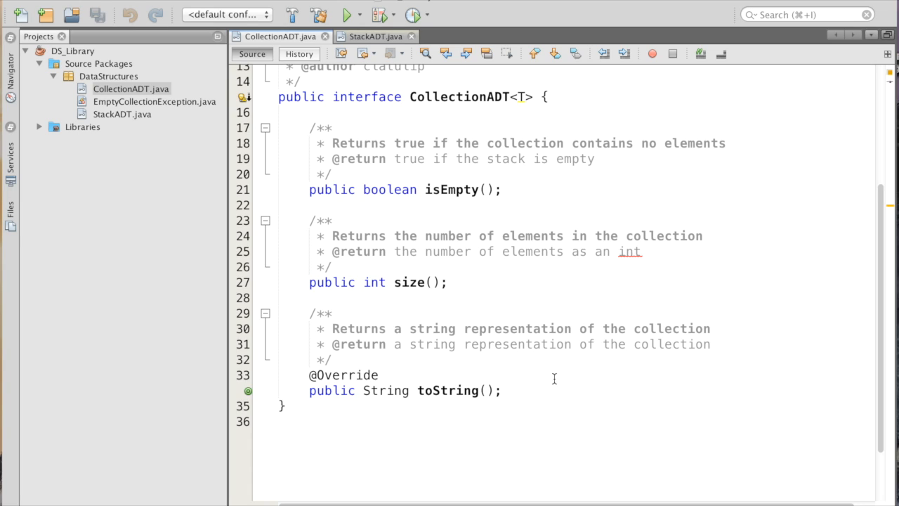
mouse_move(551, 399)
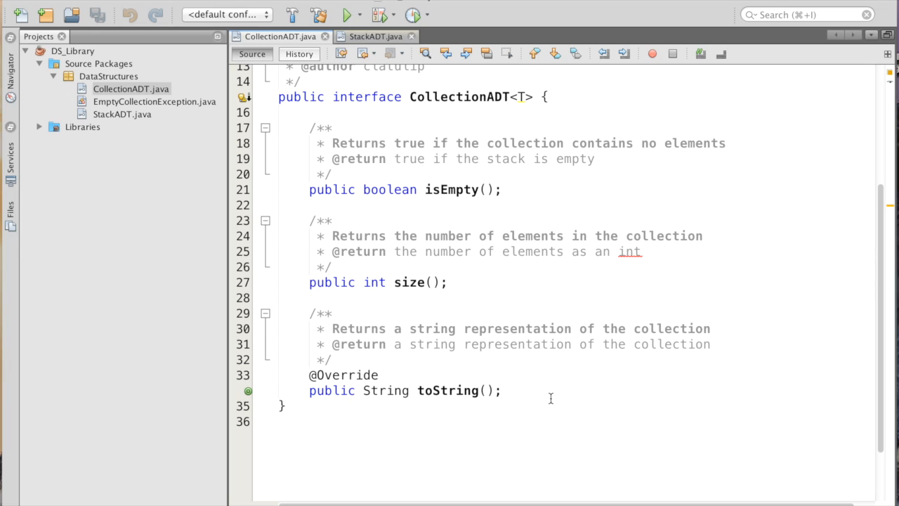
mouse_move(118, 118)
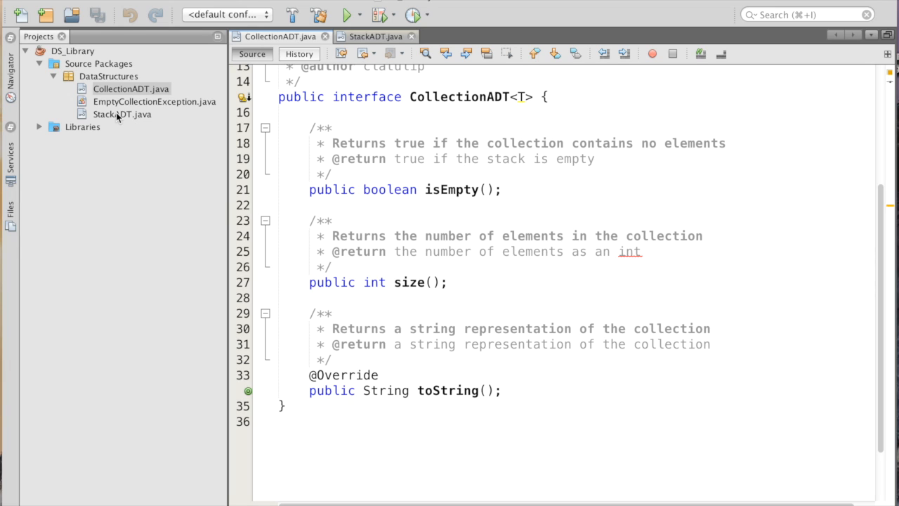
Open StackADT.java to review push, pop and peek, then select the DataStructures package.
click(121, 113)
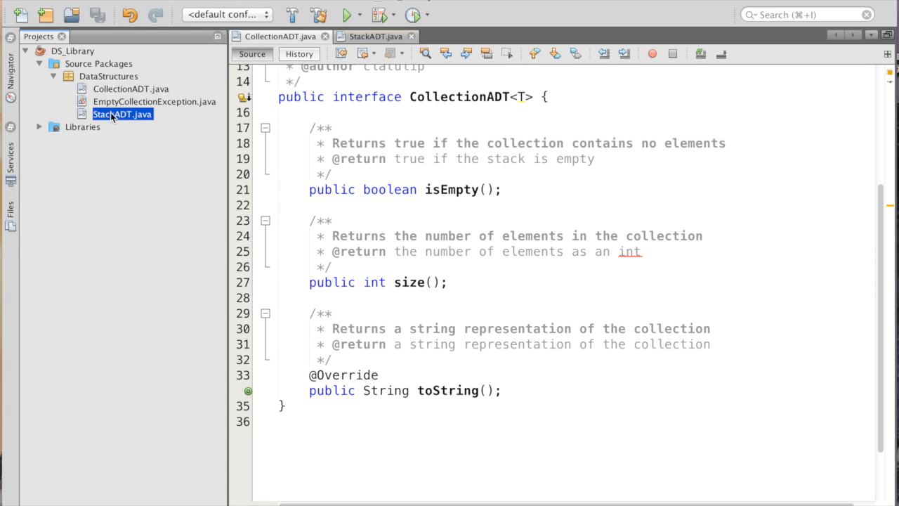
click(377, 36)
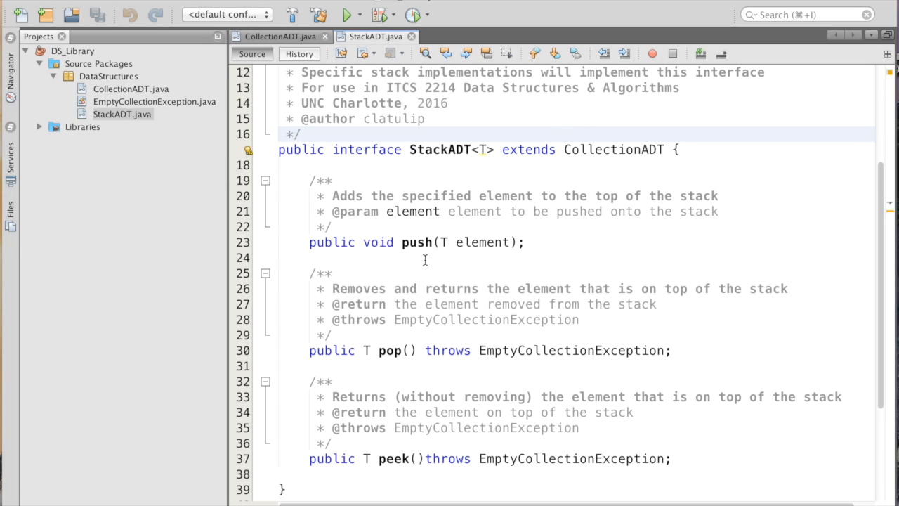
click(302, 135)
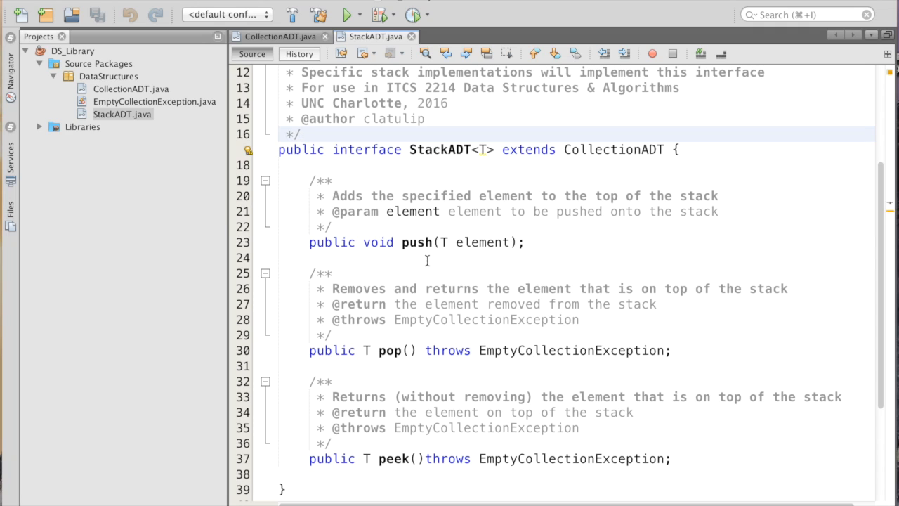
mouse_move(393, 396)
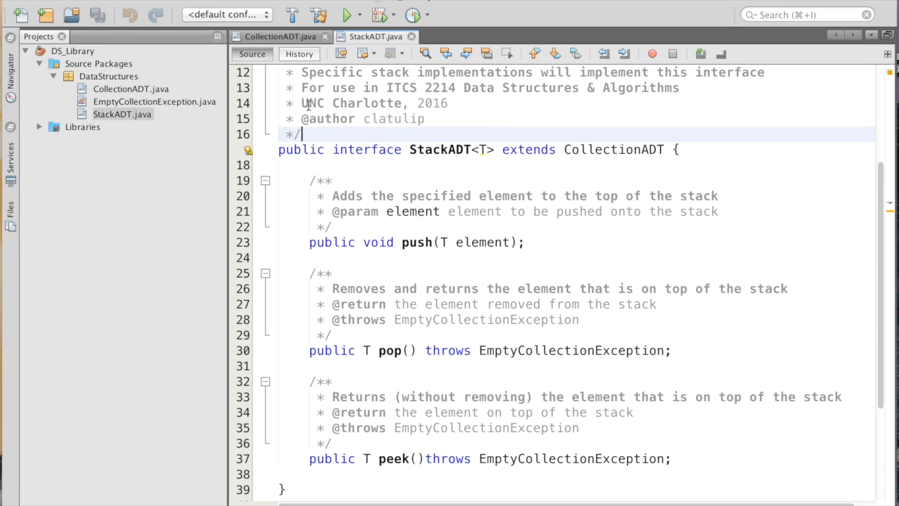
click(109, 76)
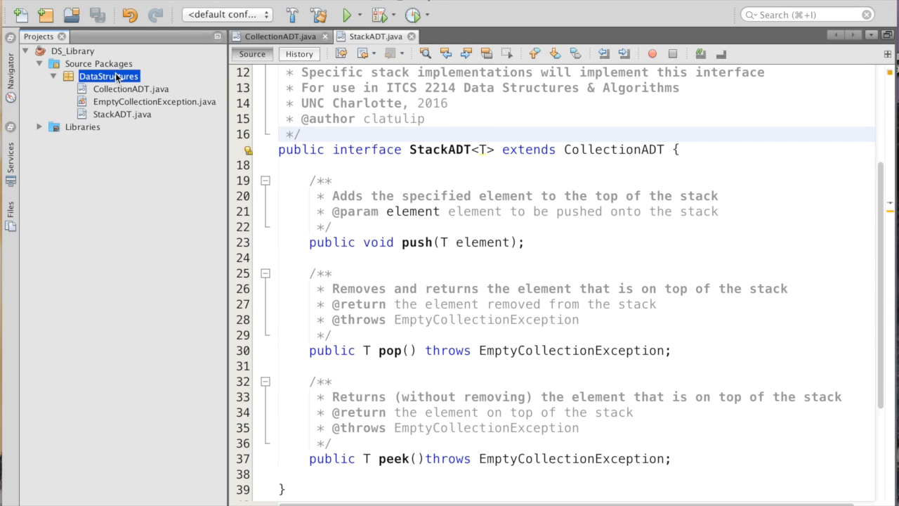
Create a new Java class named ArrayStack in the DataStructures package.
right_click(107, 76)
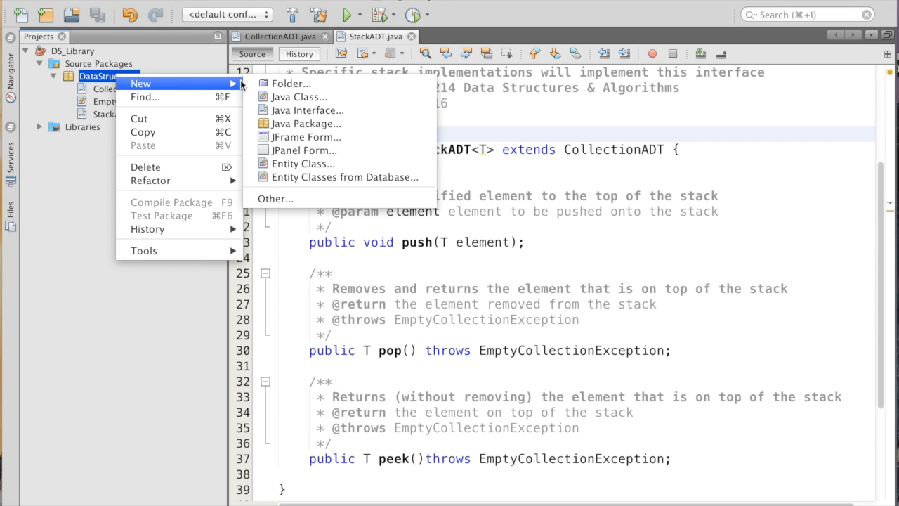
click(304, 97)
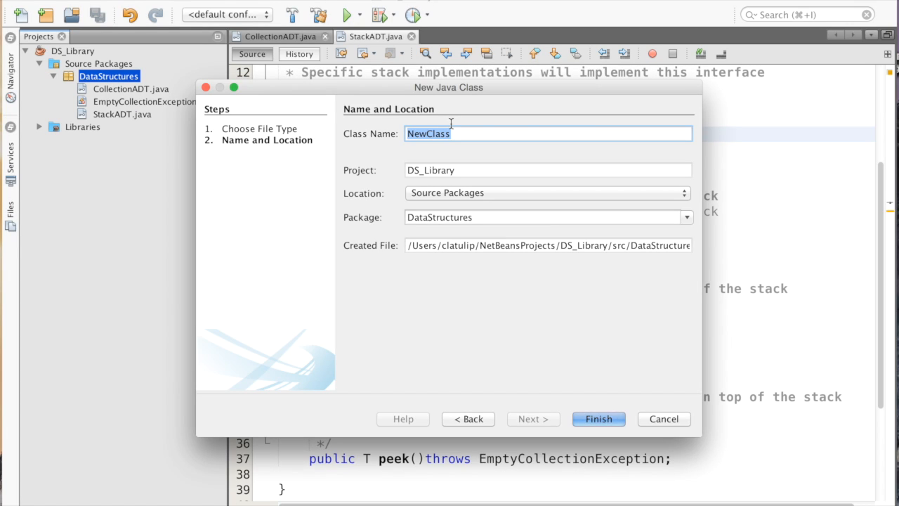
text(Arra)
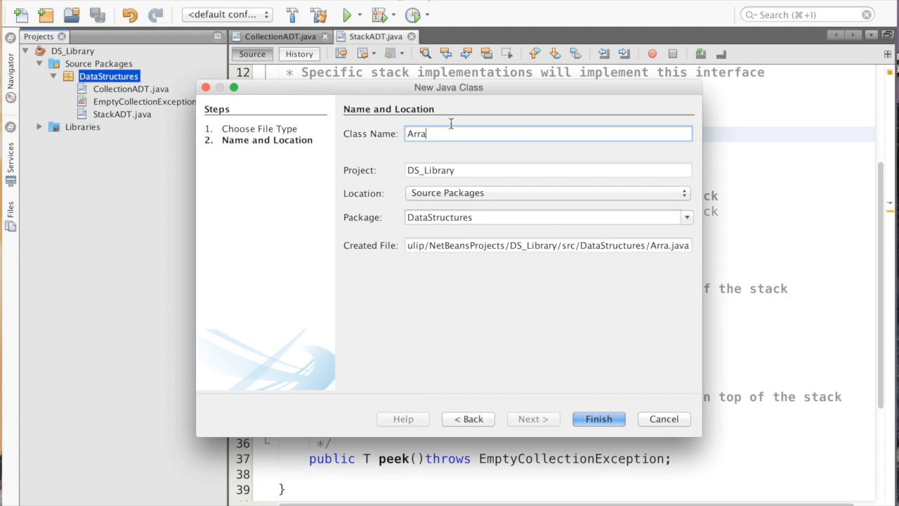
text(yStack)
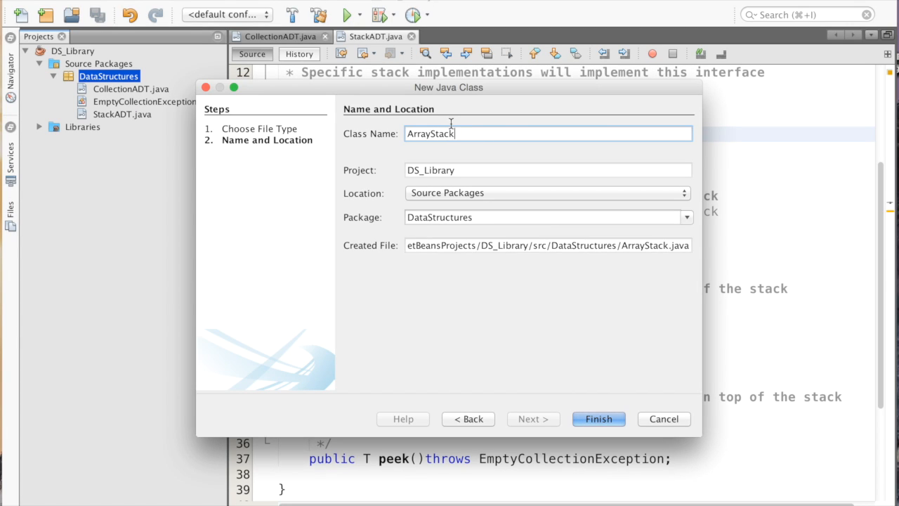
mouse_move(449, 150)
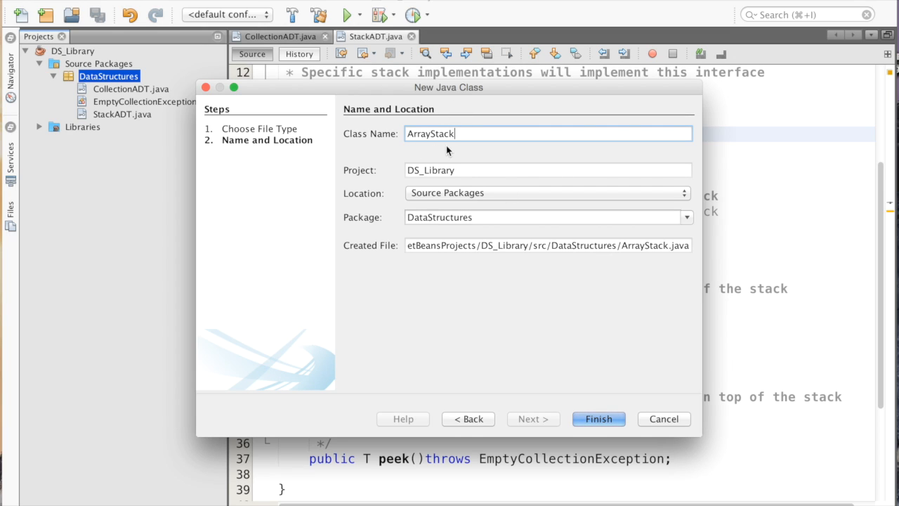
click(598, 419)
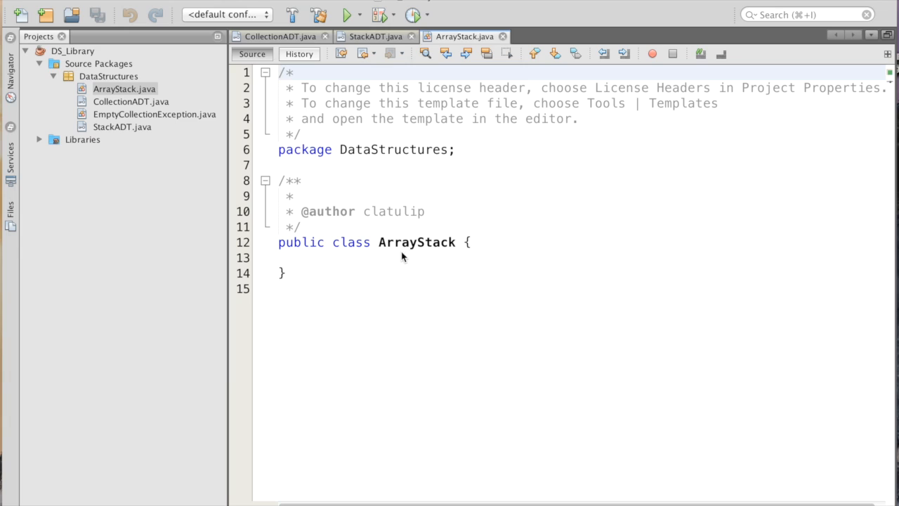
Make the header read 'public class ArrayStack<T> implements StackADT<T>' and remove the stray 'private'.
click(401, 257)
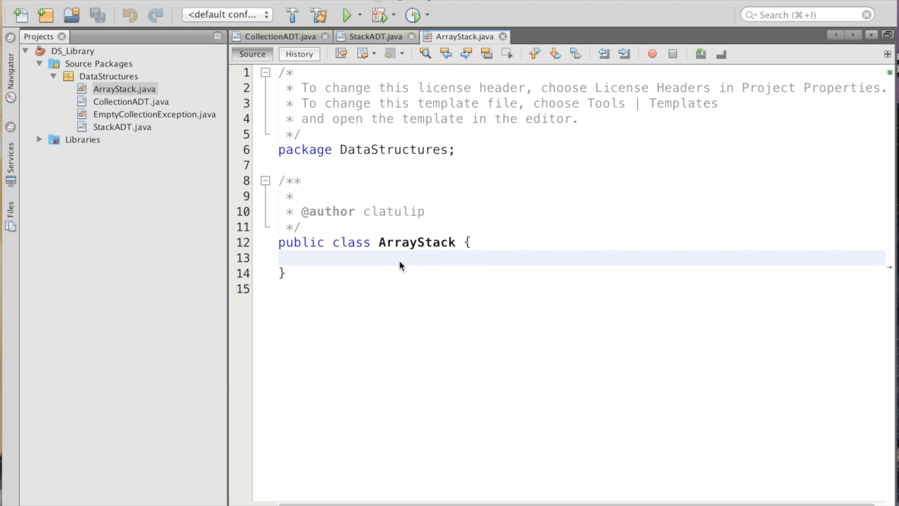
mouse_move(400, 289)
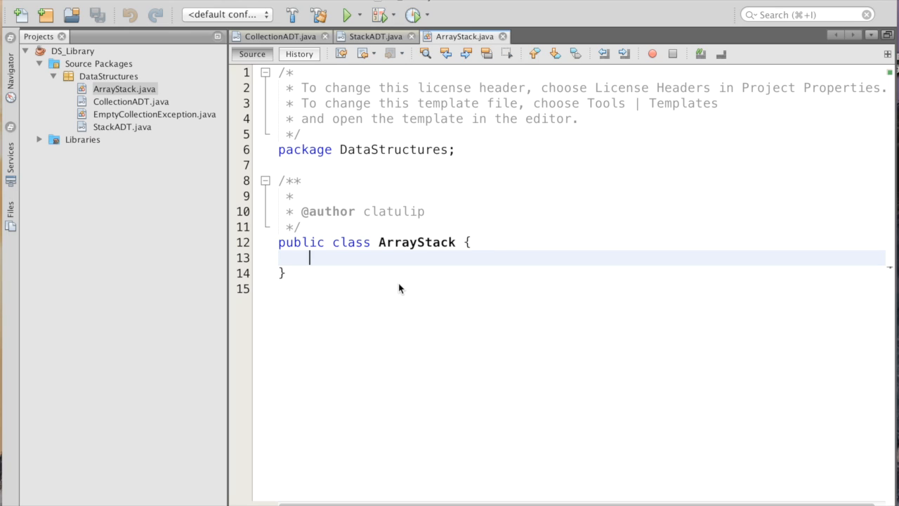
text(priva)
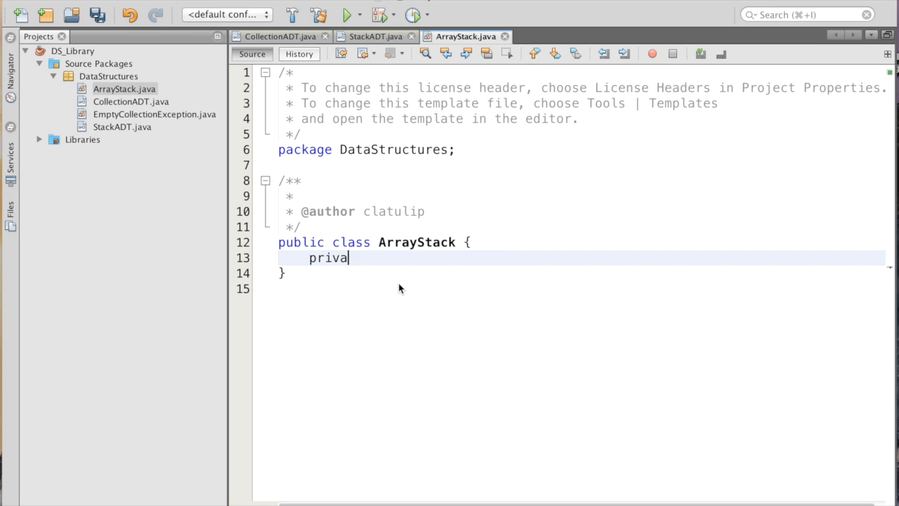
text(te)
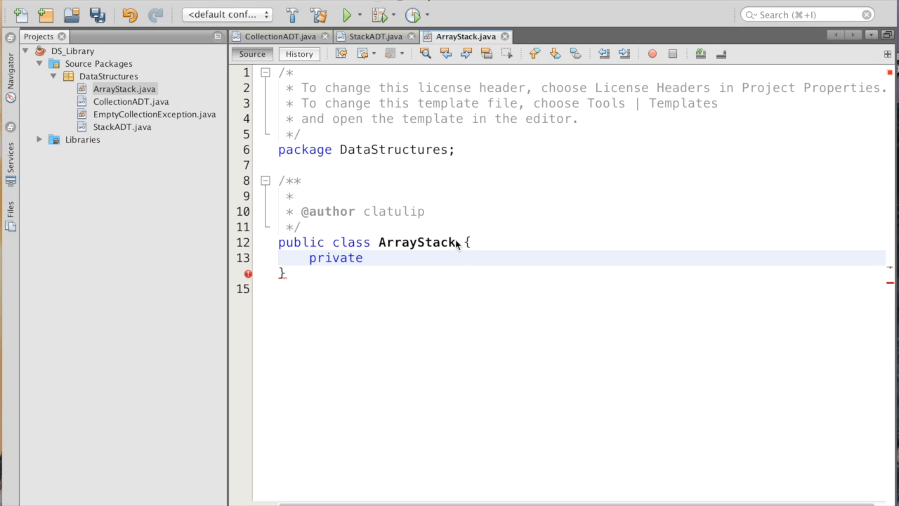
text(<T> impleme)
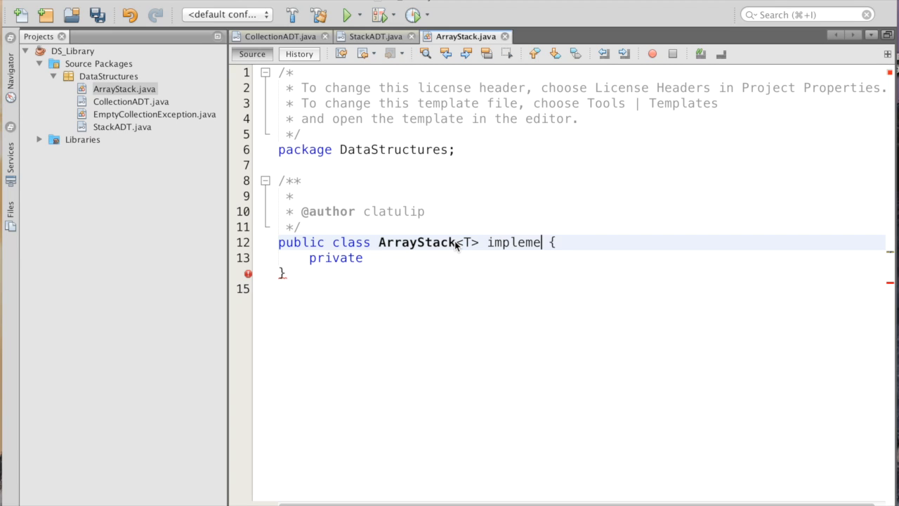
text(nts)
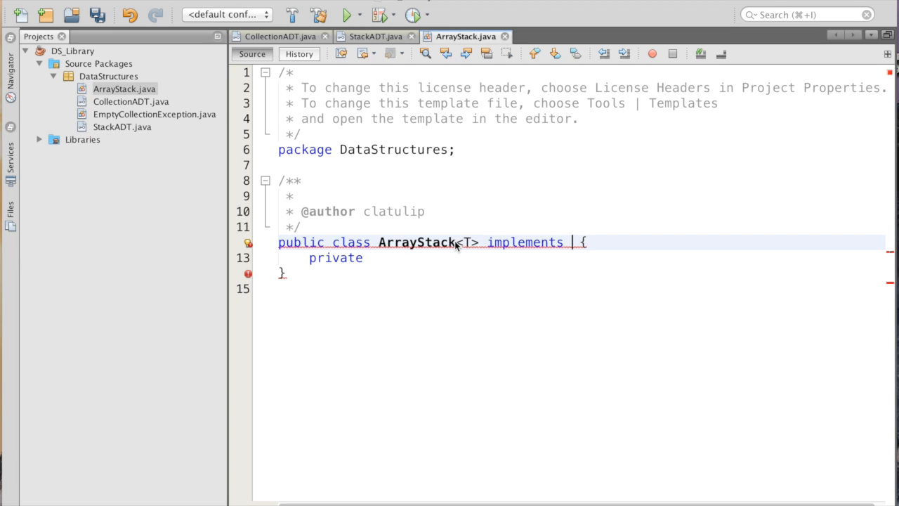
text(StackA)
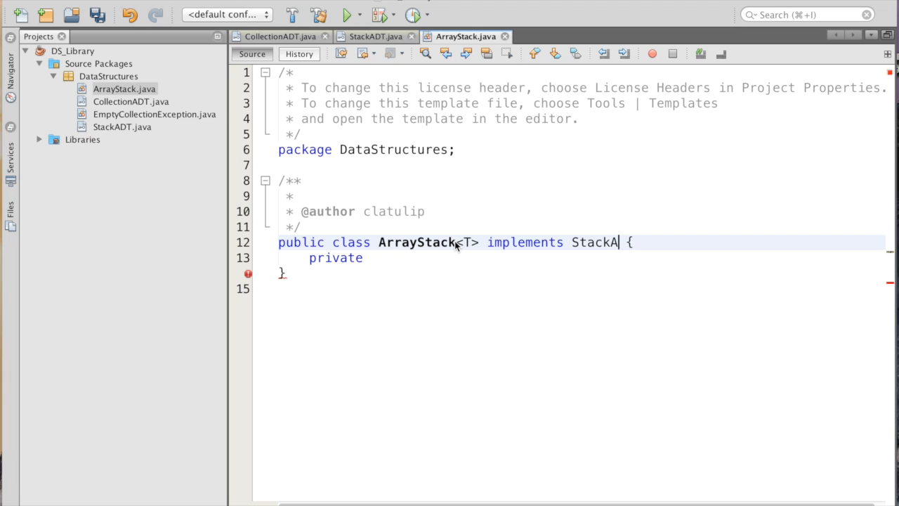
text(DT<T>)
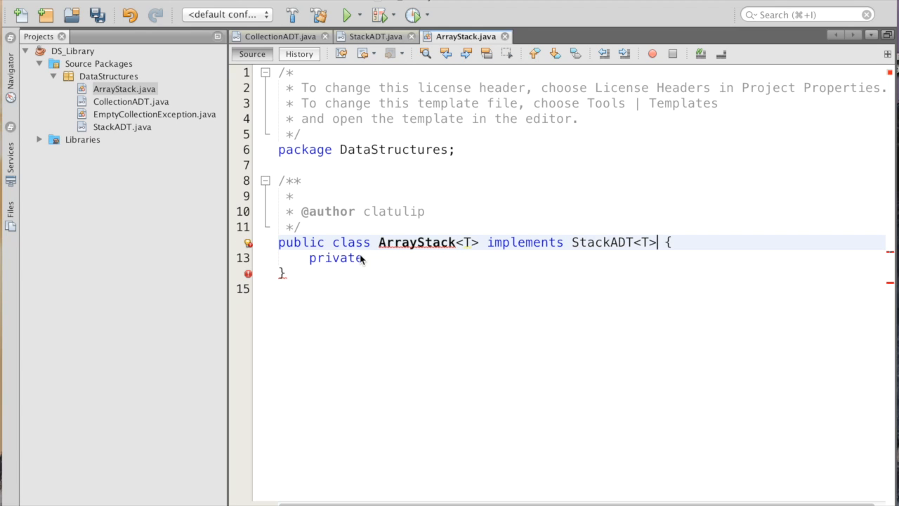
double_click(336, 258)
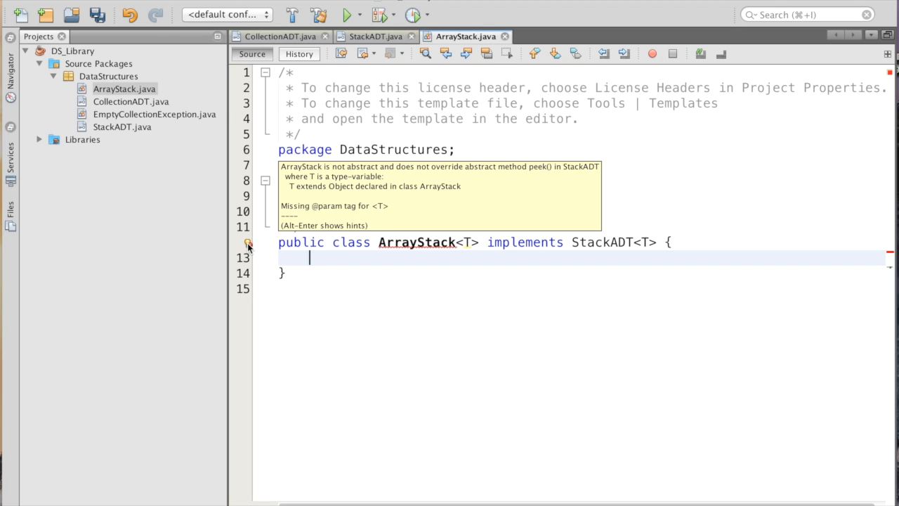
click(248, 241)
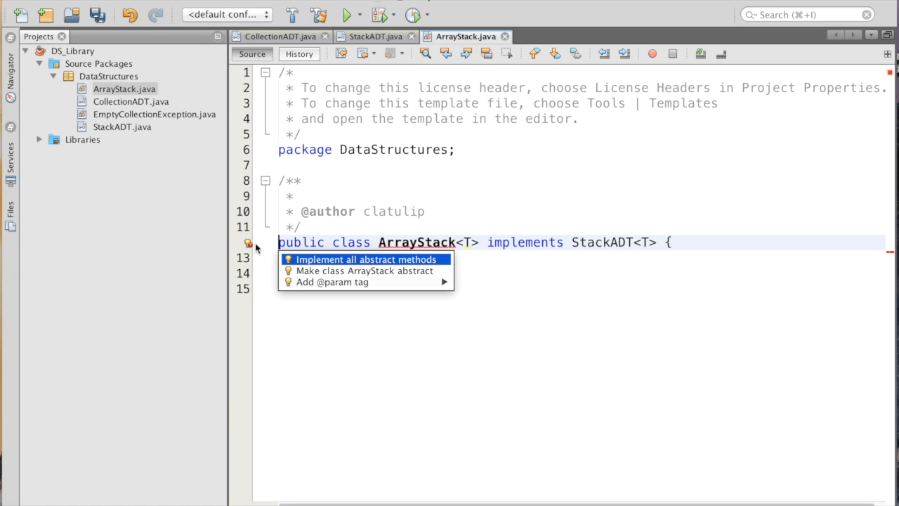
mouse_move(354, 264)
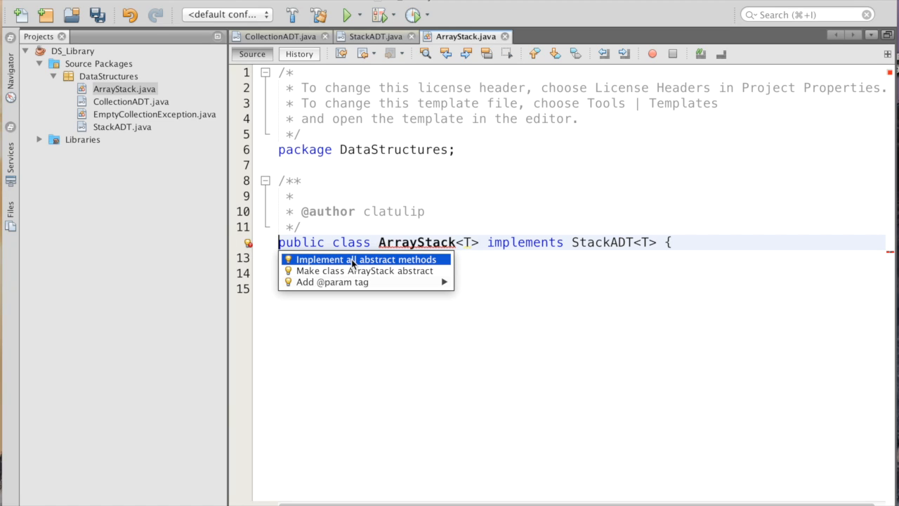
click(364, 259)
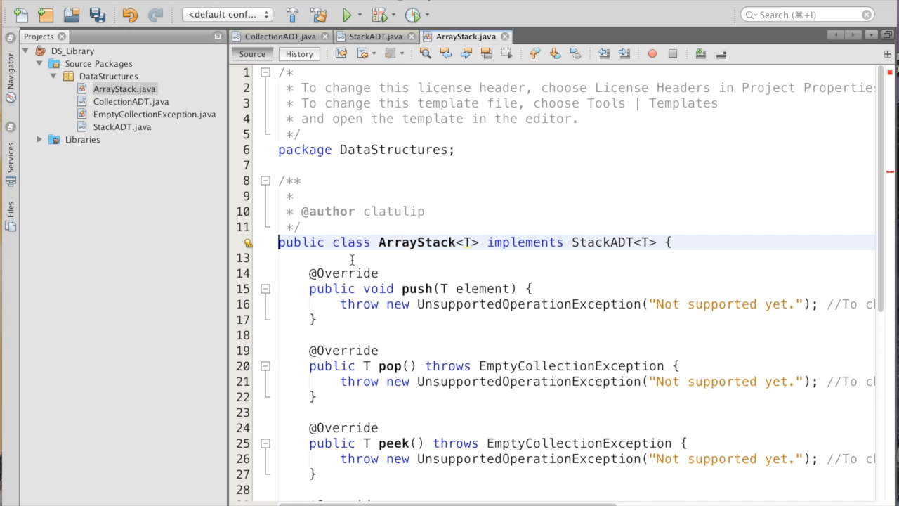
scroll(down, 3)
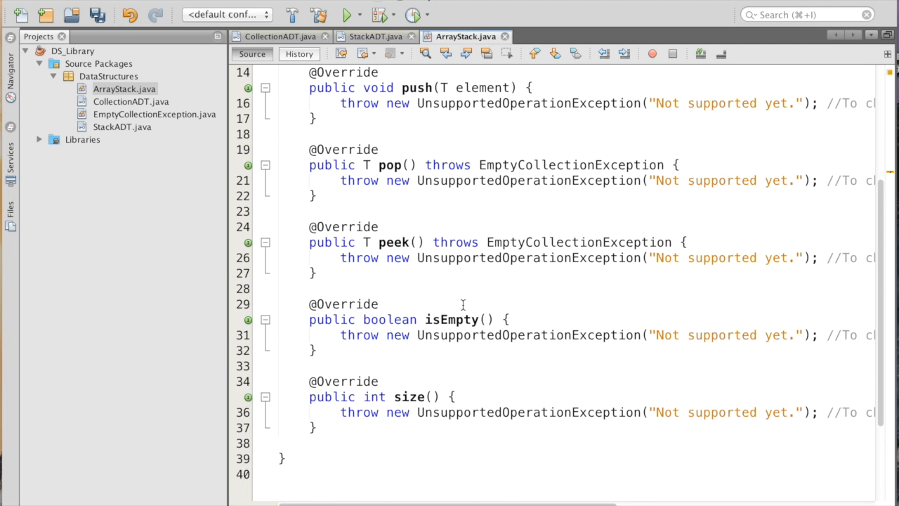
scroll(up, 3)
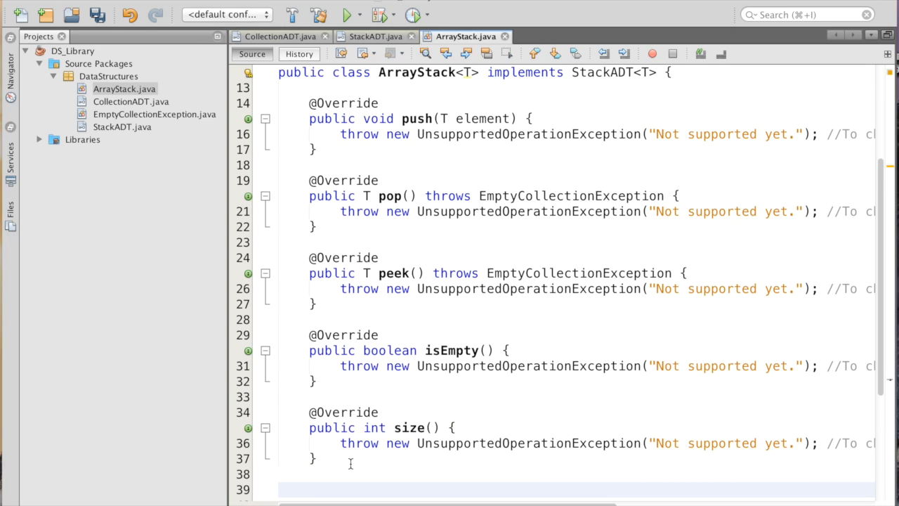
text(public)
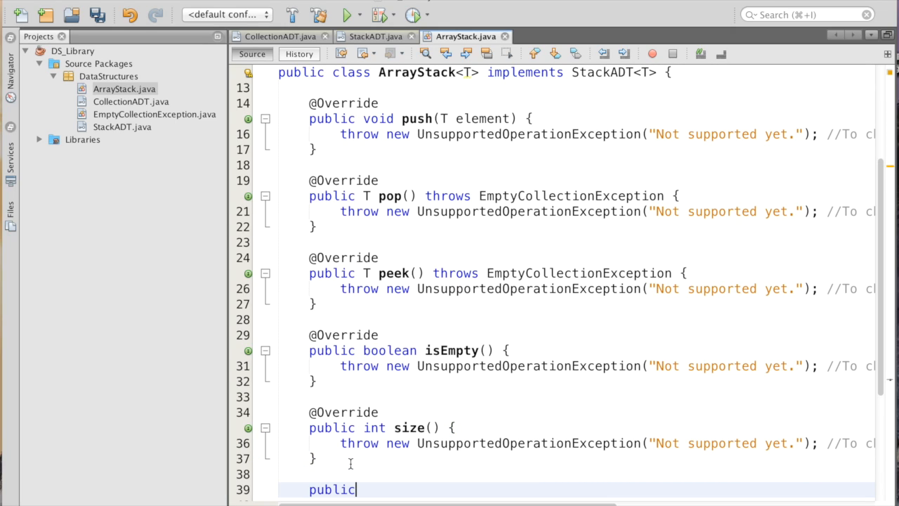
text(String toS)
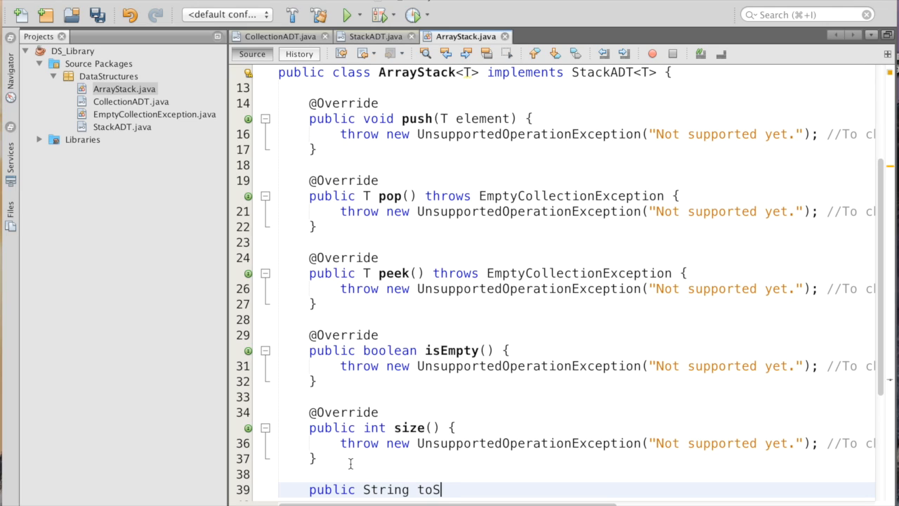
text(tring())
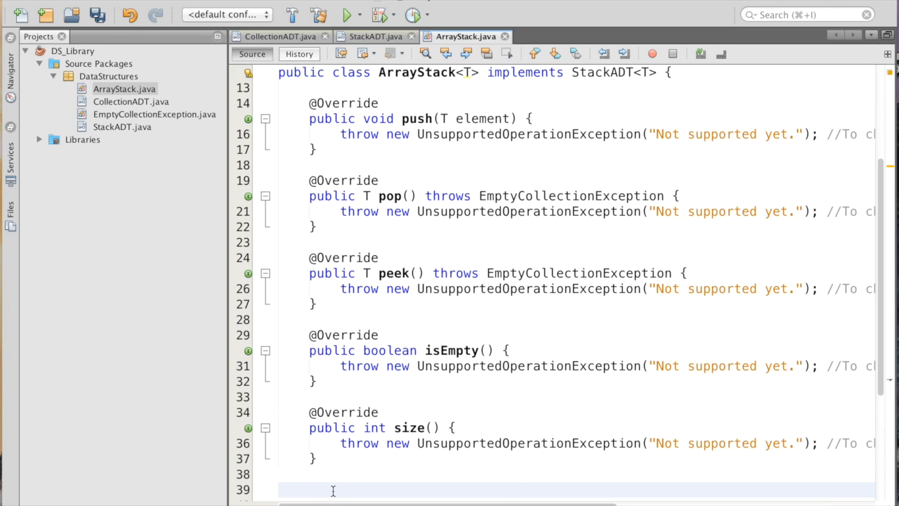
Generate a toString override via Insert Code, returning "ArrayStack{" + "}" with no fields.
right_click(333, 489)
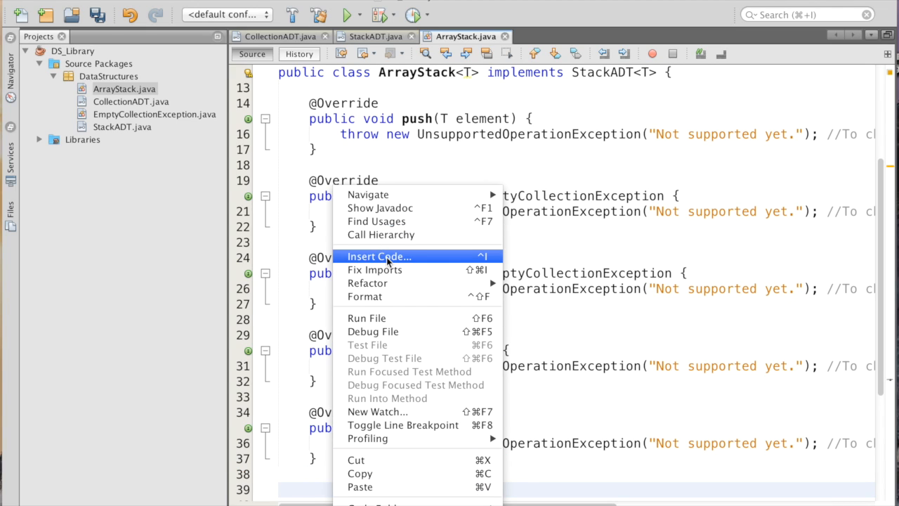
click(380, 256)
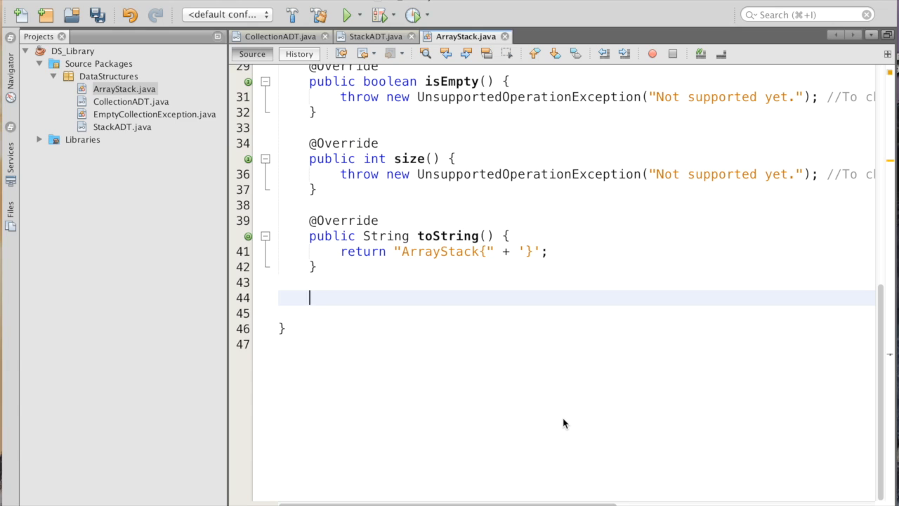
scroll(up, 3)
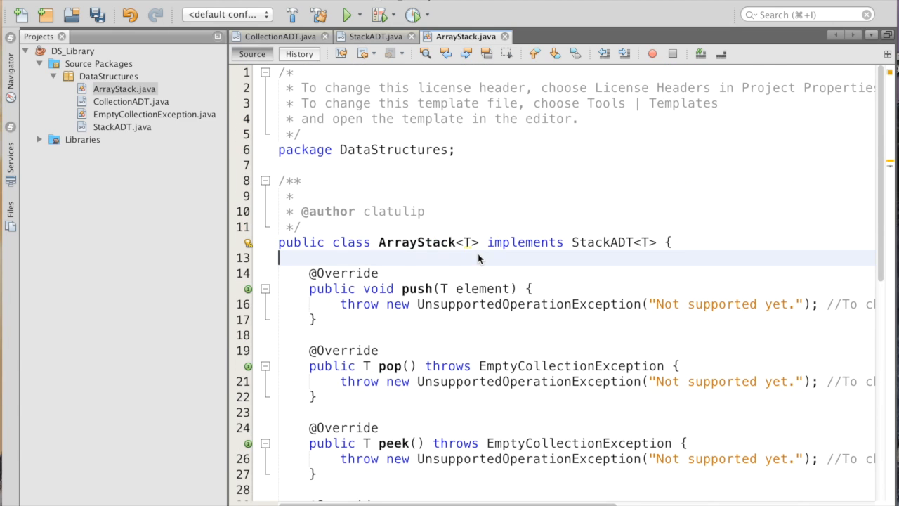
Declare private fields T[] stack and int top at the top of the class body.
text(priva)
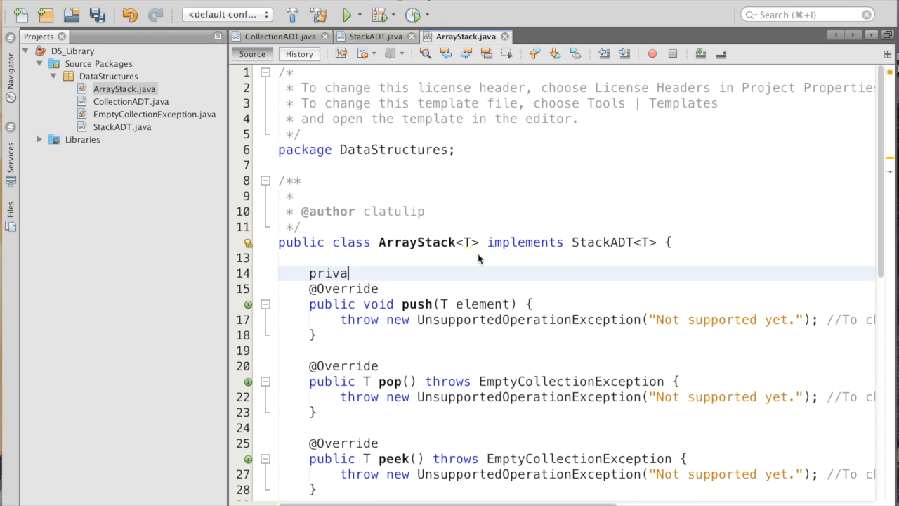
text(te)
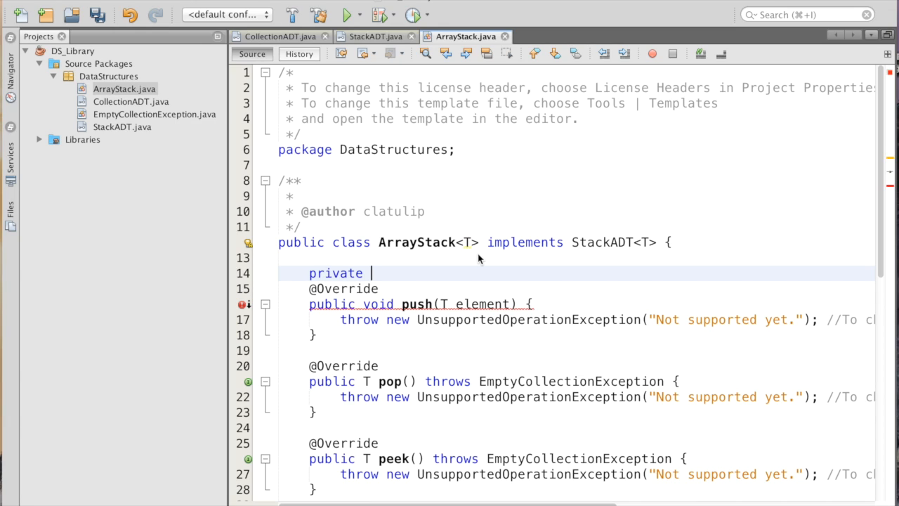
text(T[])
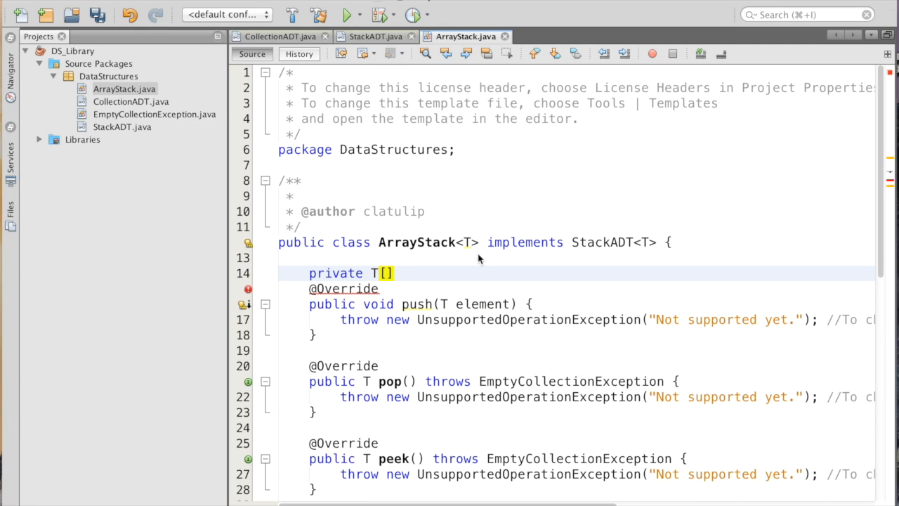
text(stack;)
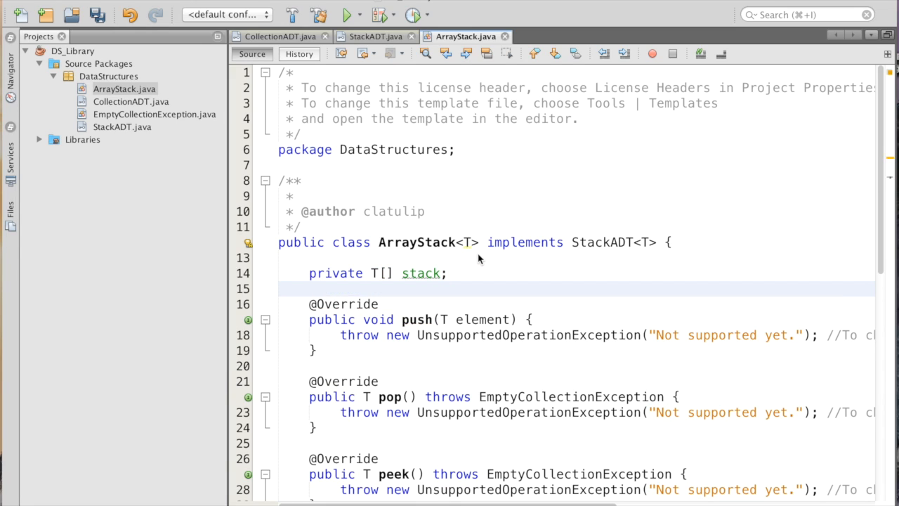
click(310, 288)
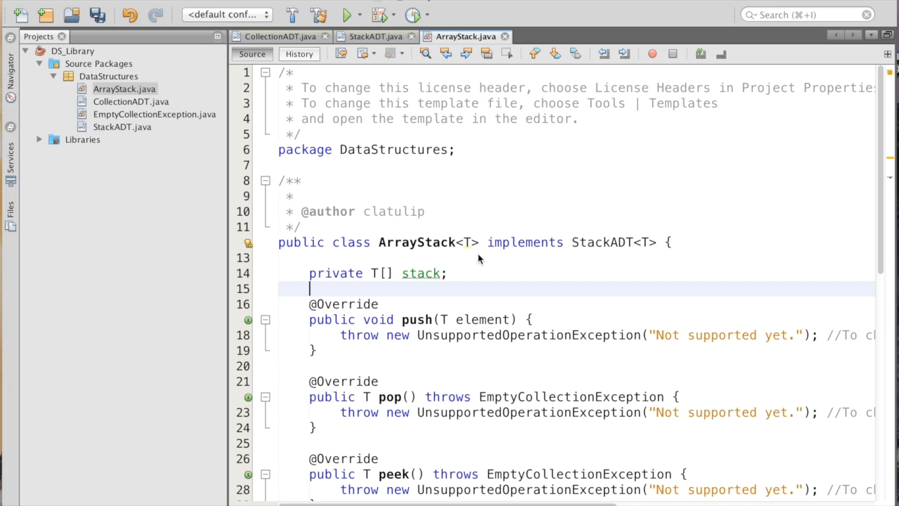
text(prin)
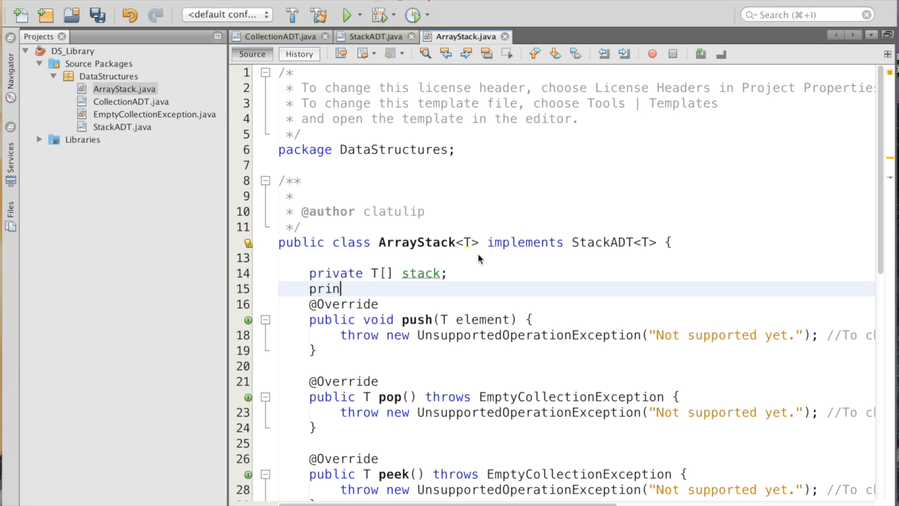
text(private int top;)
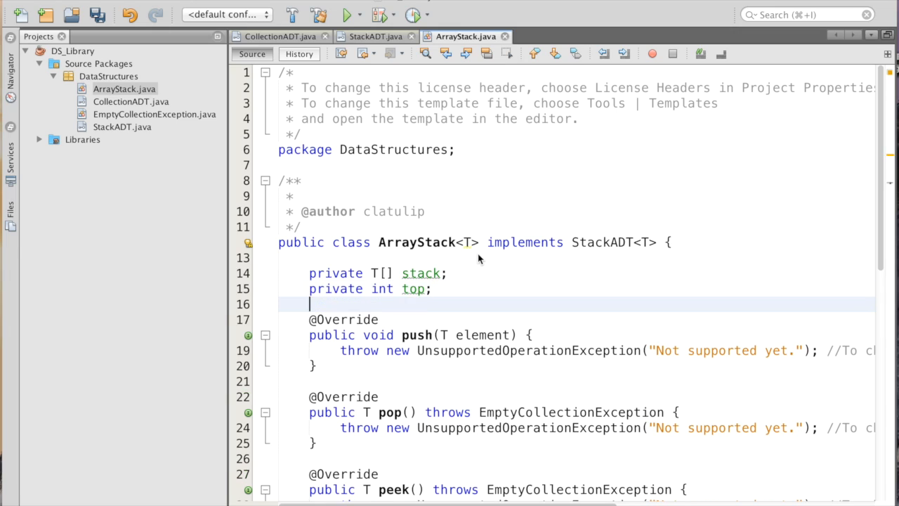
mouse_move(495, 303)
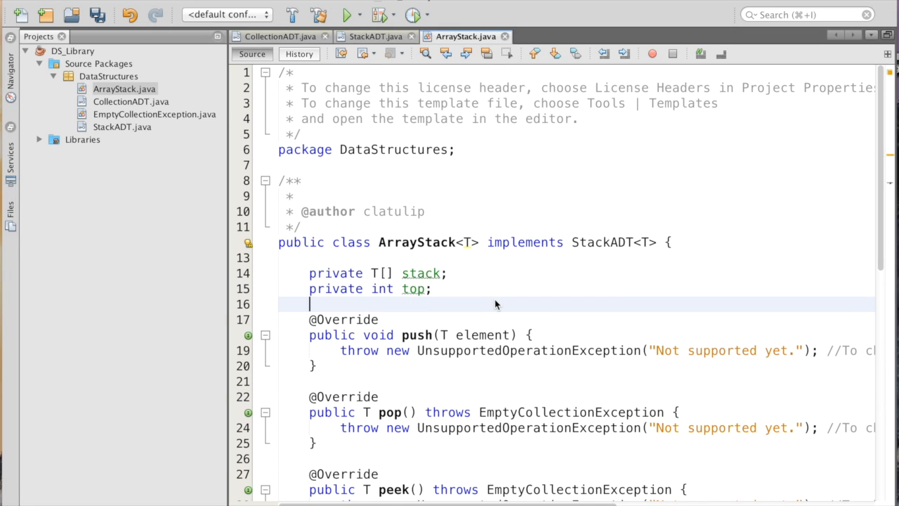
Generate an empty public no-argument ArrayStack() constructor below the fields via Insert Code.
key(Return)
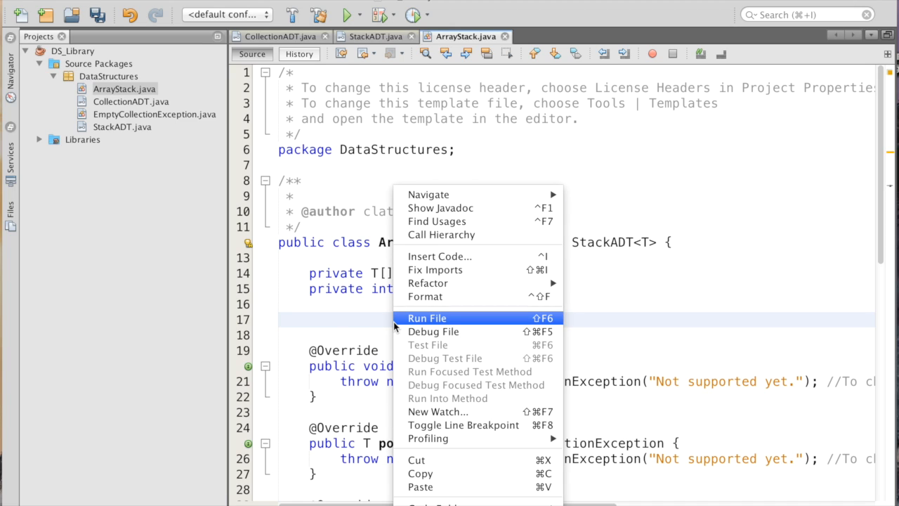
click(438, 256)
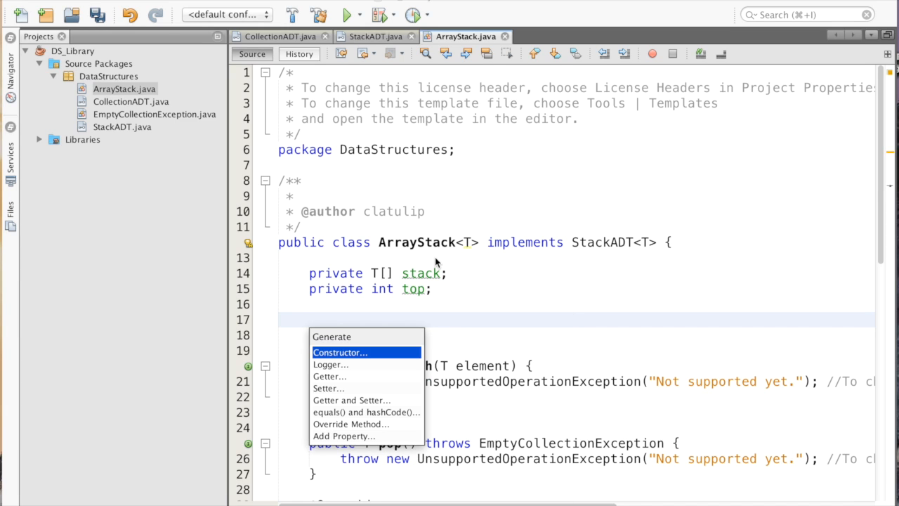
click(340, 351)
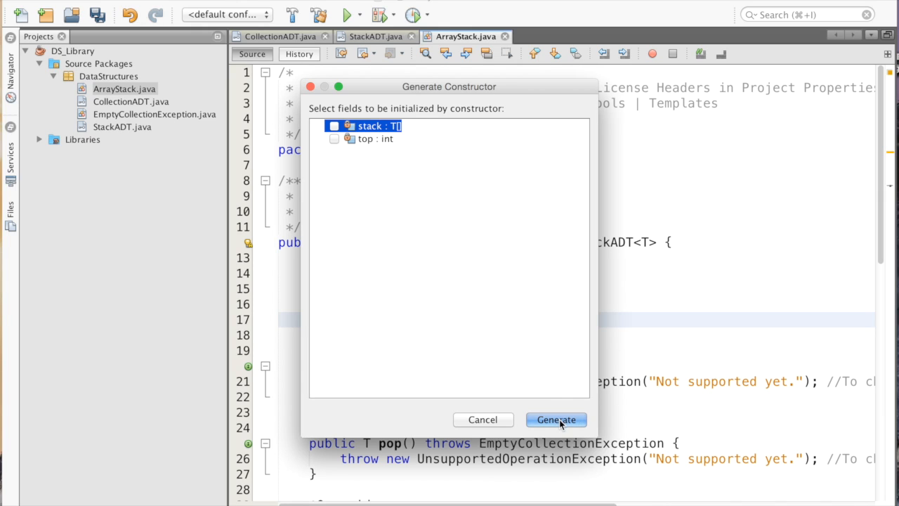
click(557, 418)
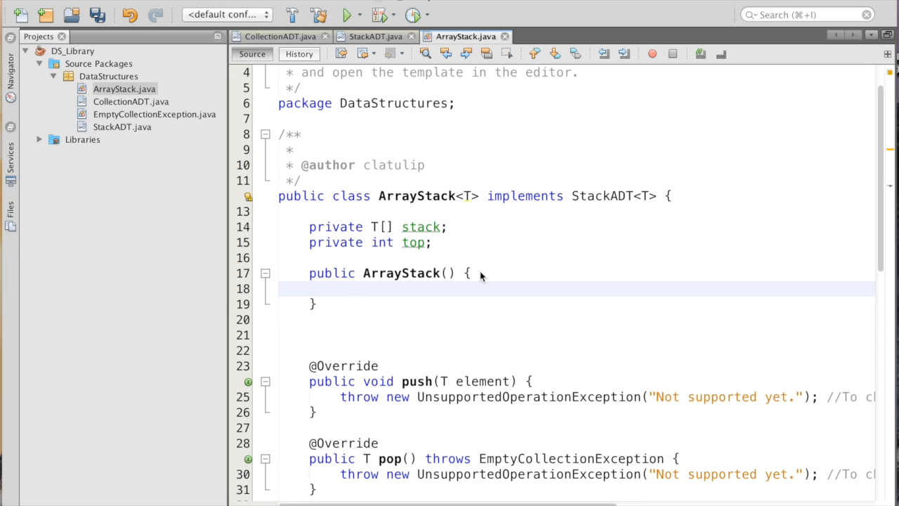
Inside the constructor, assign stack = (T[])(new Object[]); with no array size yet.
click(411, 335)
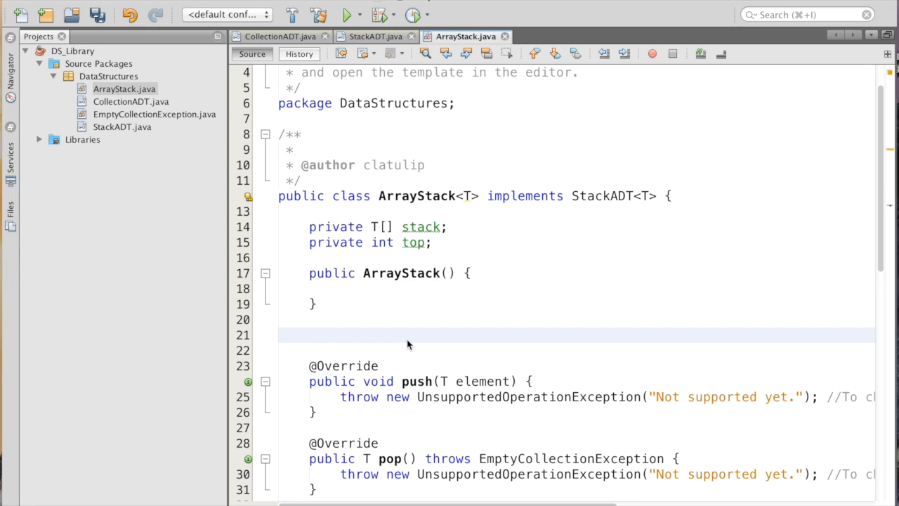
click(393, 288)
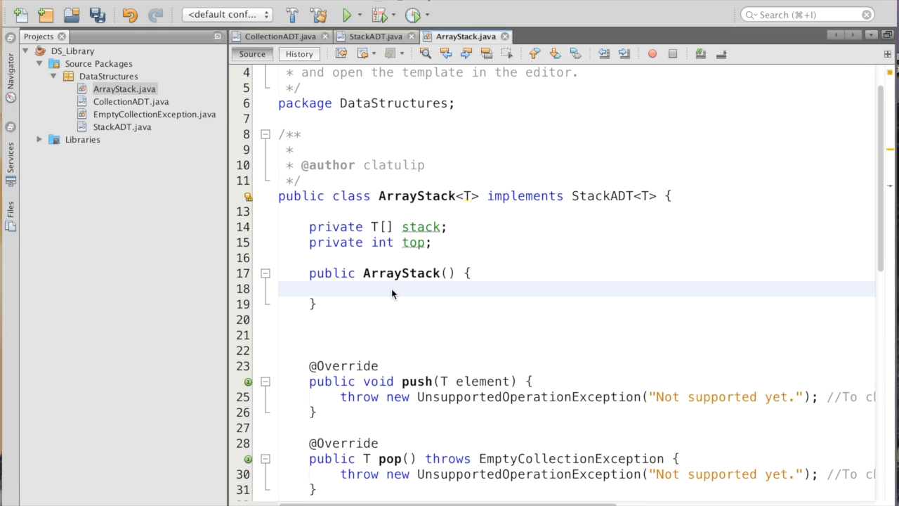
click(340, 289)
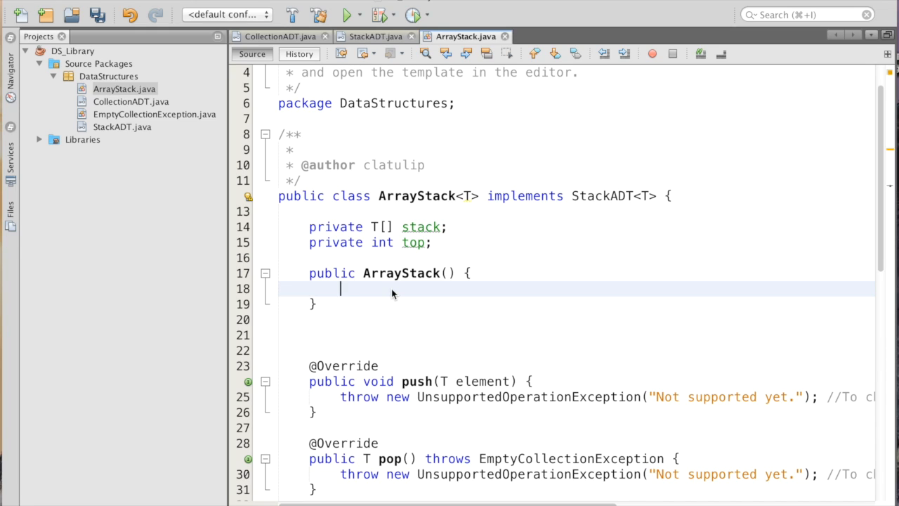
text(sta)
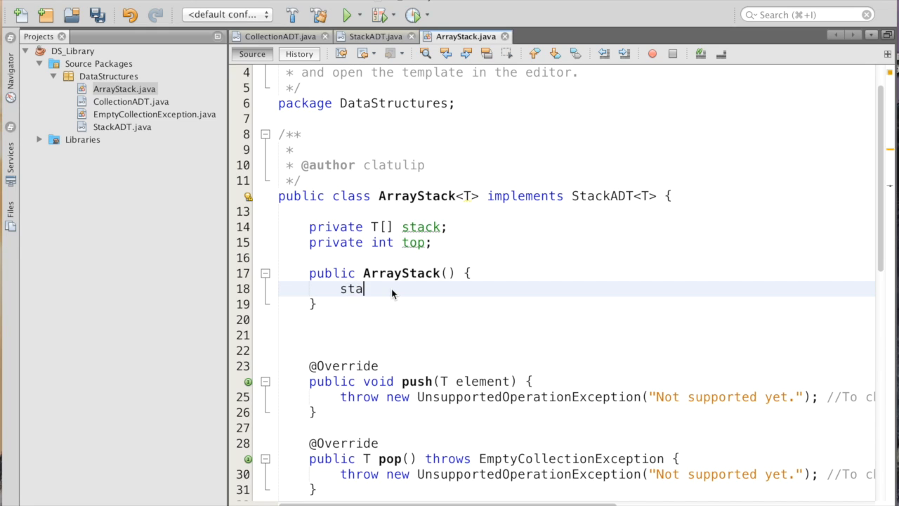
text(ck = n)
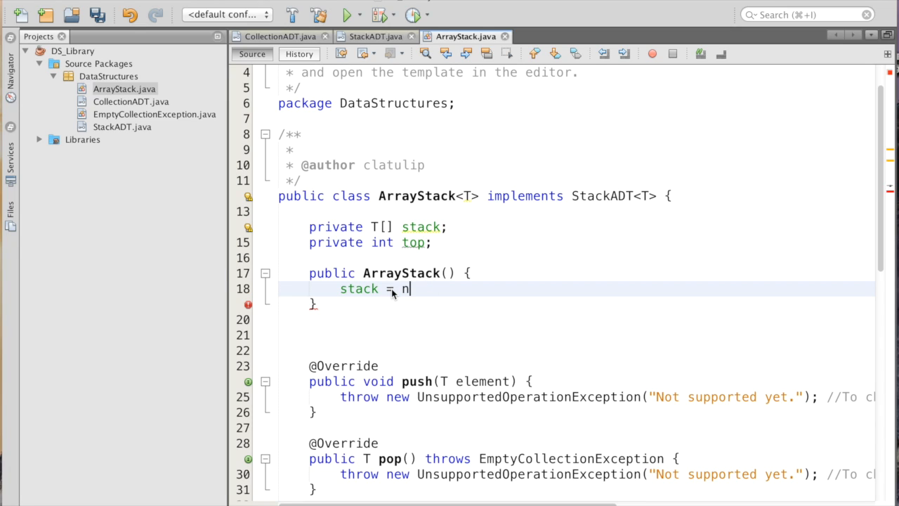
key(Backspace)
text(()
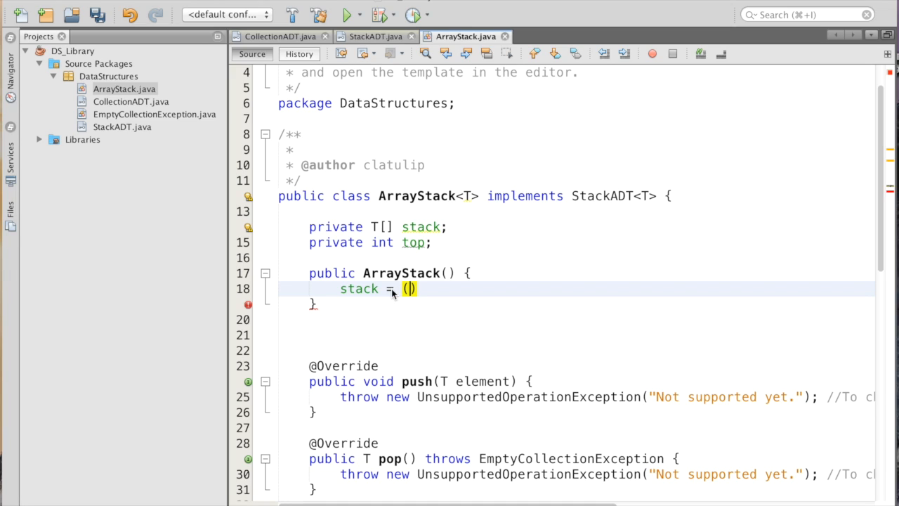
text(T)
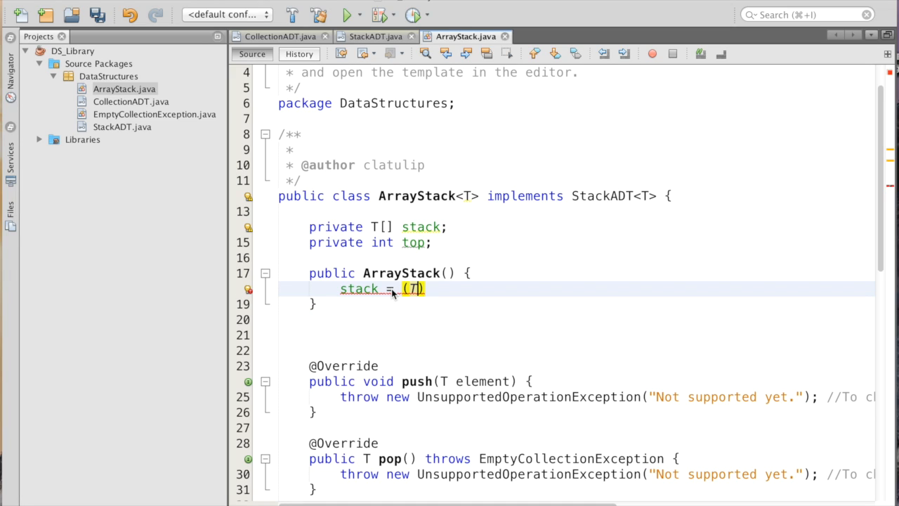
text([])
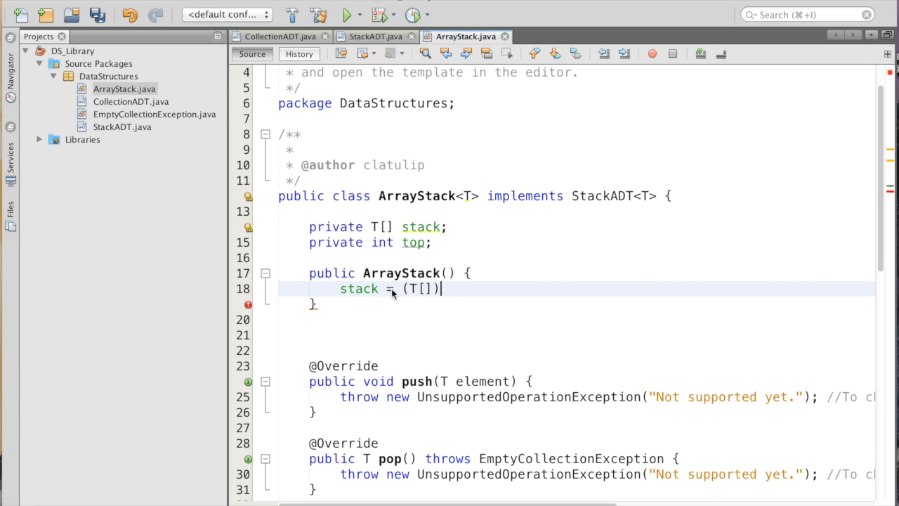
text((new))
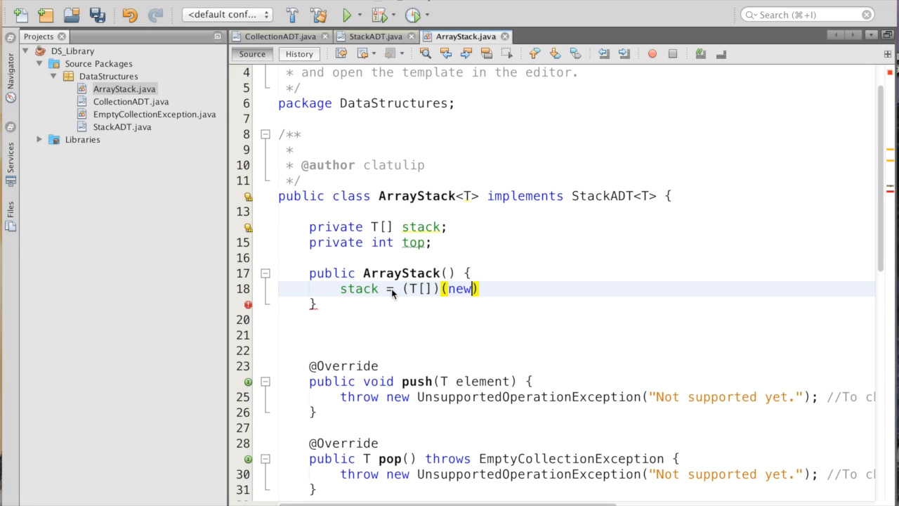
text(Object)
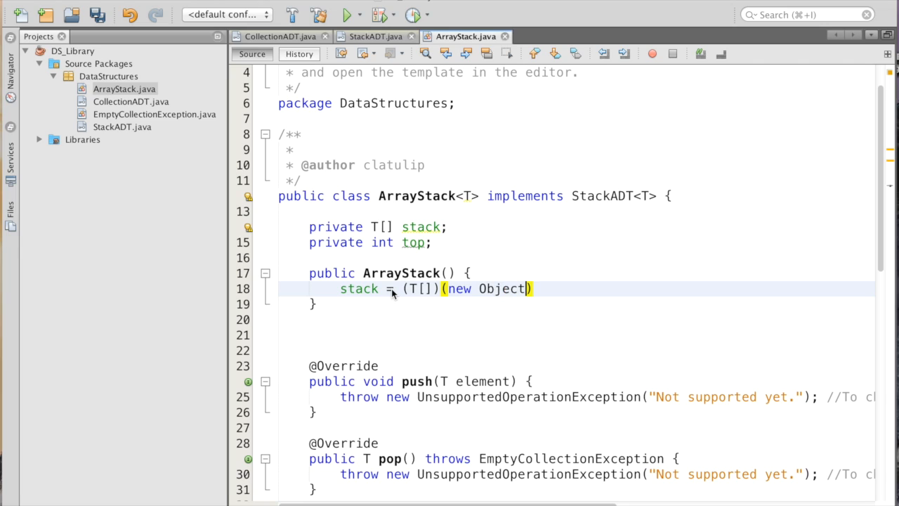
text([])
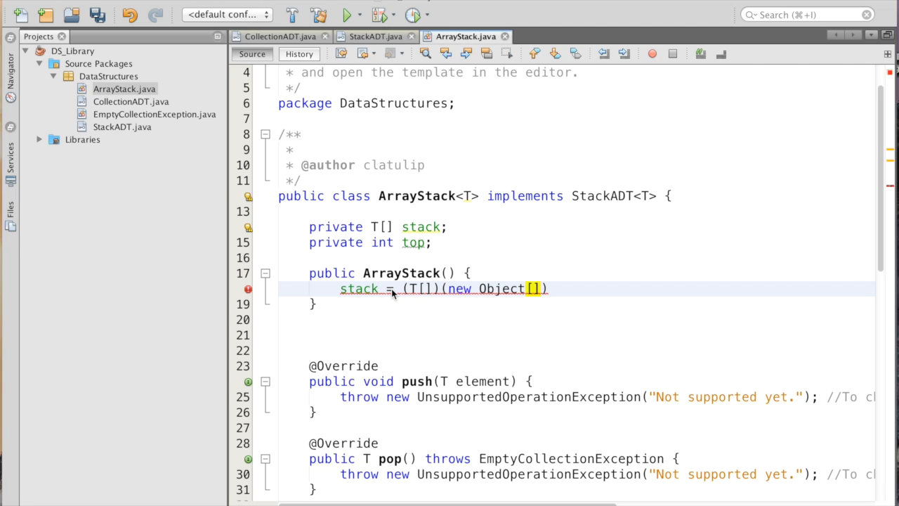
text(;)
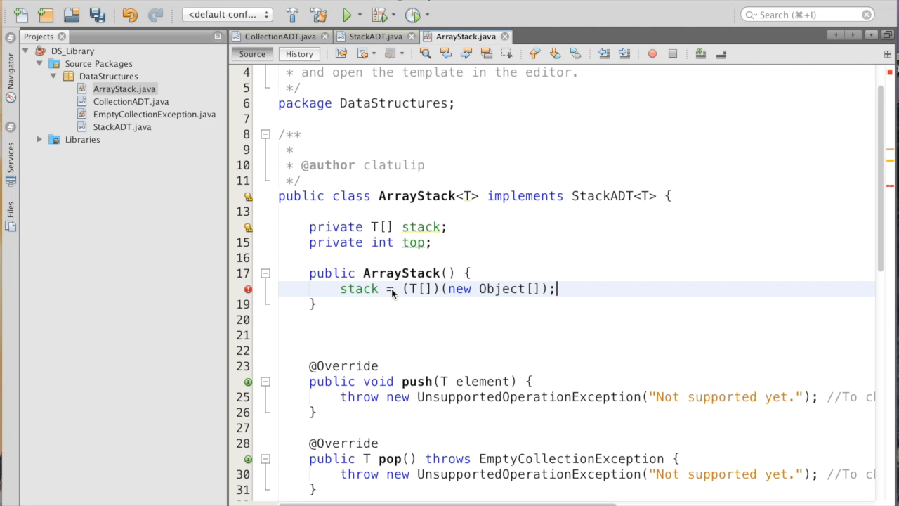
mouse_move(536, 290)
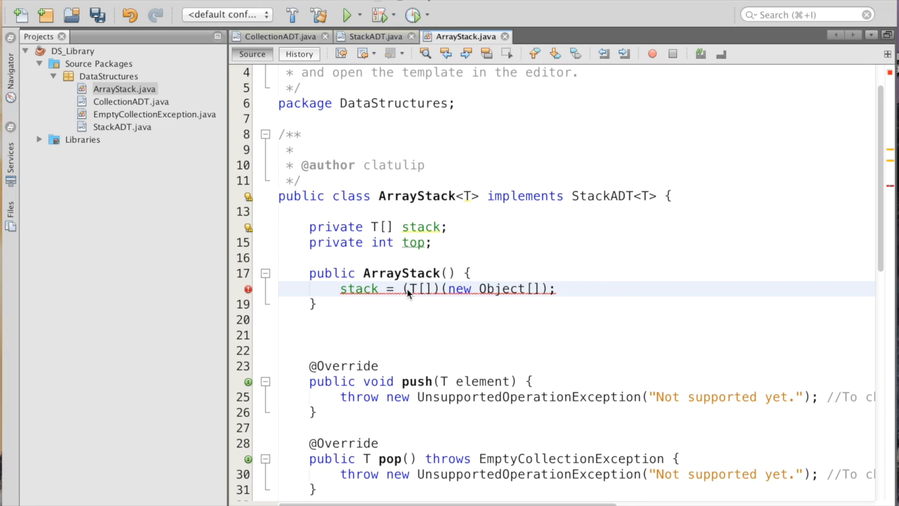
mouse_move(380, 289)
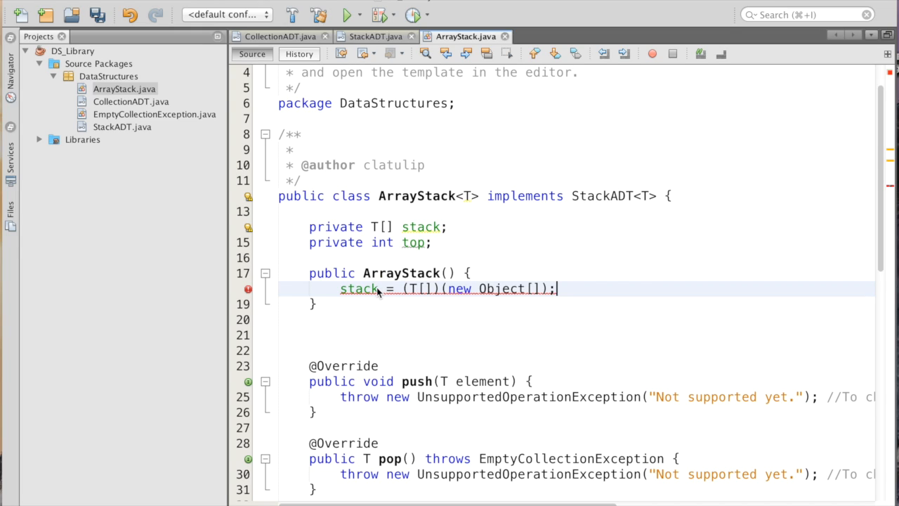
mouse_move(427, 289)
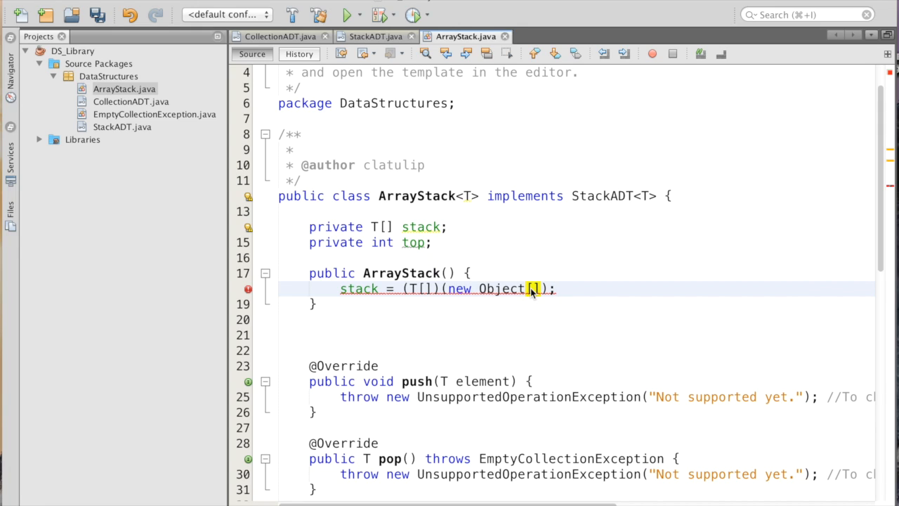
Declare 'private static int initCapacity = 50;' below the top field.
key(enter)
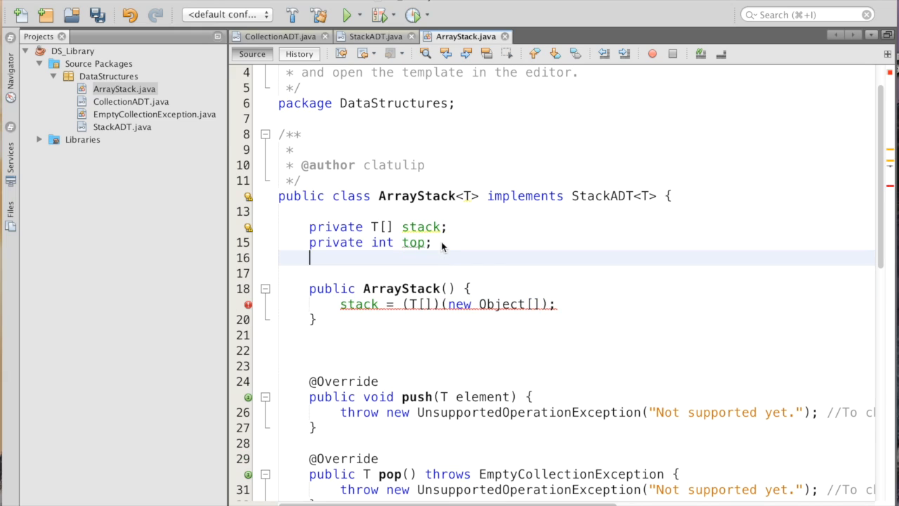
text(private)
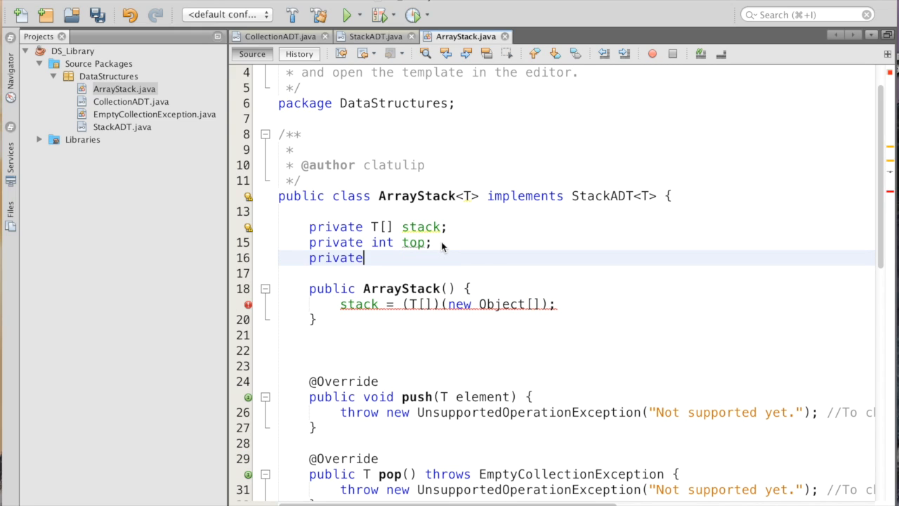
text(int initC)
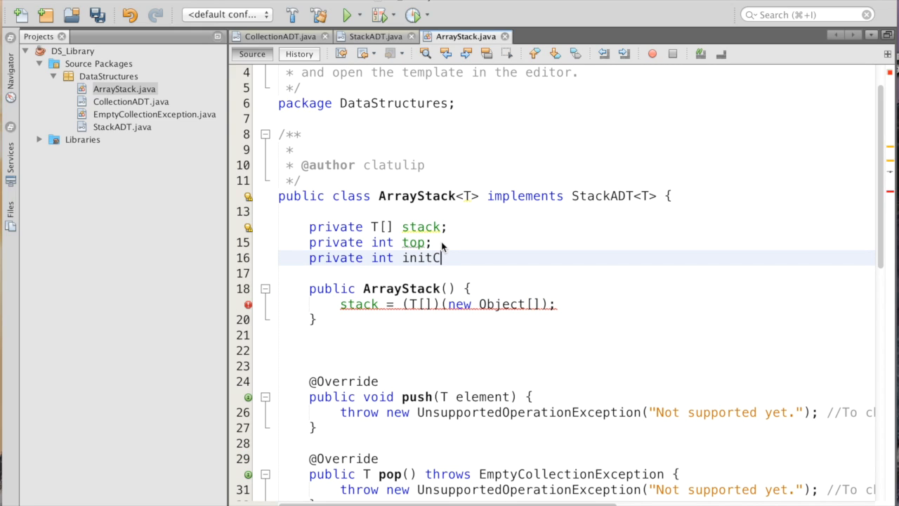
text(apacity)
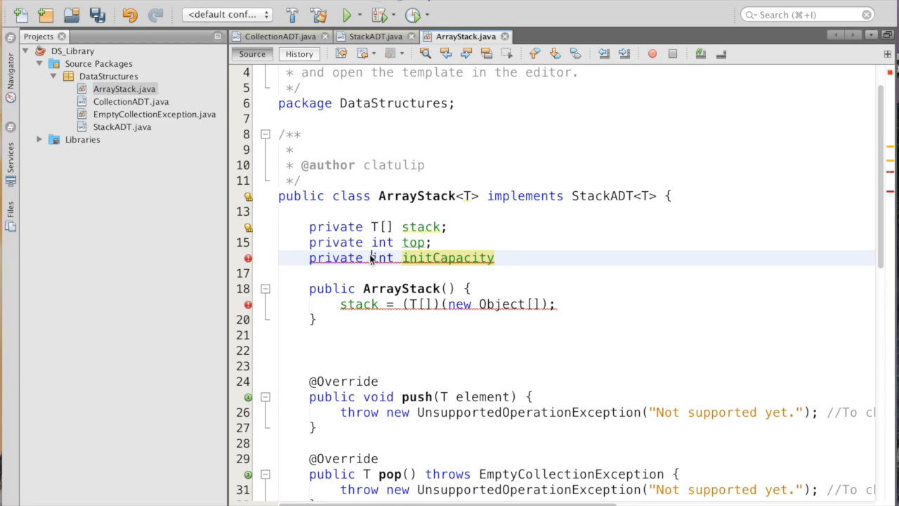
text(static)
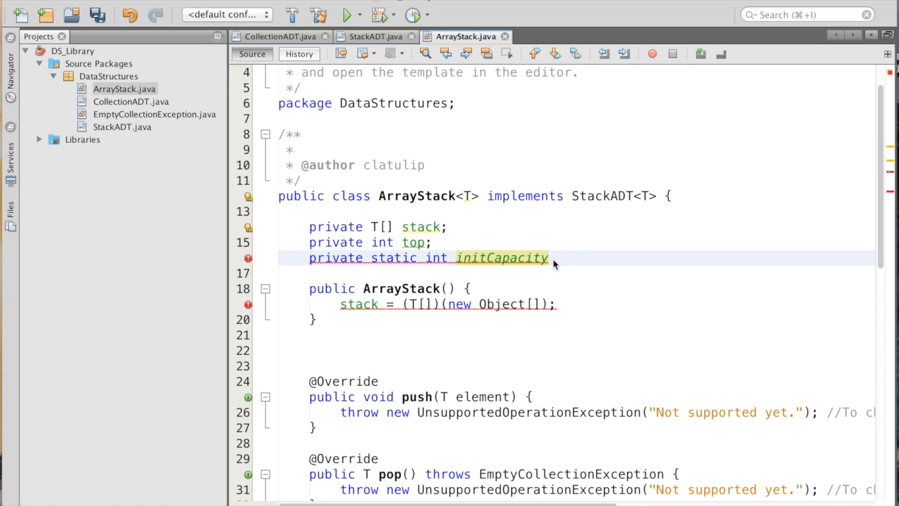
text(=)
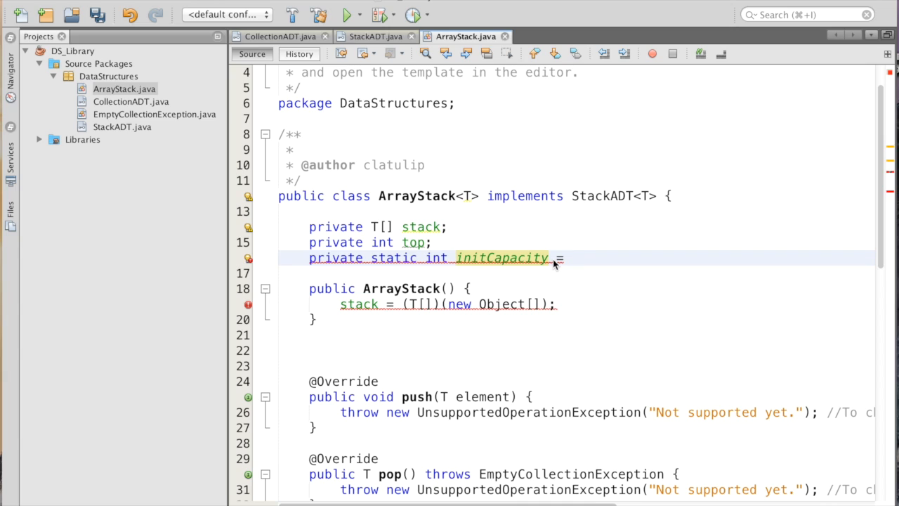
text(= 50;)
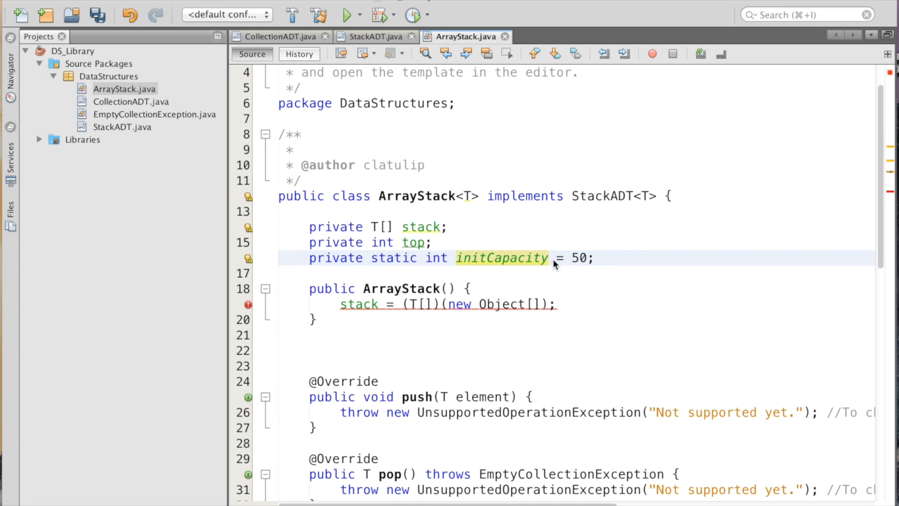
Size the constructor's Object array with initCapacity, discarding a mistyped this. attempt.
text(i)
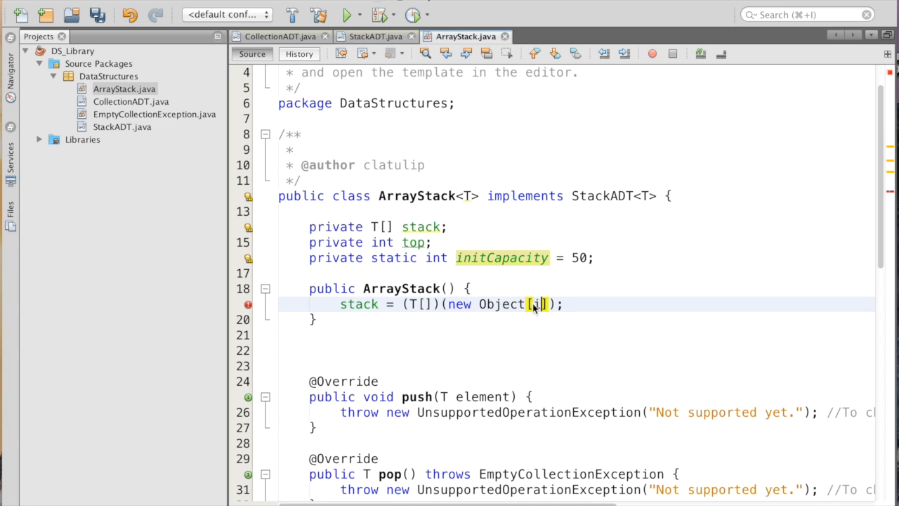
text(initCapra)
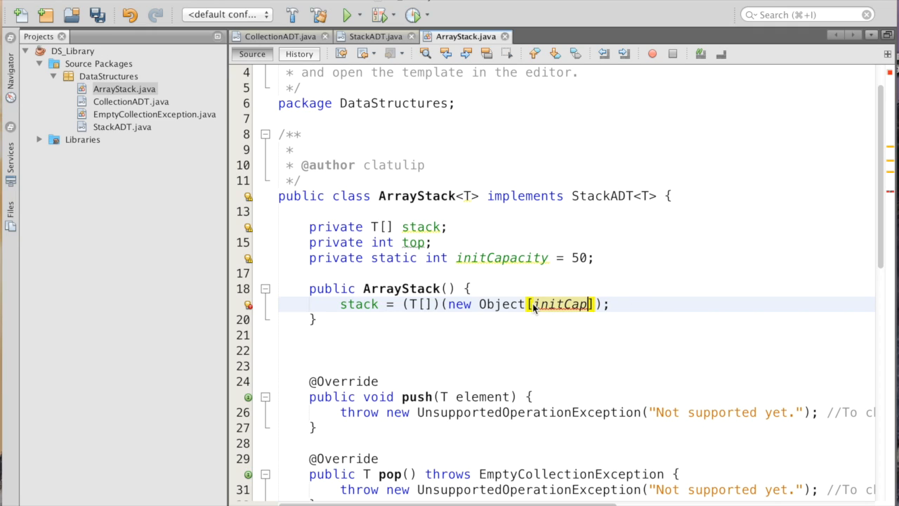
key(Backspace)
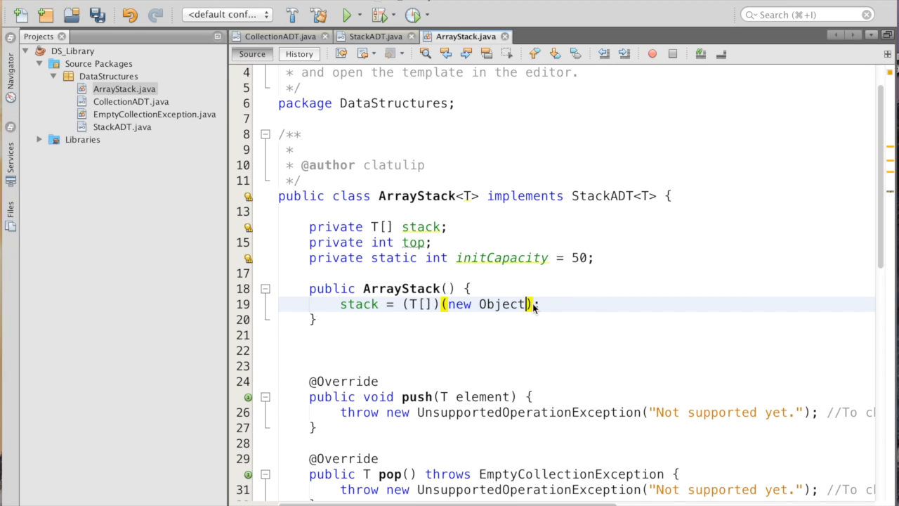
text([this.)
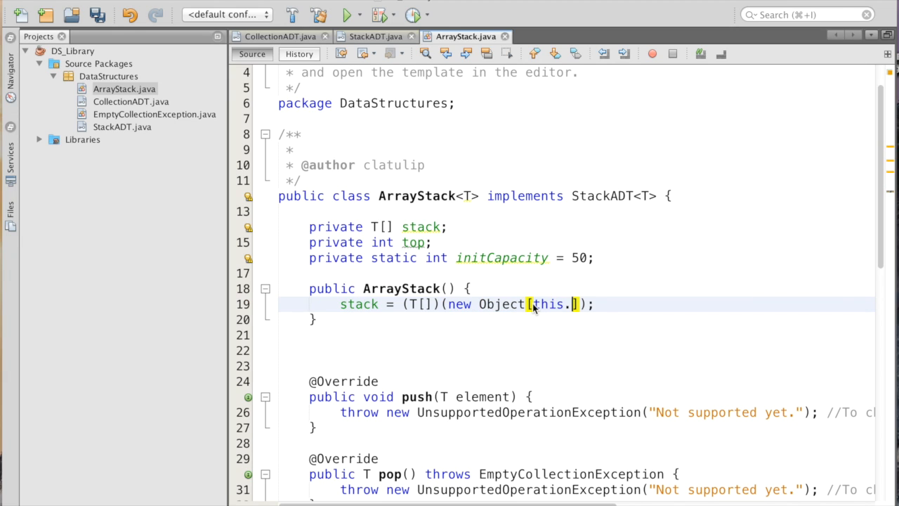
text(.)
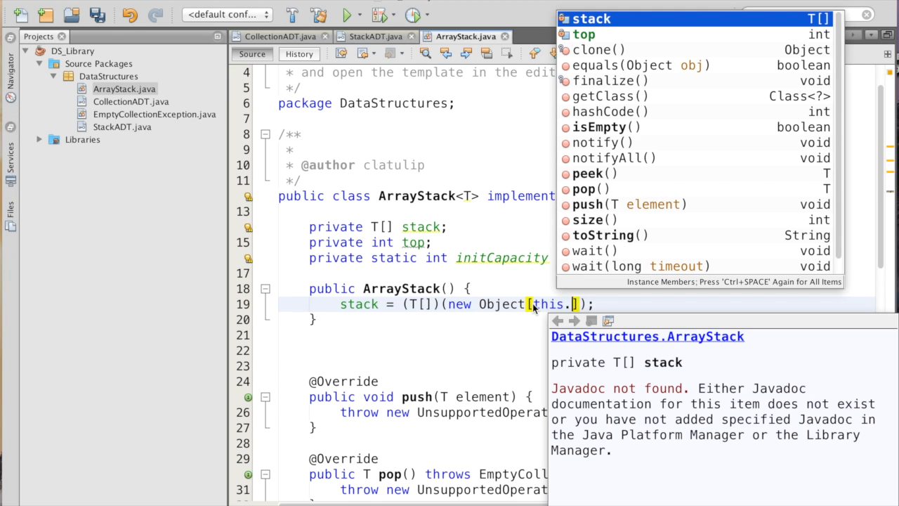
text(i)
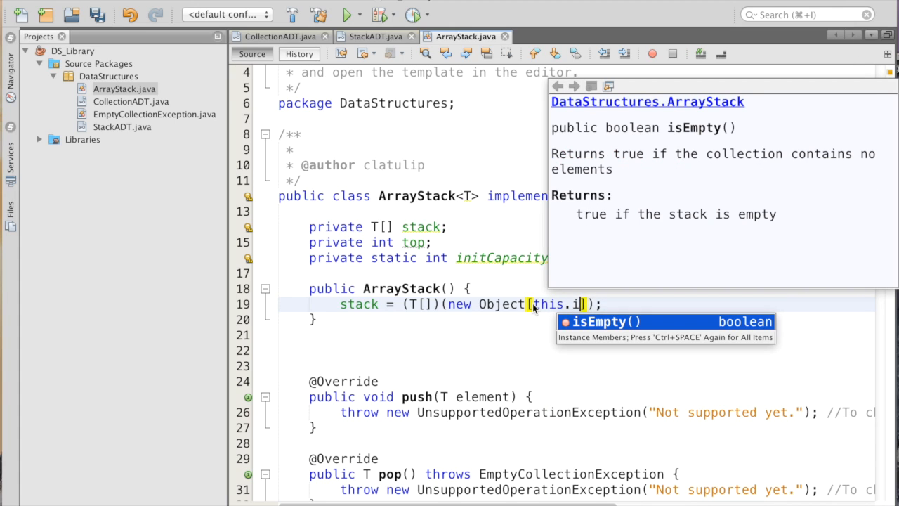
key(Escape)
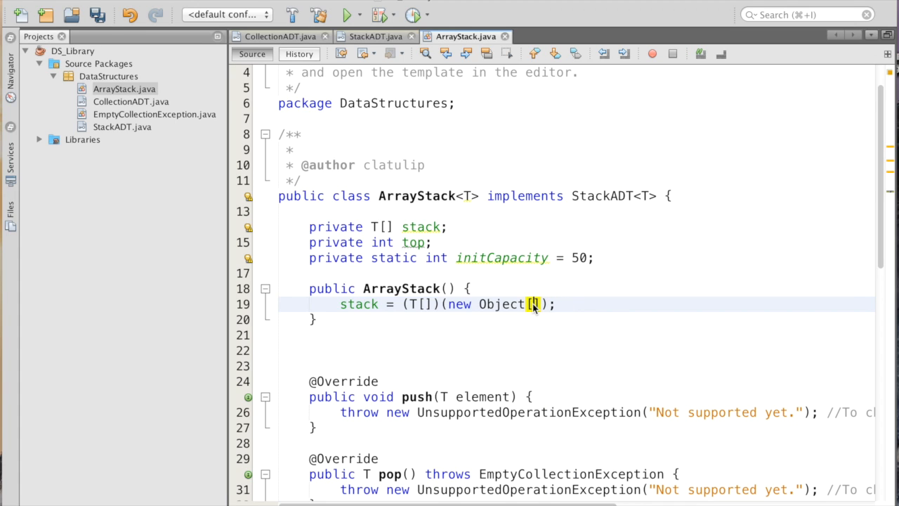
text(initCa)
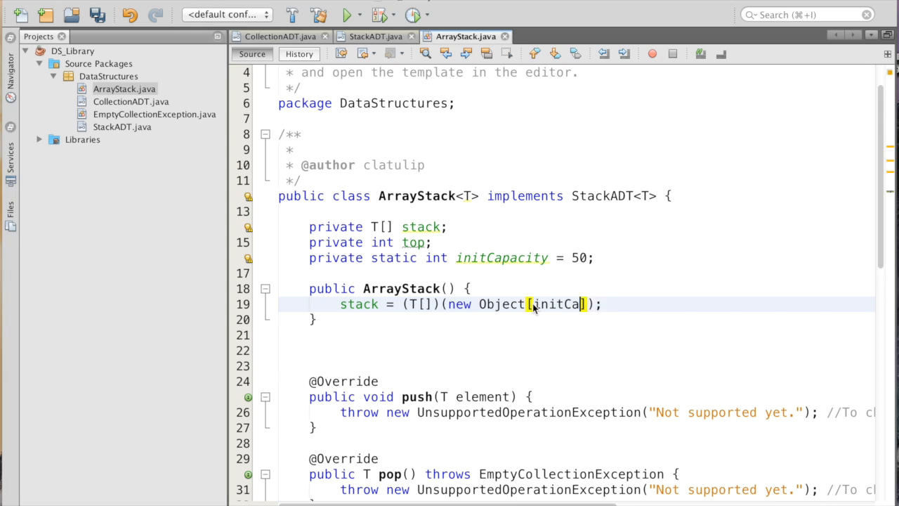
text(pacity)
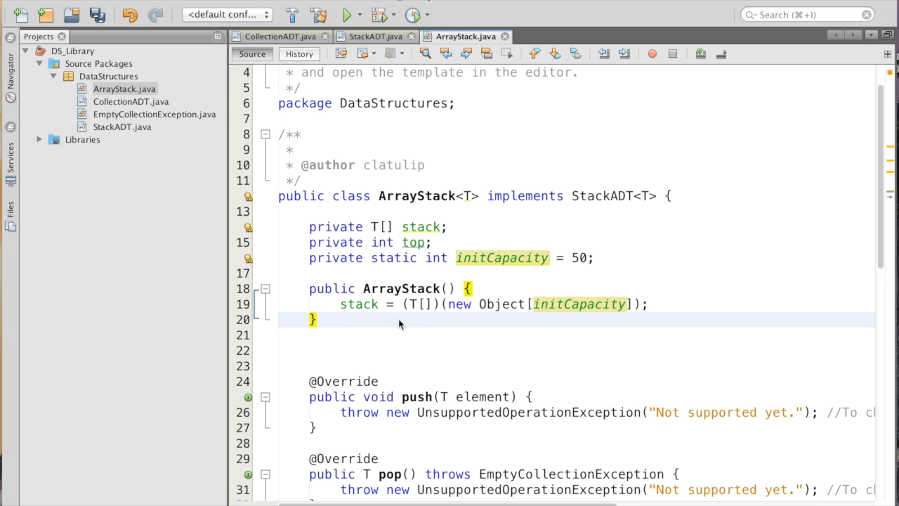
Generate a second ArrayStack constructor with no fields initialized below the first one.
click(316, 321)
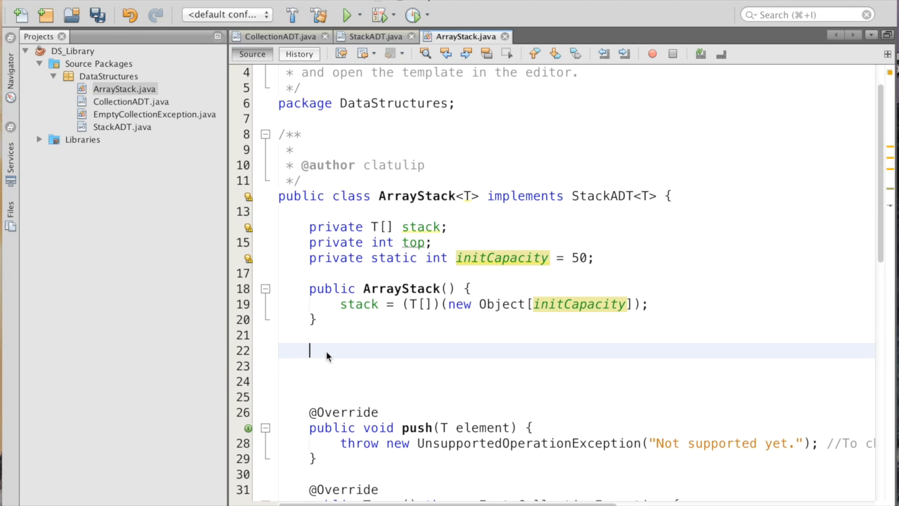
right_click(326, 351)
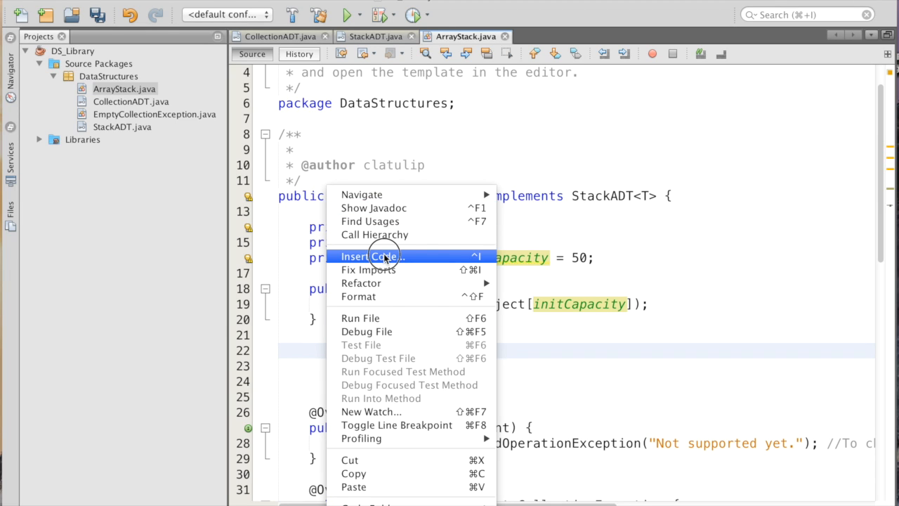
click(371, 255)
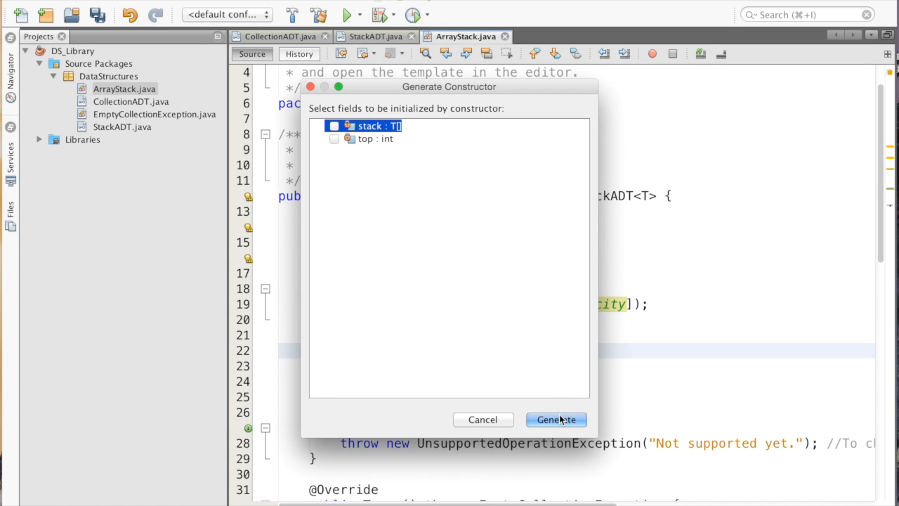
click(556, 419)
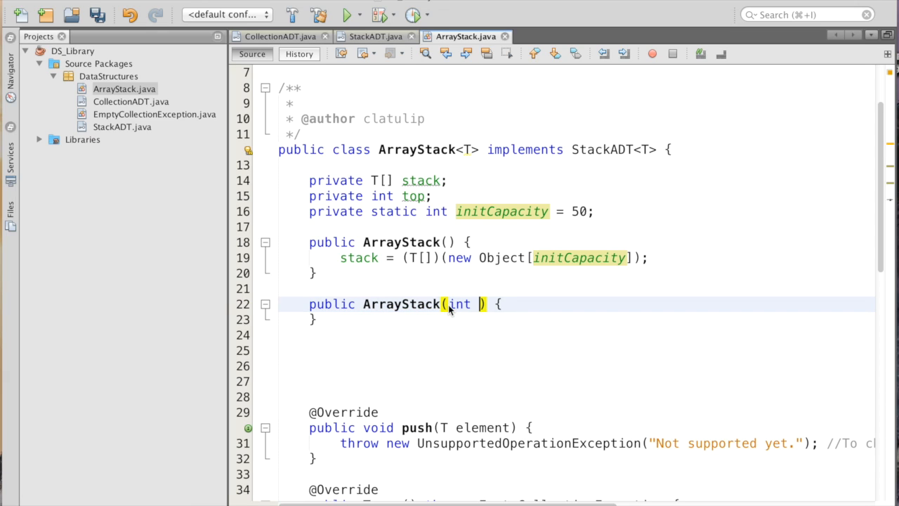
Give the second constructor an int capacity parameter allocating the array, and start the default constructor's this(initCapacity) call.
text(capacity)
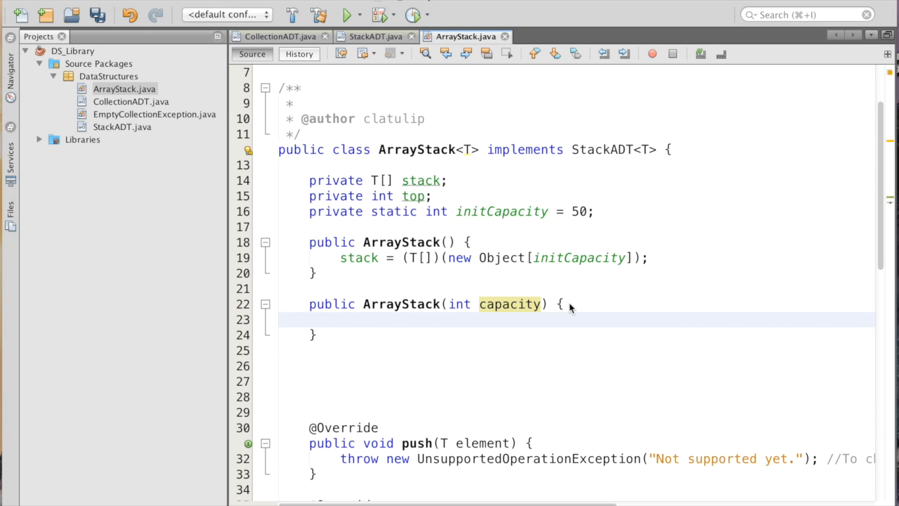
mouse_move(358, 272)
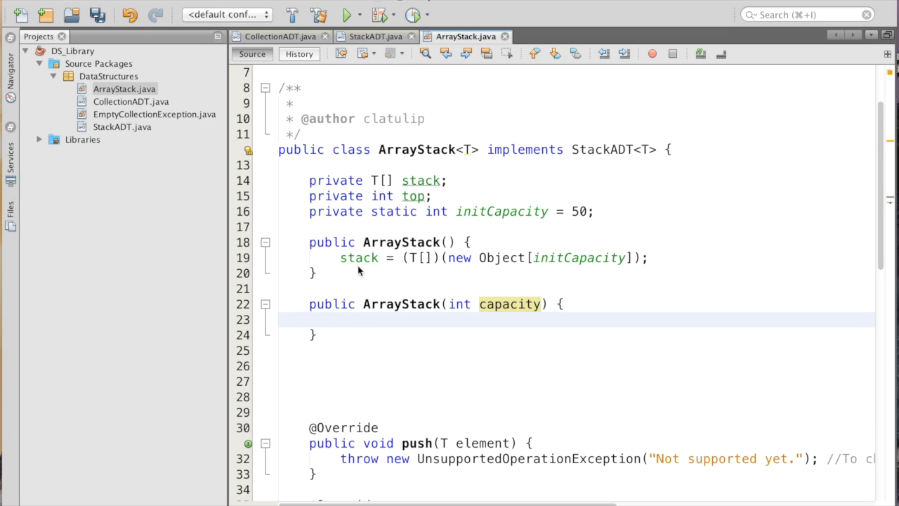
click(618, 258)
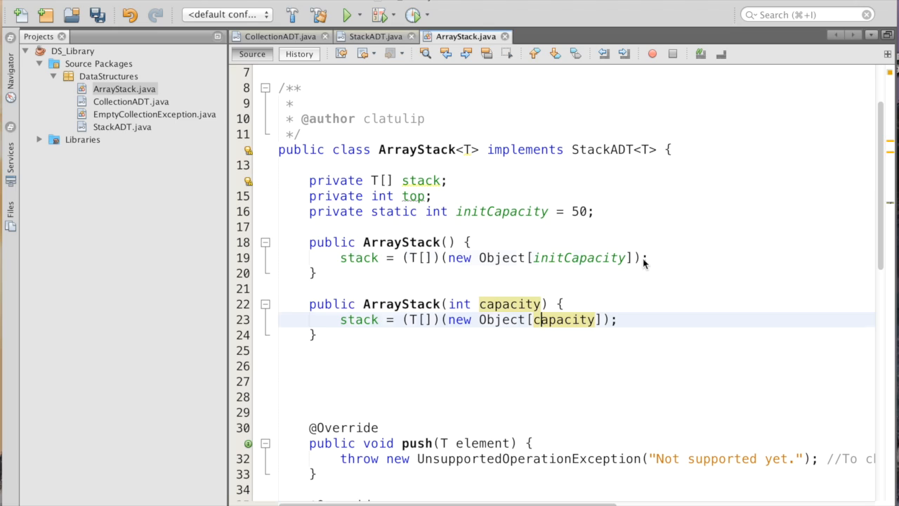
click(343, 258)
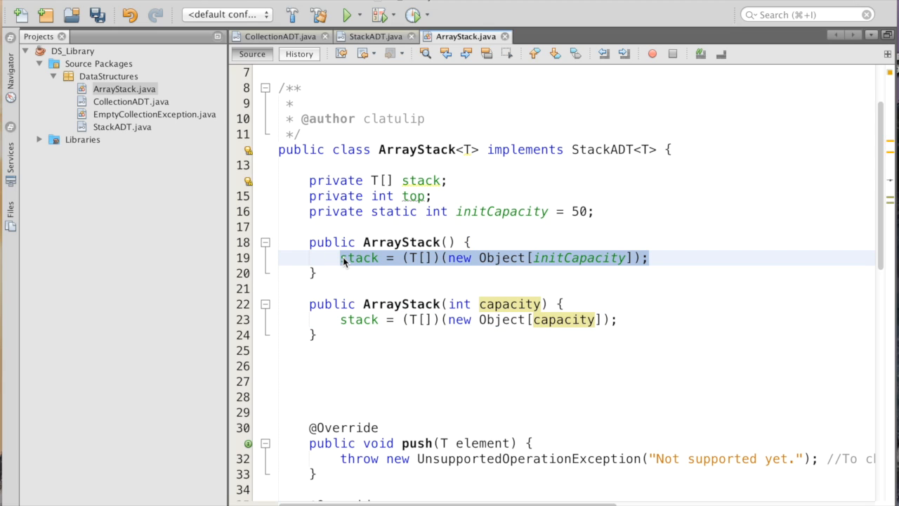
text(this()
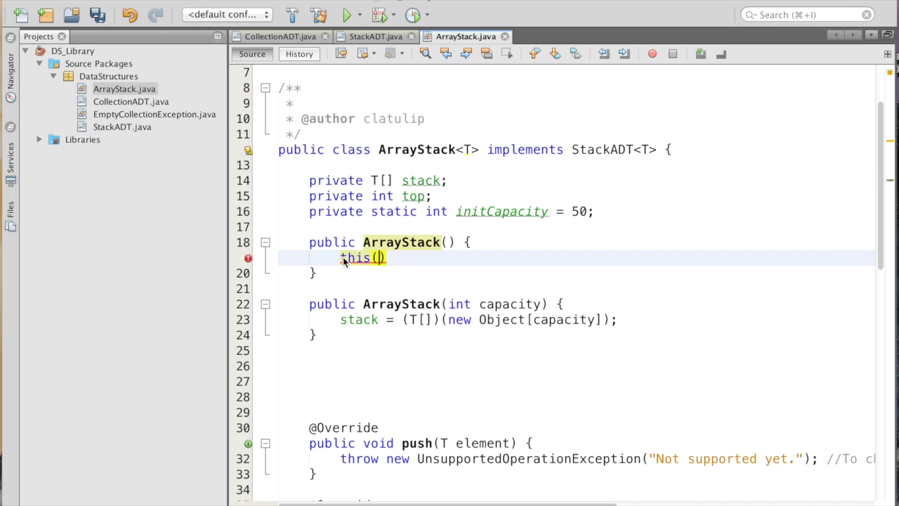
text(initCapacity)
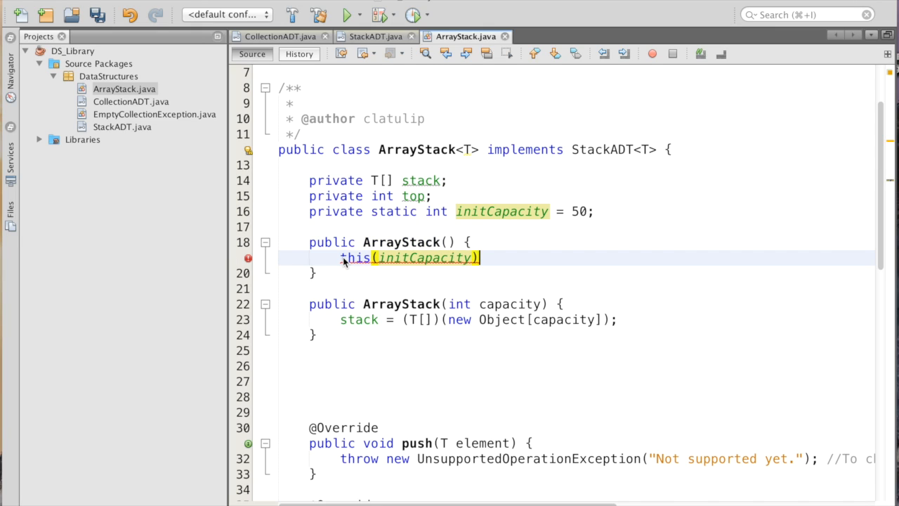
Complete the default constructor's delegation as this(initCapacity); and tidy the blank lines after it.
text(;)
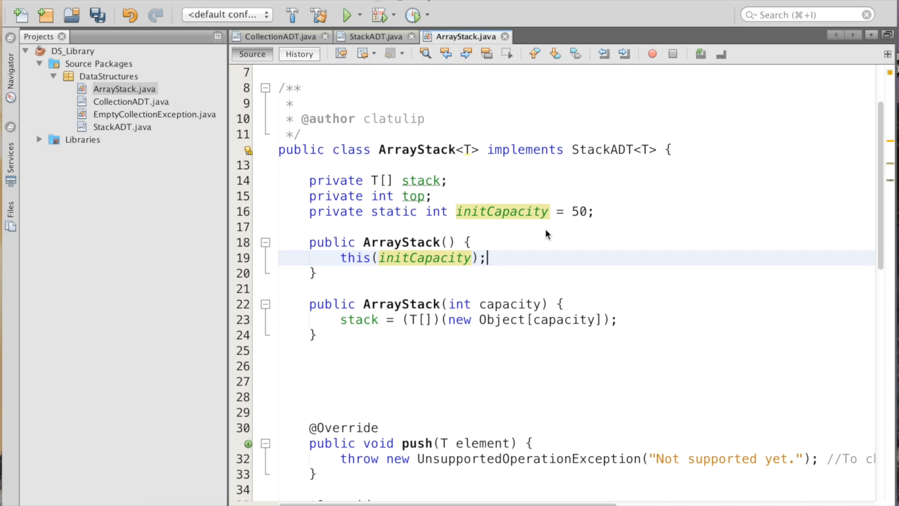
mouse_move(340, 385)
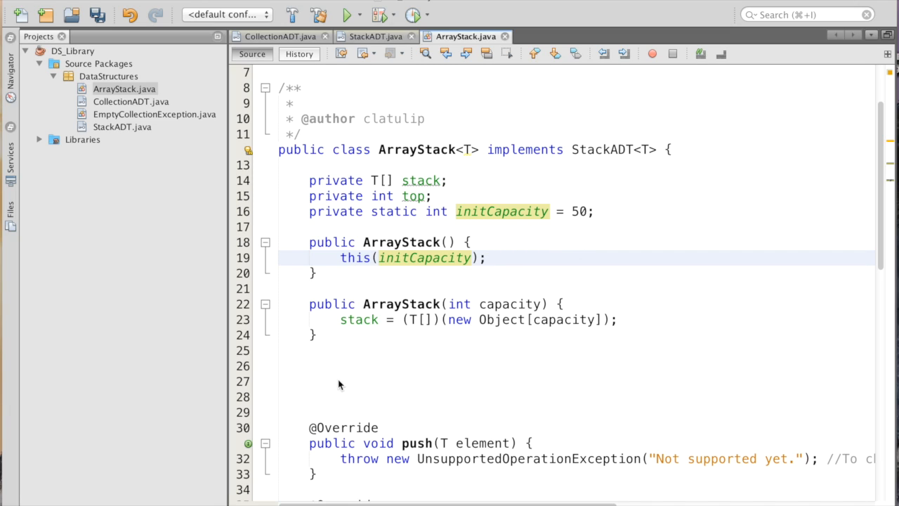
click(340, 380)
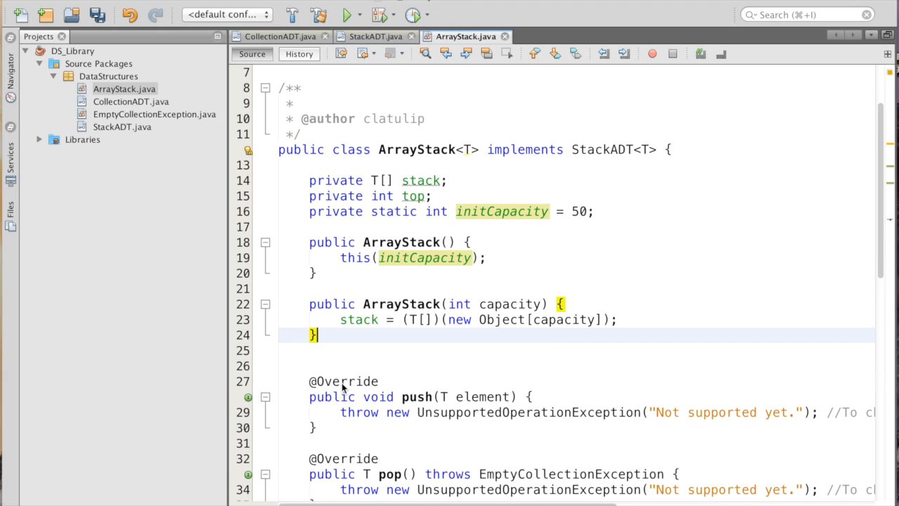
Replace size()'s throw statement with 'return top;'.
scroll(up, 3)
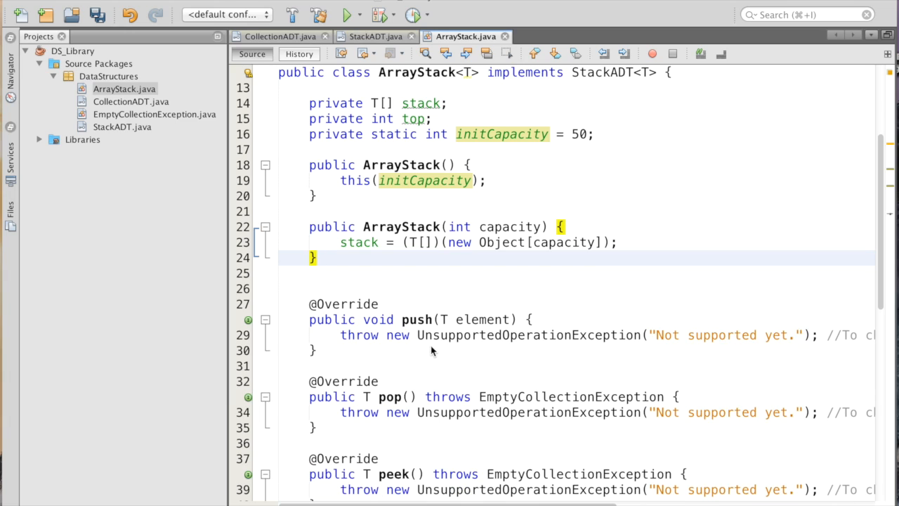
scroll(down, 3)
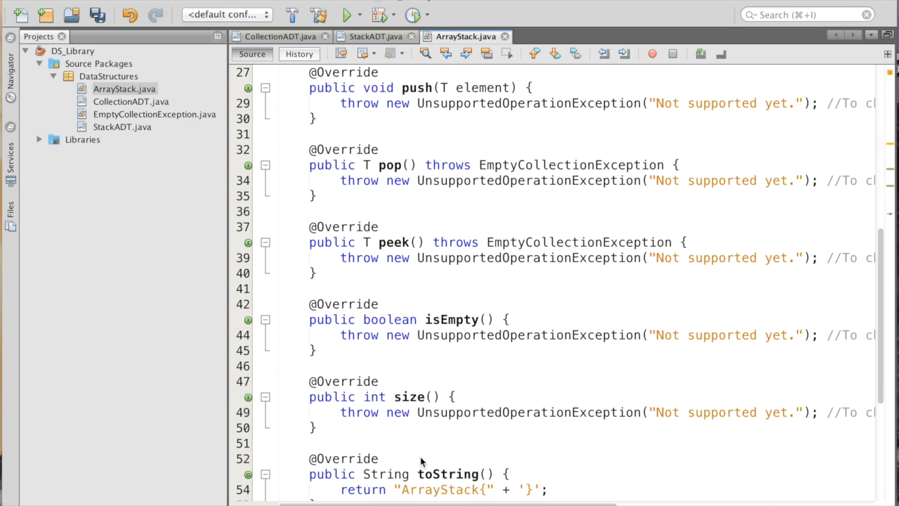
scroll(up, 3)
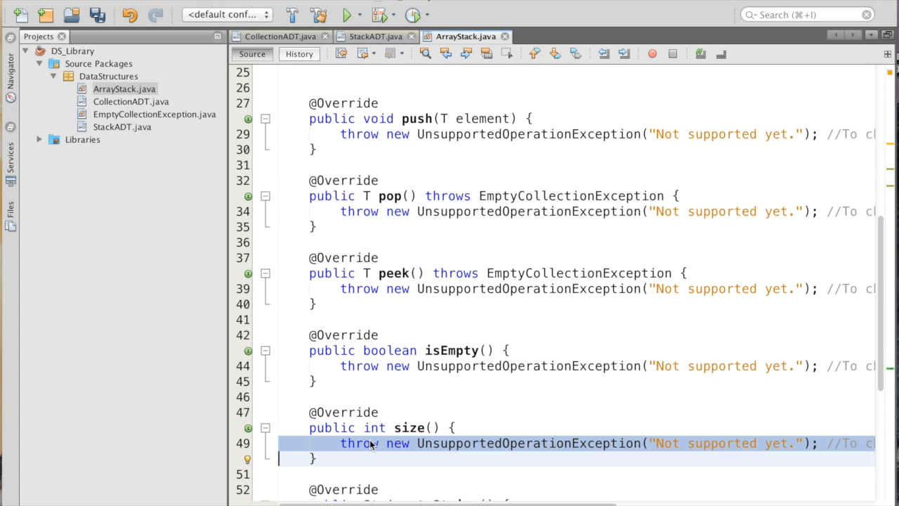
text(return to)
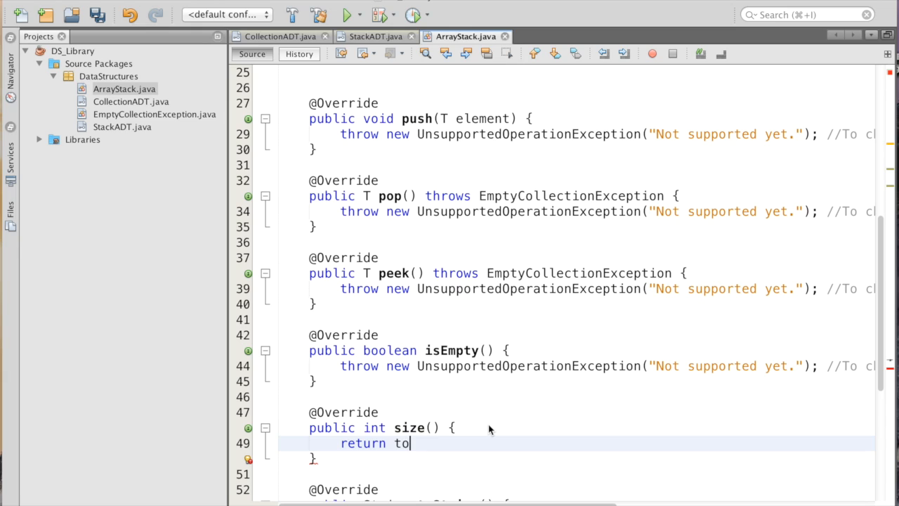
text(p;)
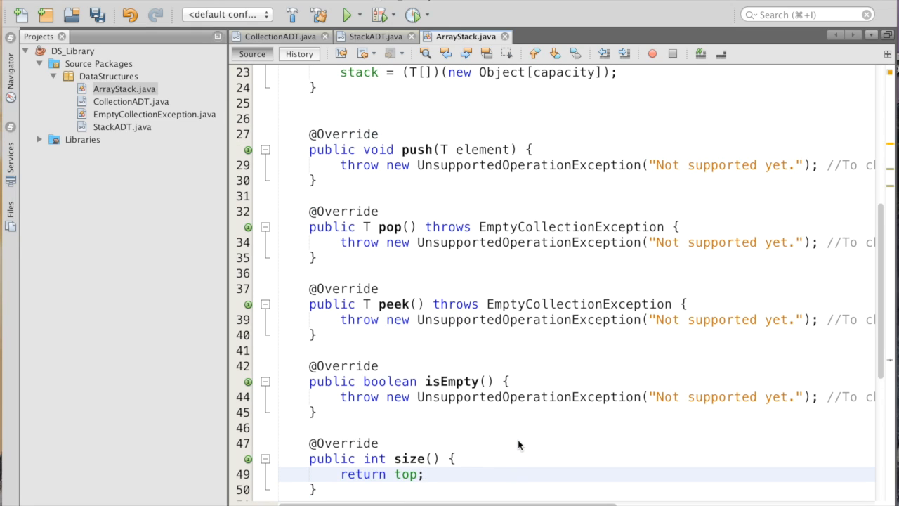
scroll(up, 3)
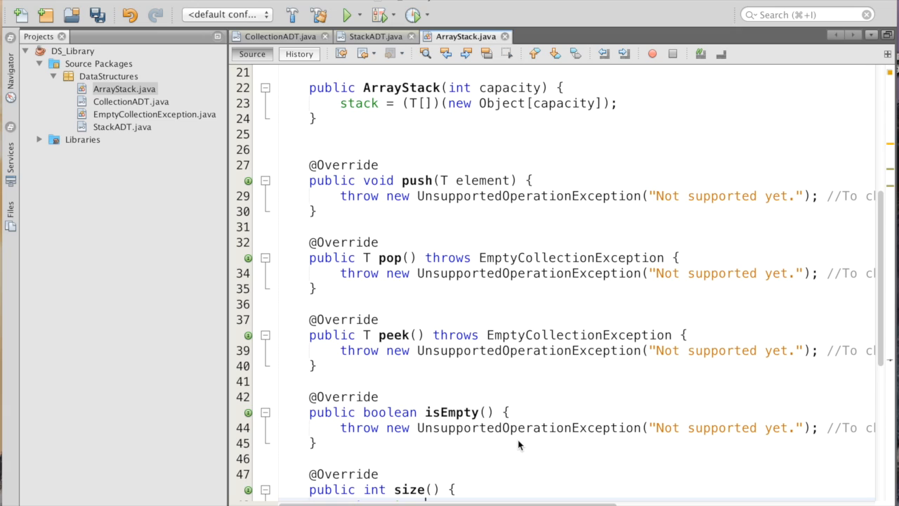
scroll(up, 3)
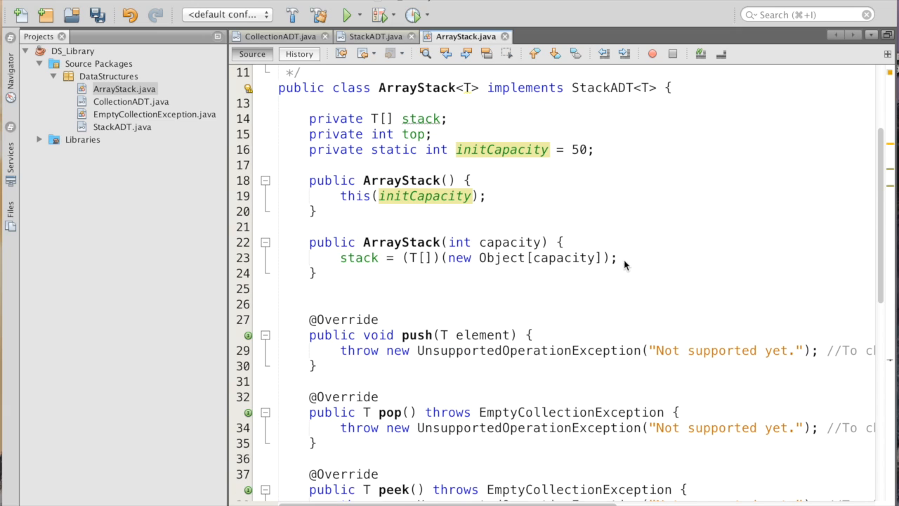
Add 'top = 0;' to the capacity constructor after the stack array assignment.
click(619, 258)
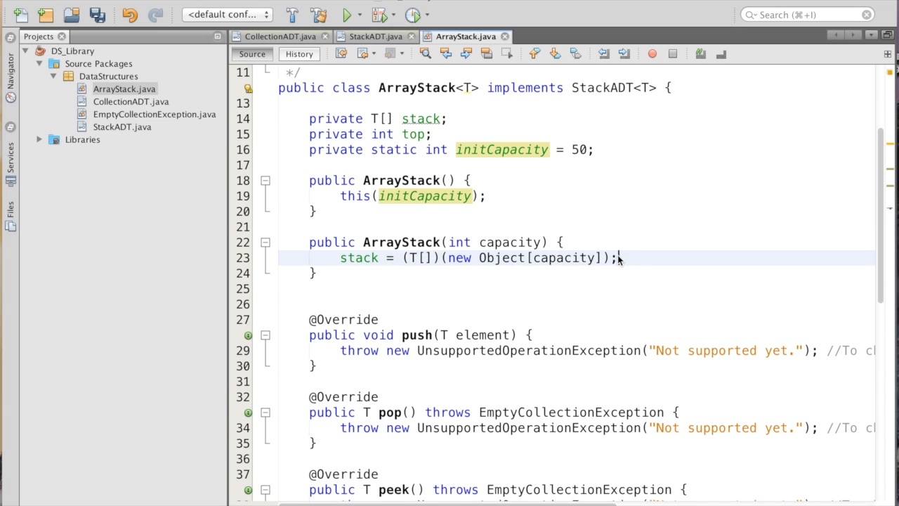
key(Enter)
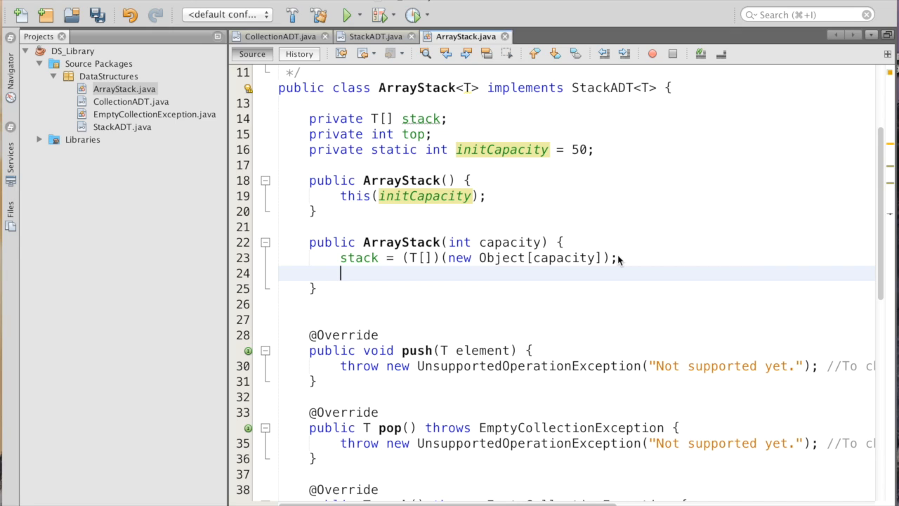
text(top)
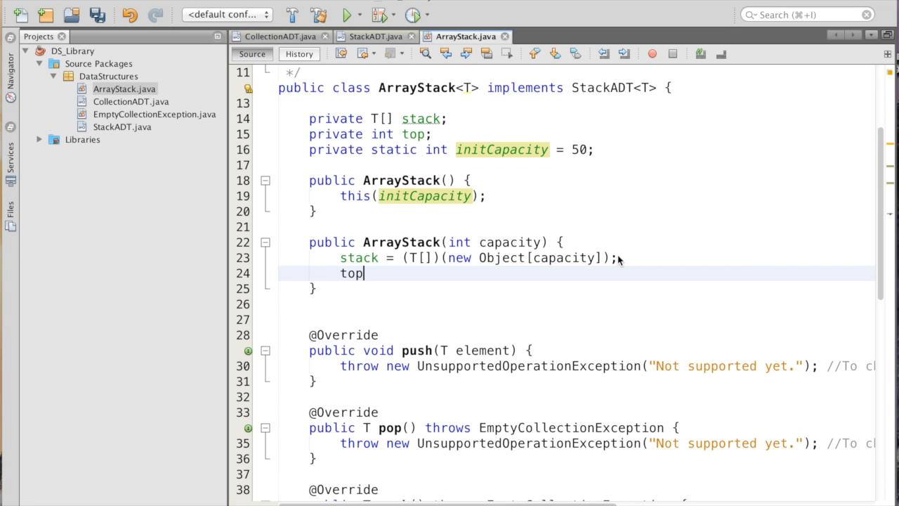
text(= 0;)
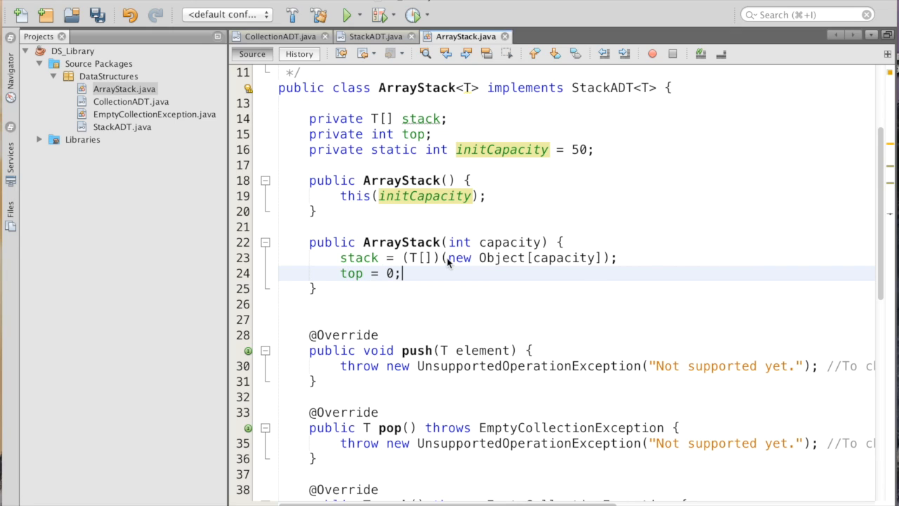
scroll(down, 3)
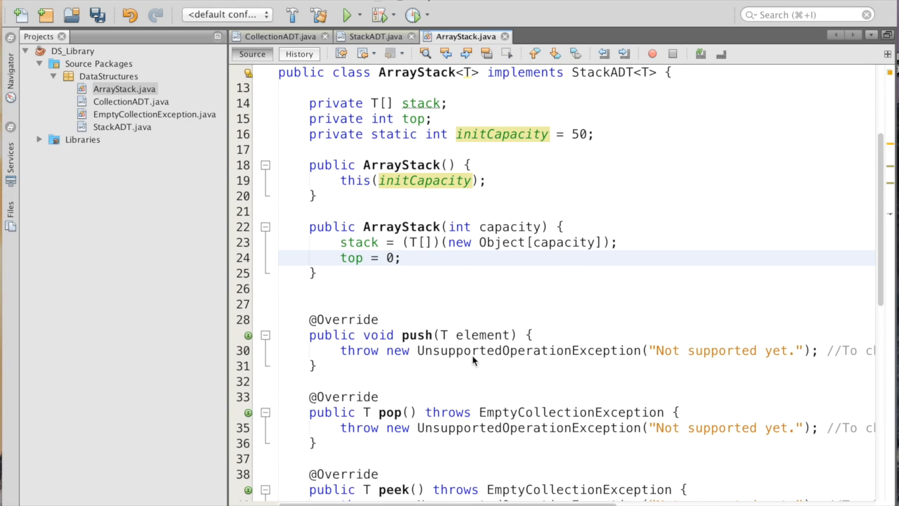
scroll(down, 3)
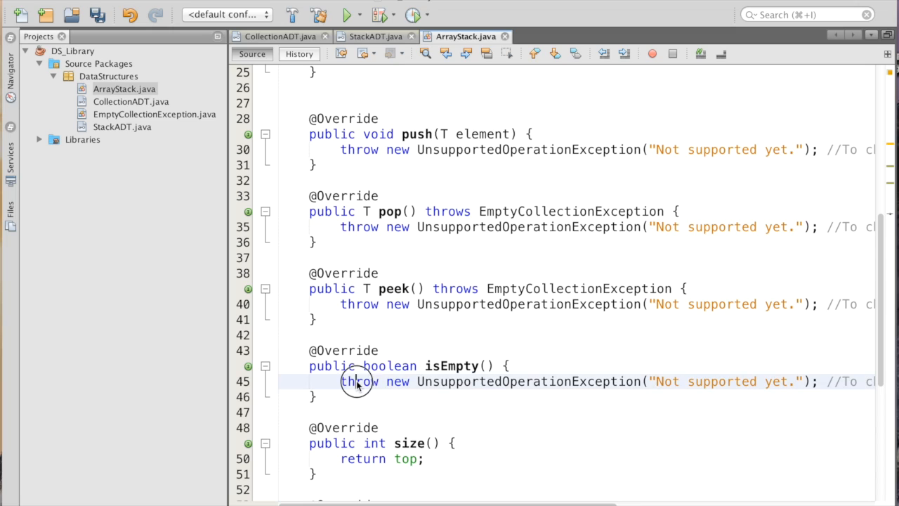
Replace isEmpty()'s throw line with an 'if (top == 0)' check.
double_click(360, 382)
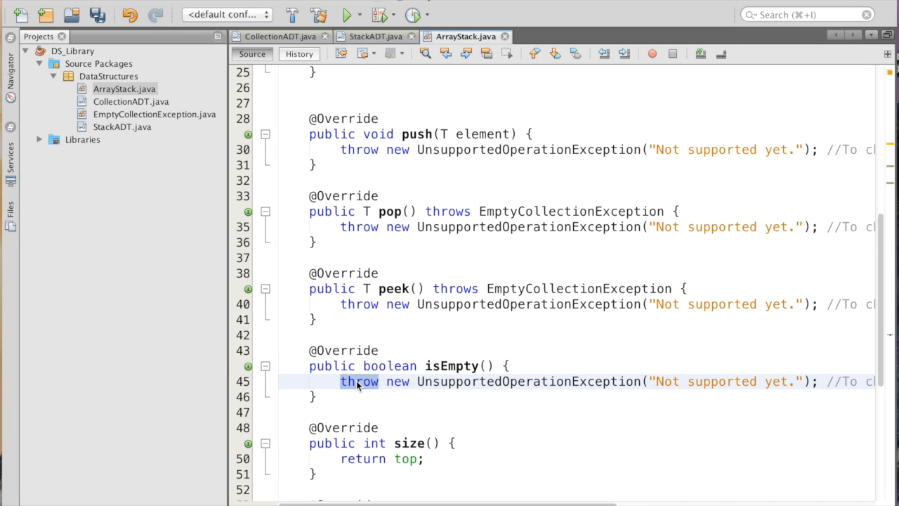
key(Delete)
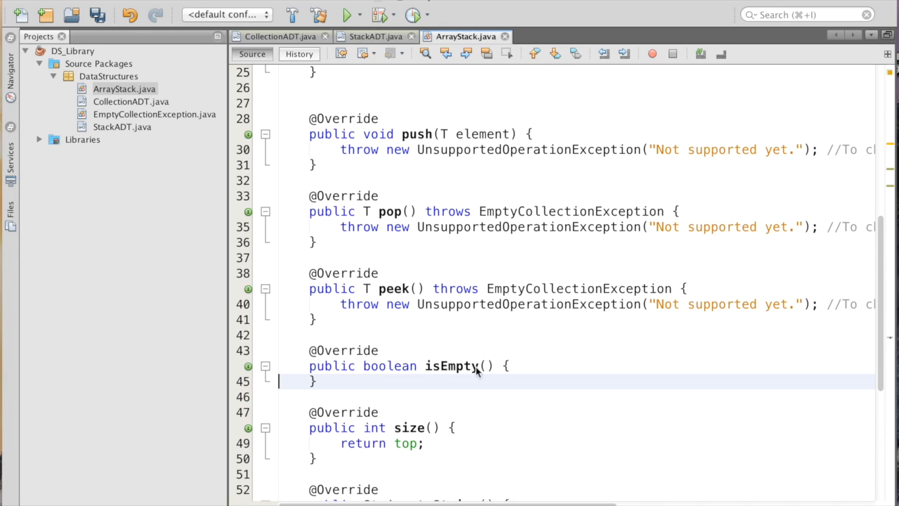
key(enter)
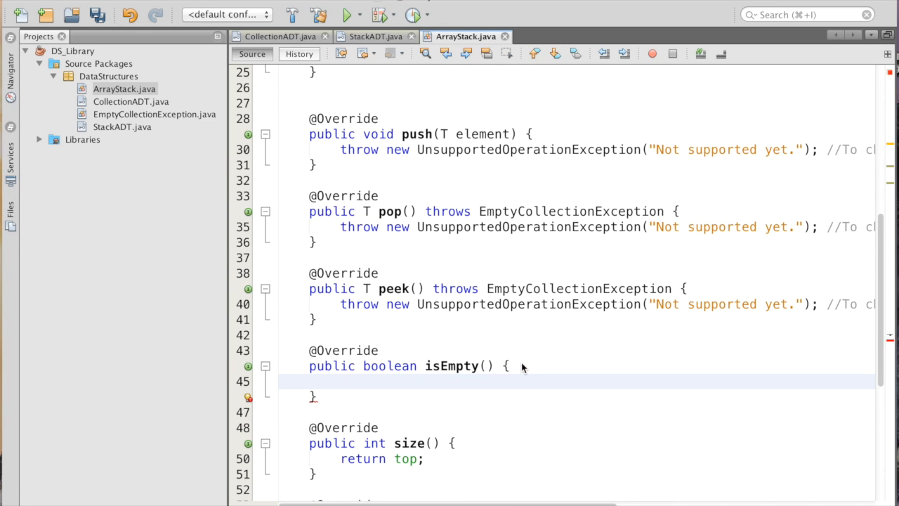
text(if (top)
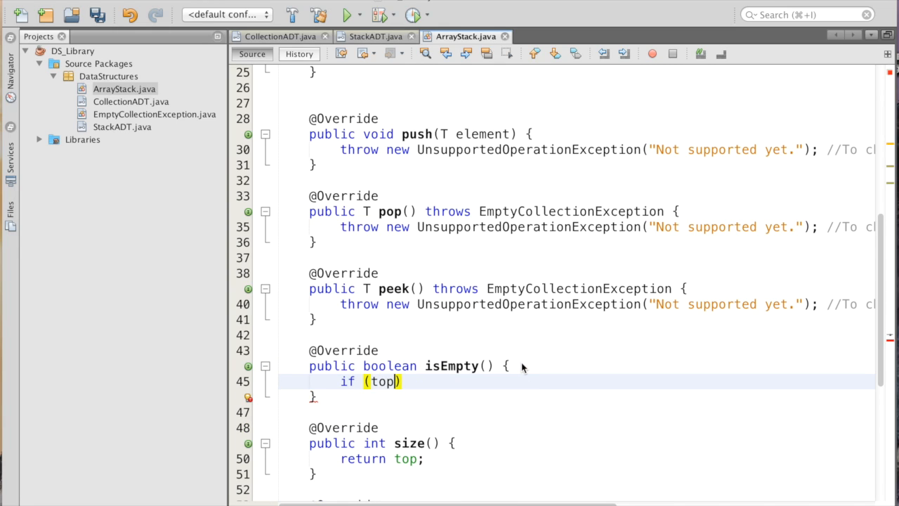
text(== 0)
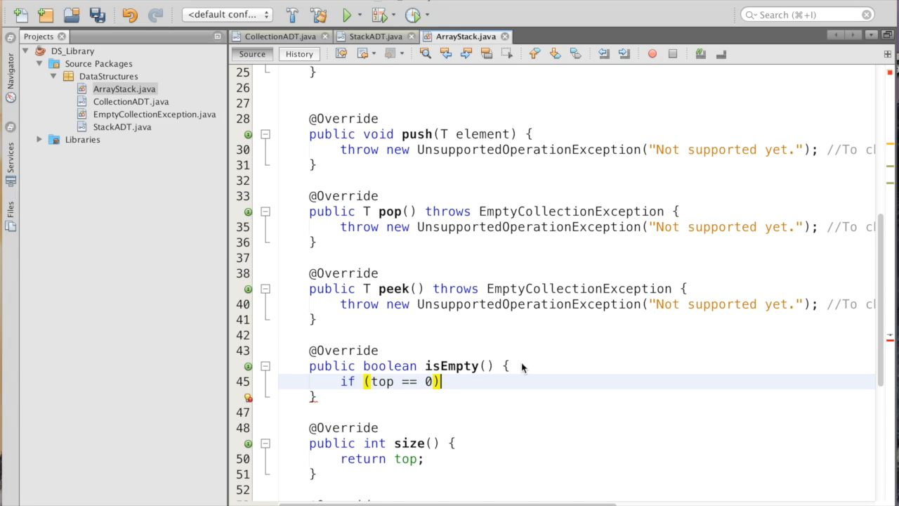
Finish isEmpty() with 'return true;' inside the check and 'return false;' after it.
key(enter)
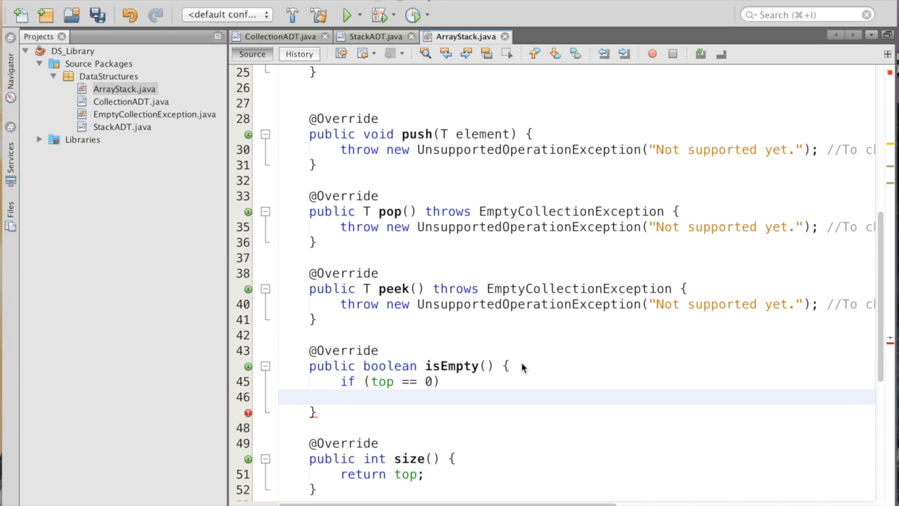
text(return true;)
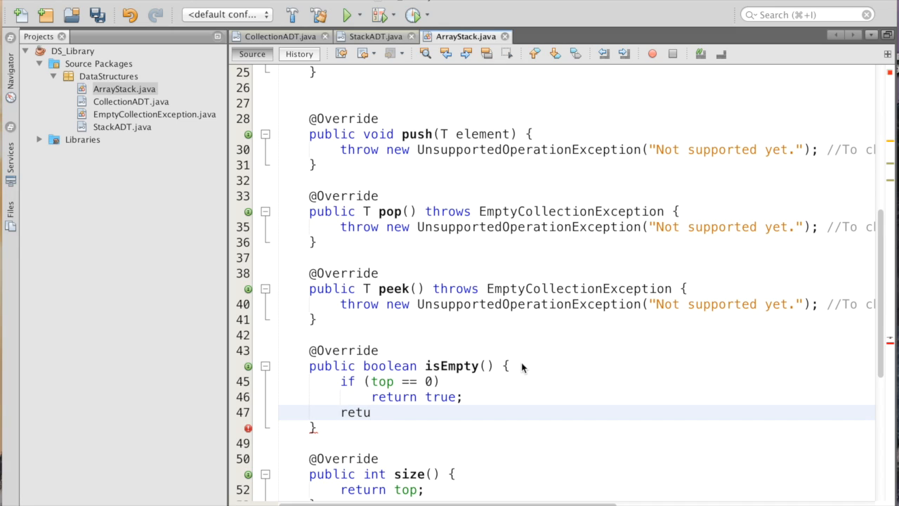
text(rn)
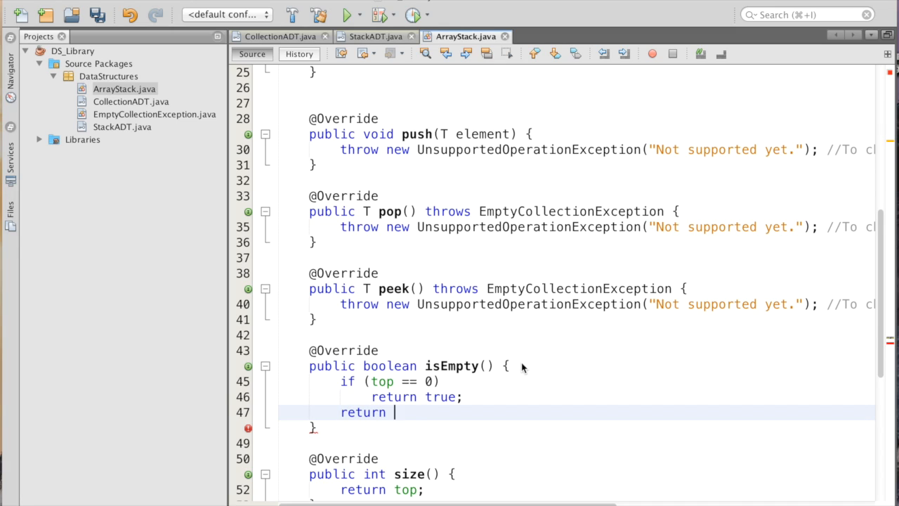
text(false;)
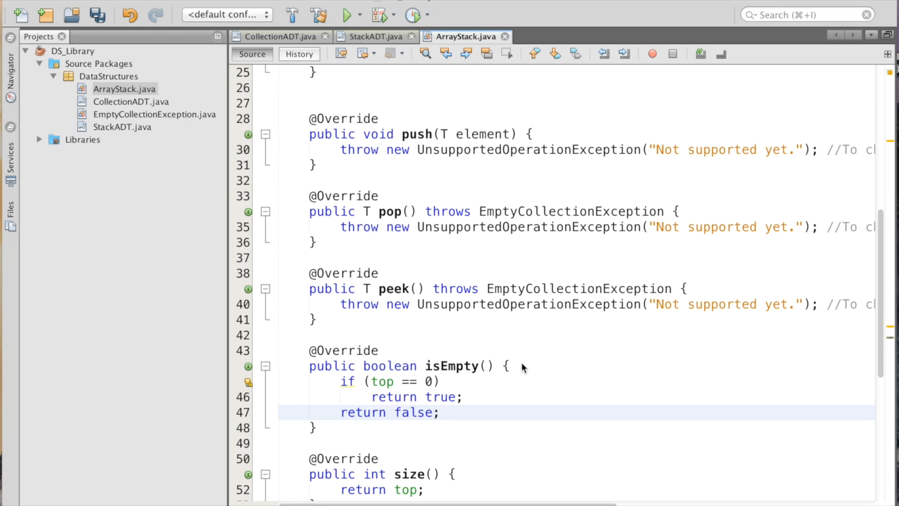
scroll(down, 3)
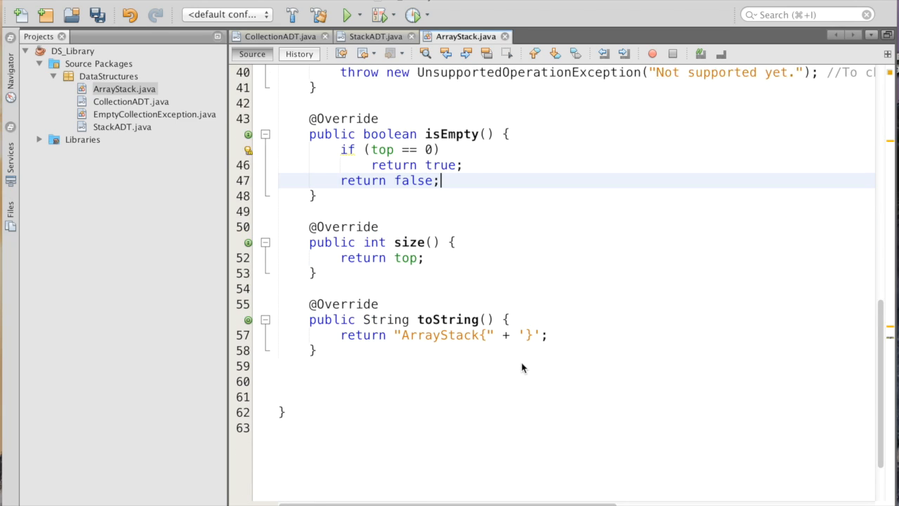
scroll(up, 3)
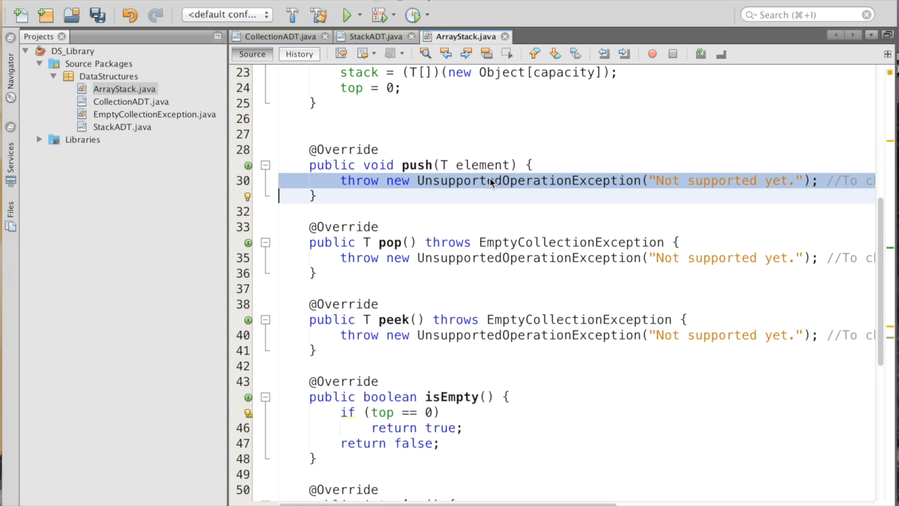
Replace push()'s throw line with an 'if (top == stack.length)' check.
key(Delete)
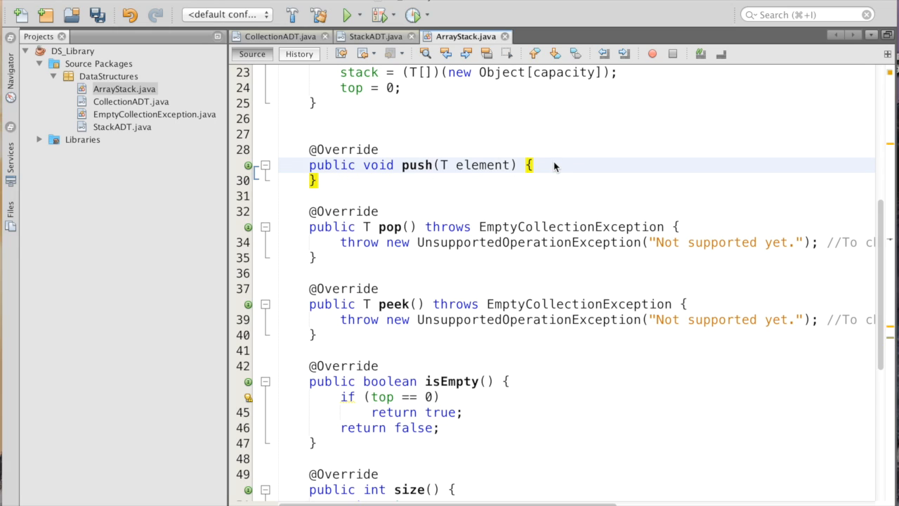
key(Return)
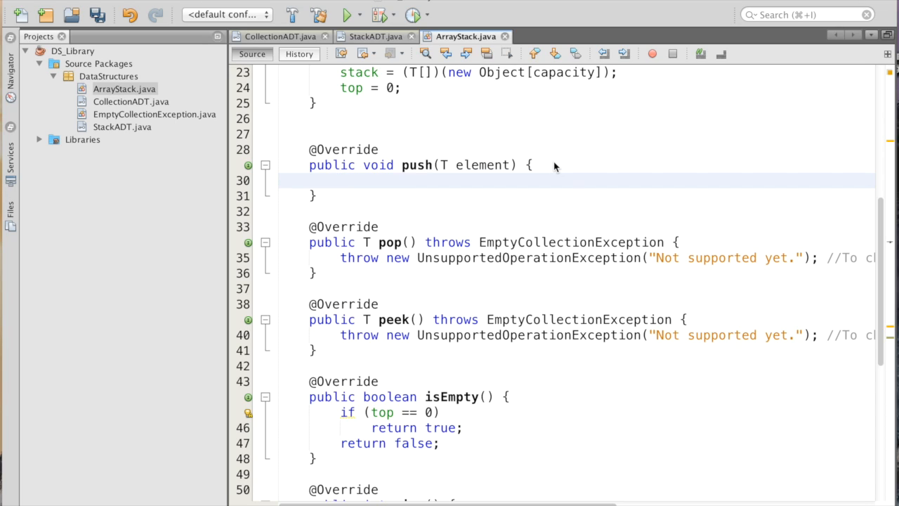
click(340, 180)
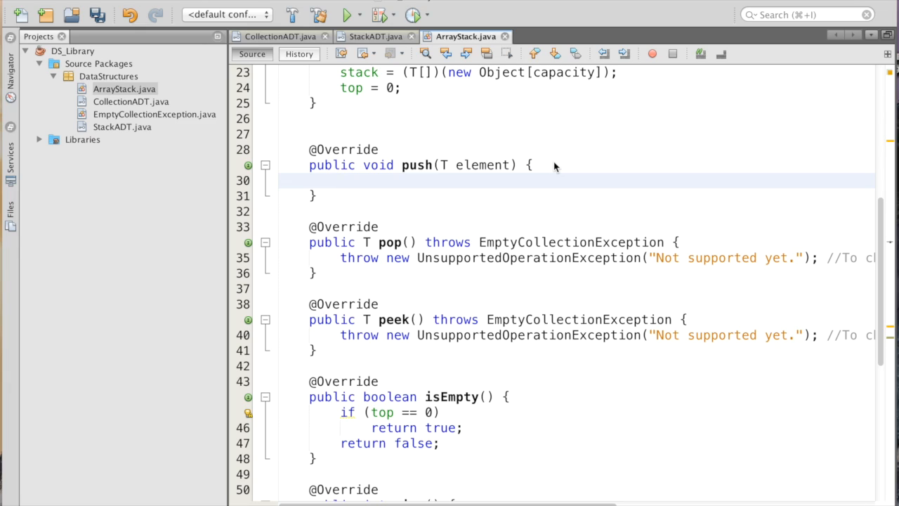
text(if ()
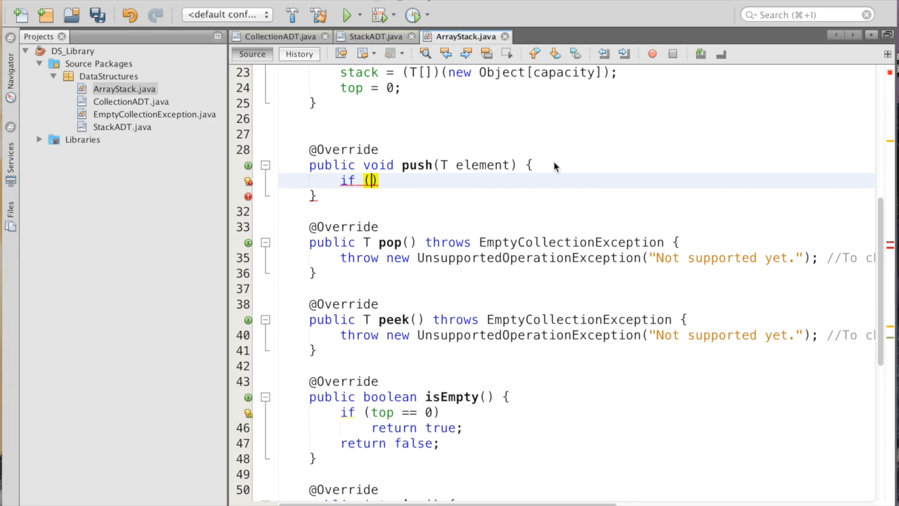
text(top =)
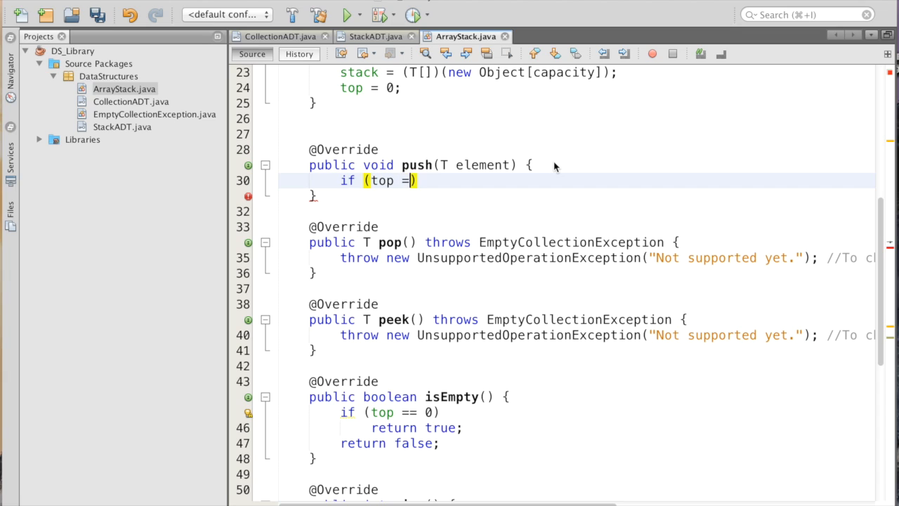
text(= stack.)
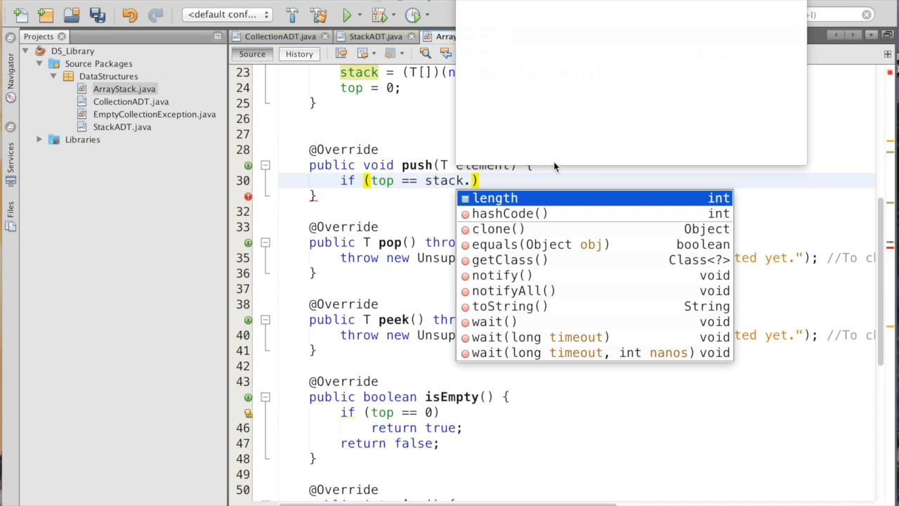
click(494, 197)
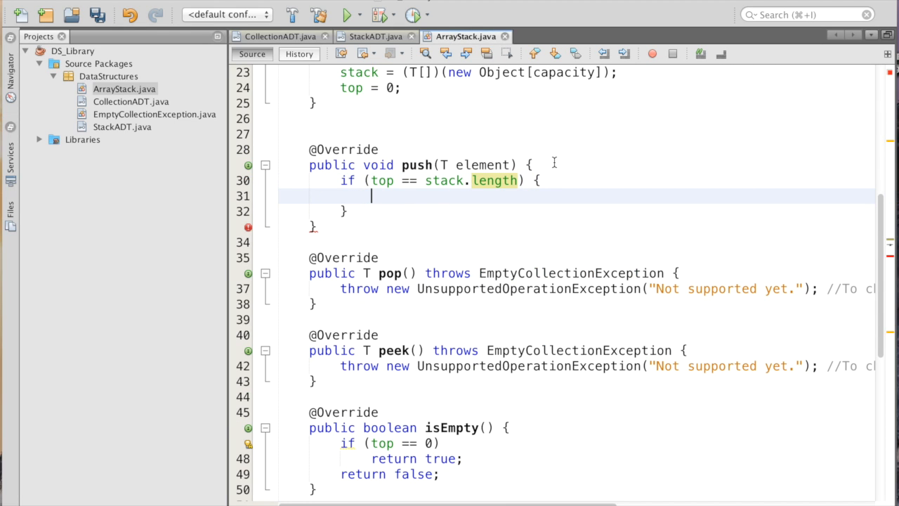
Call expandCapacity() inside push's capacity check.
text(exa)
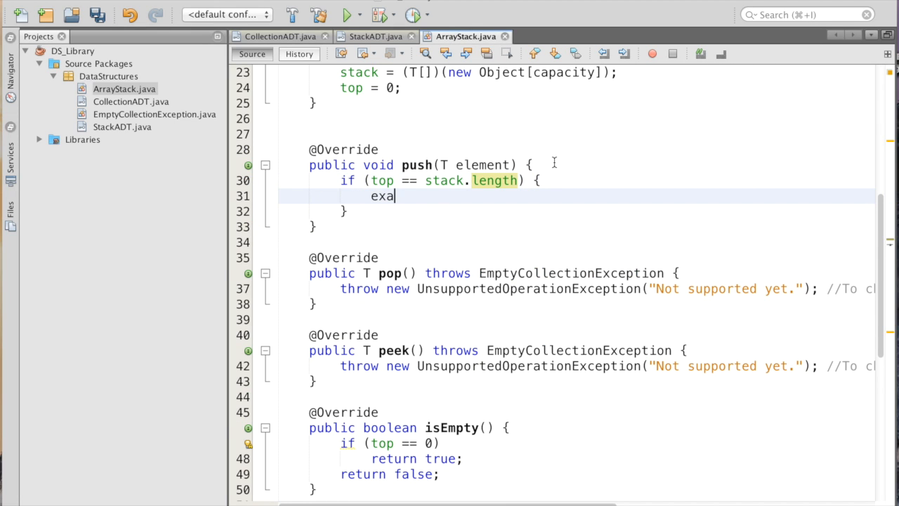
text(p)
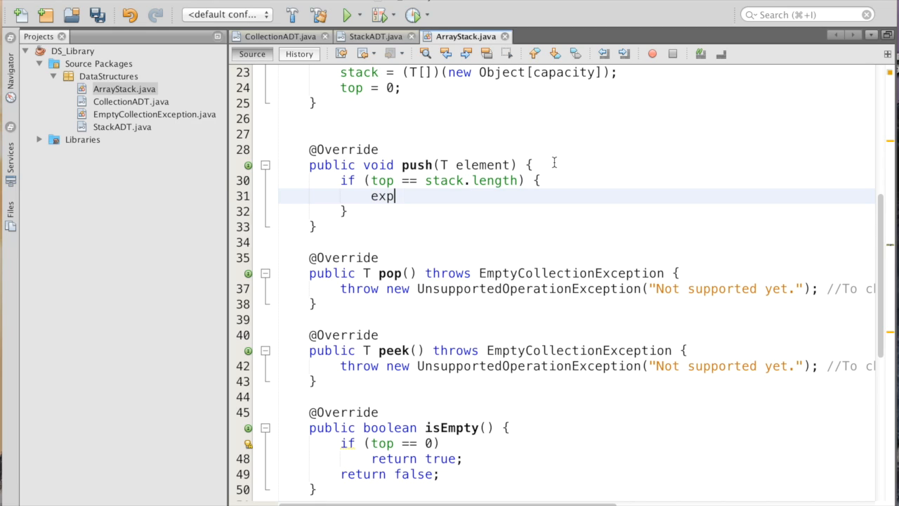
text(andCapacity();)
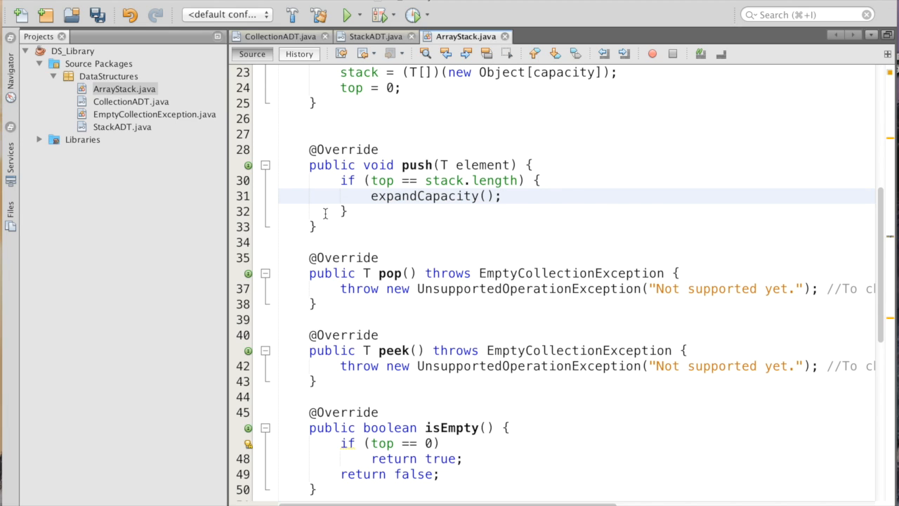
Write expandCapacity's body as stack = Arrays.copyOf(stack, stack.length*2).
scroll(down, 3)
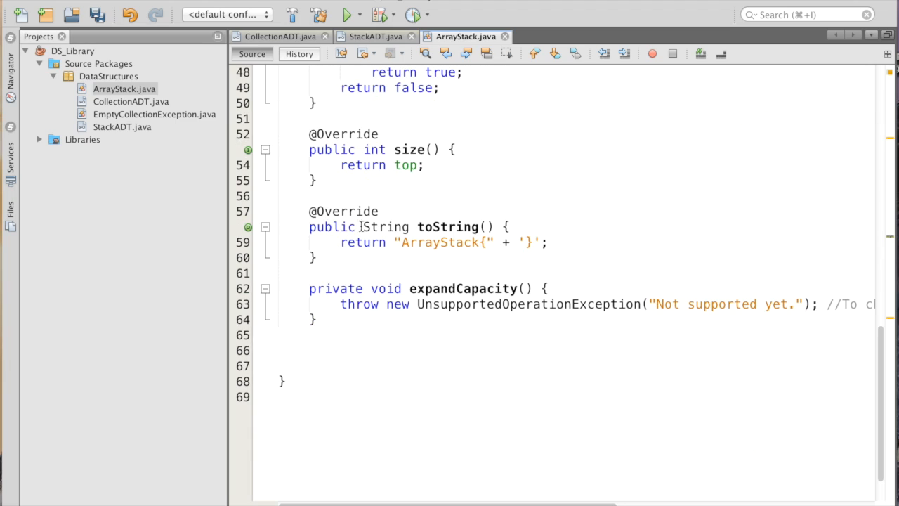
double_click(528, 303)
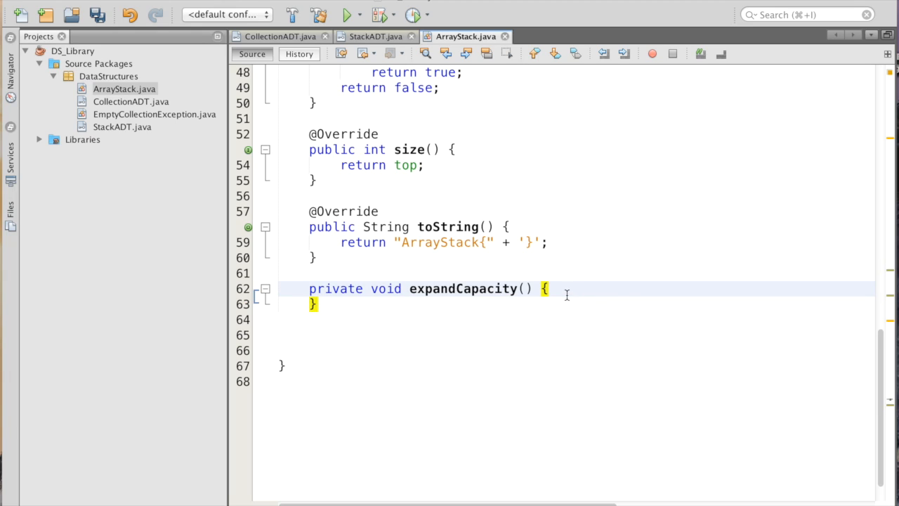
key(Return)
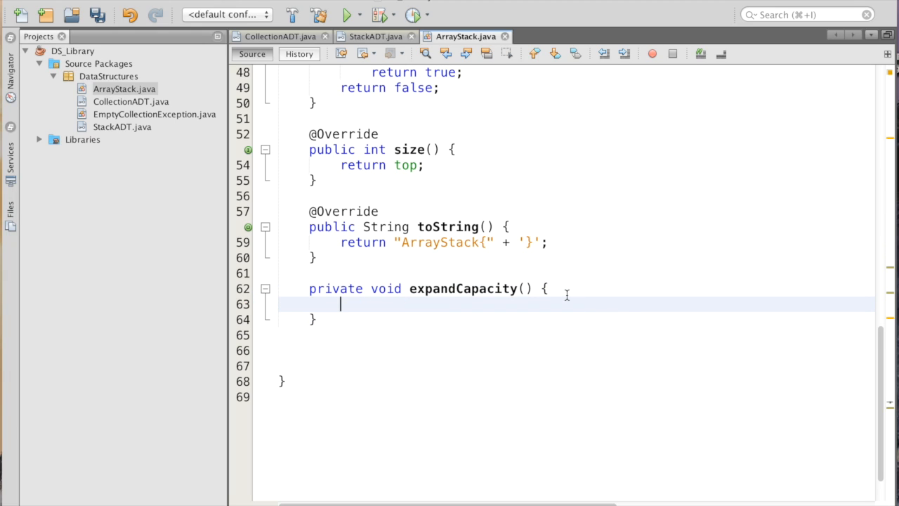
text(stack)
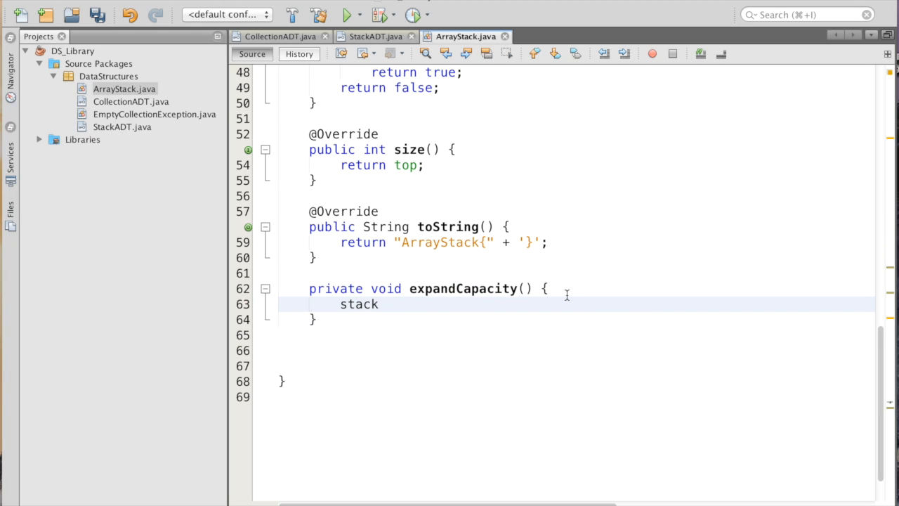
text(= Ara)
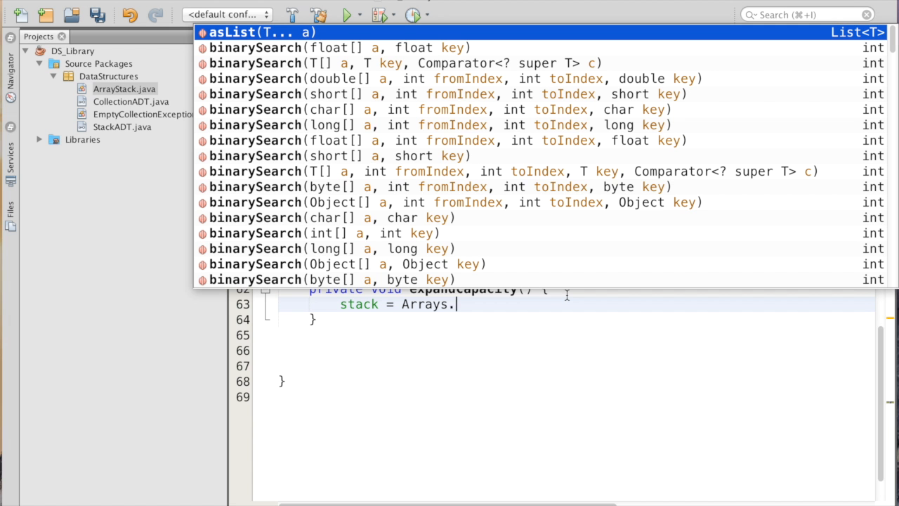
text(copyOf(stack, top)
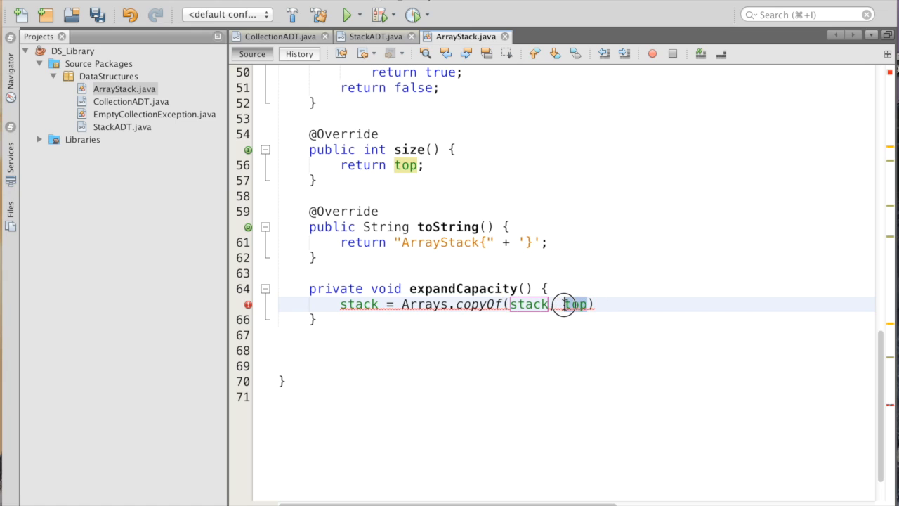
text(stack.length*2)
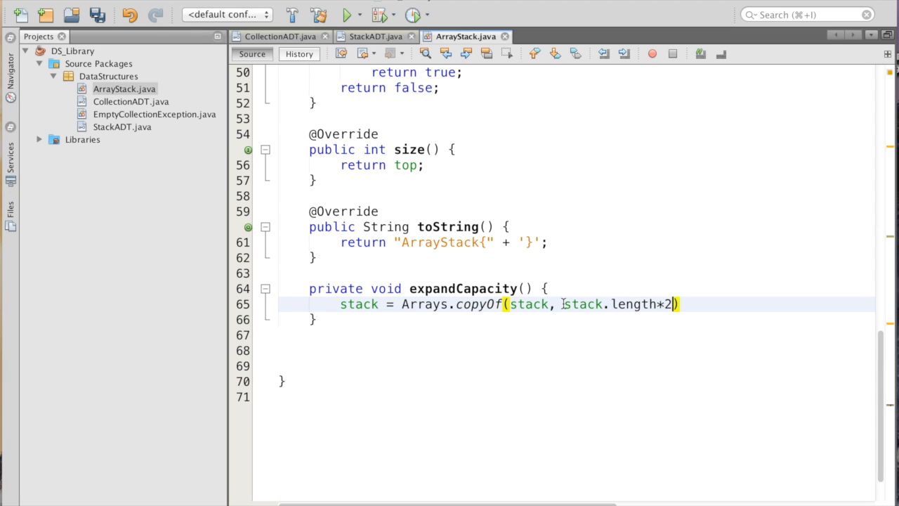
End the copyOf statement with a semicolon and verify the java.util.Arrays import.
text(;)
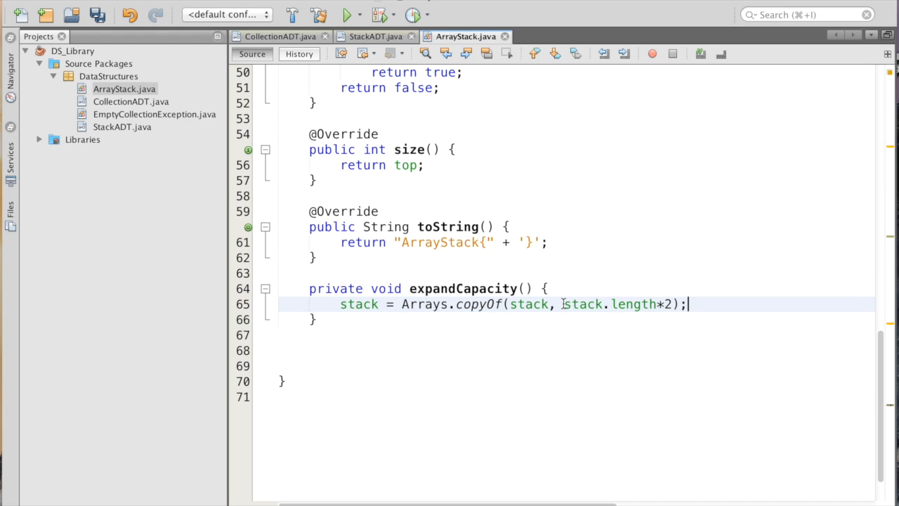
scroll(up, 3)
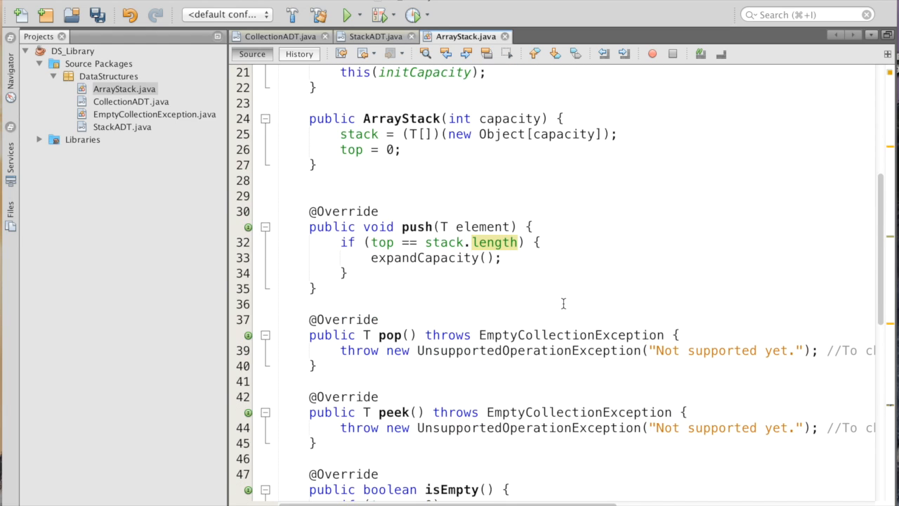
scroll(up, 3)
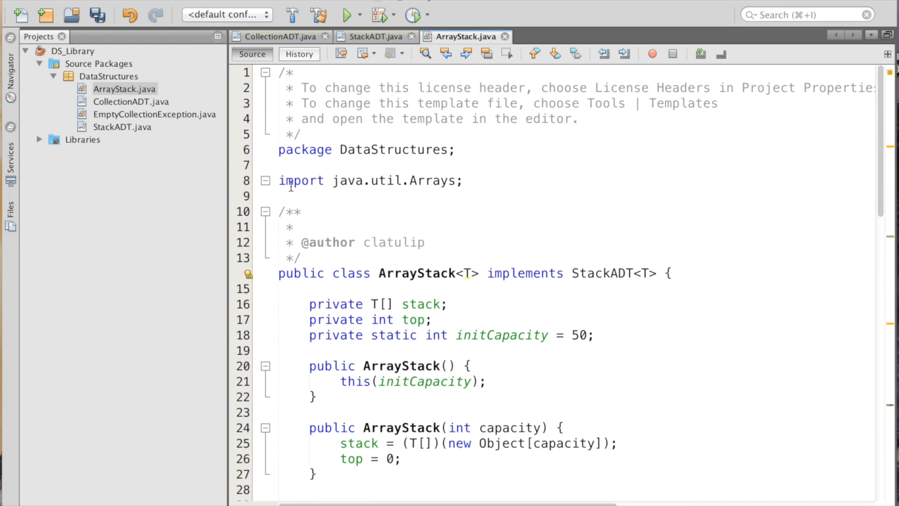
mouse_move(495, 208)
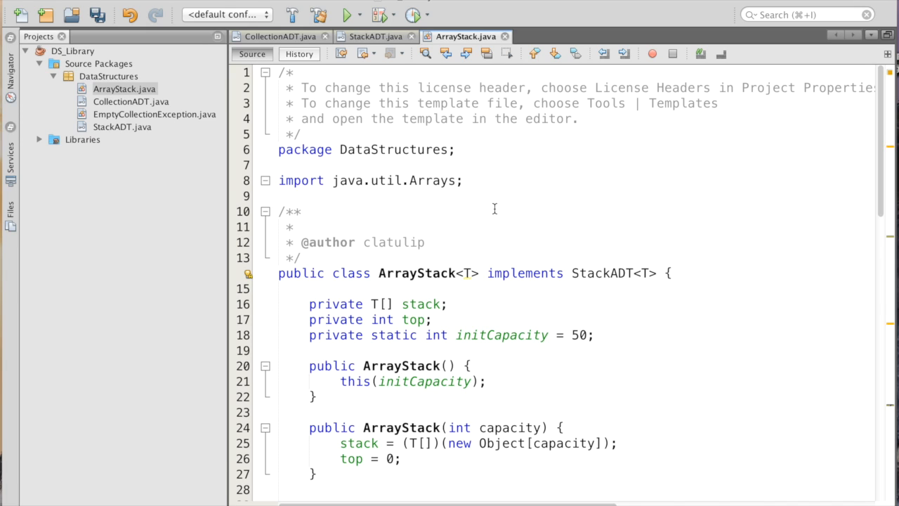
scroll(down, 3)
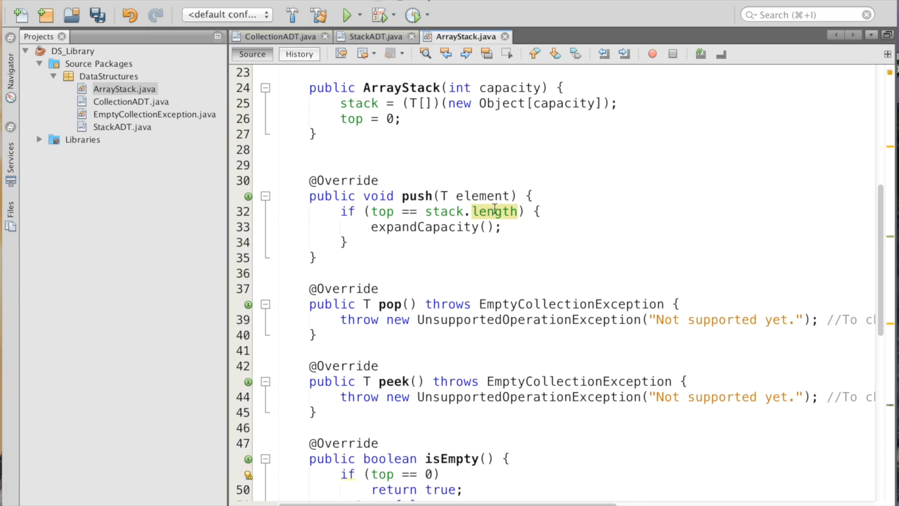
scroll(down, 3)
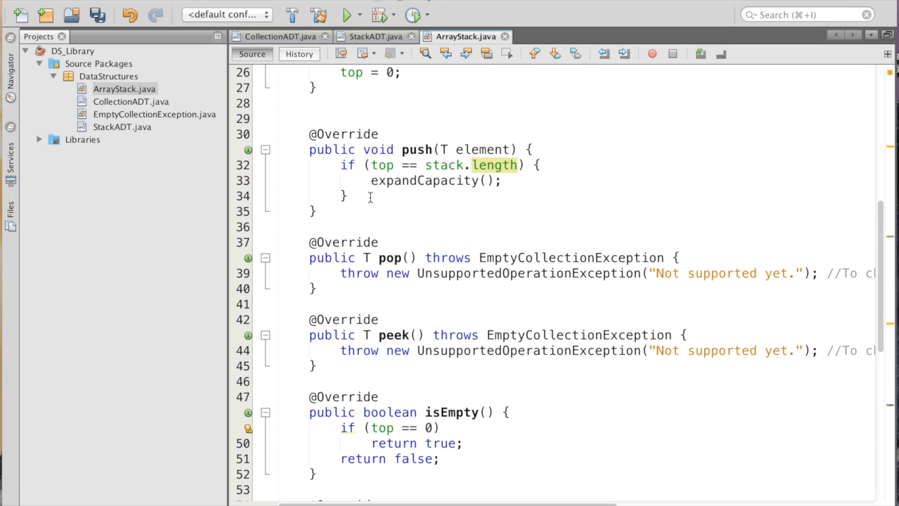
After push's capacity check, add 'stack[top] = element;' and 'top++;'.
click(343, 196)
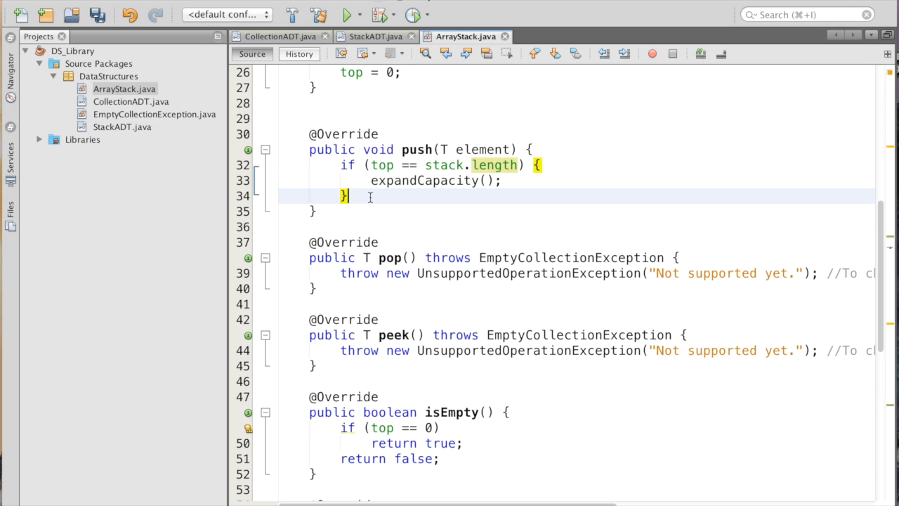
key(enter)
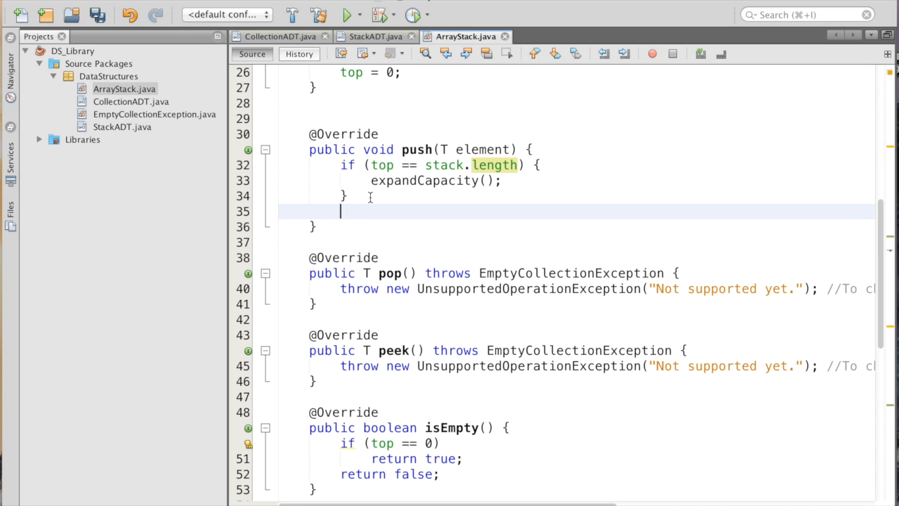
text(sta)
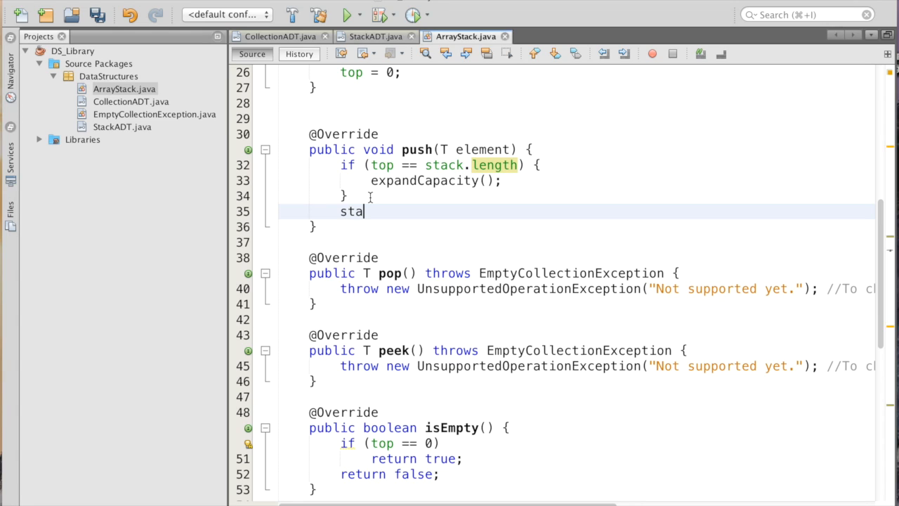
text(ck)
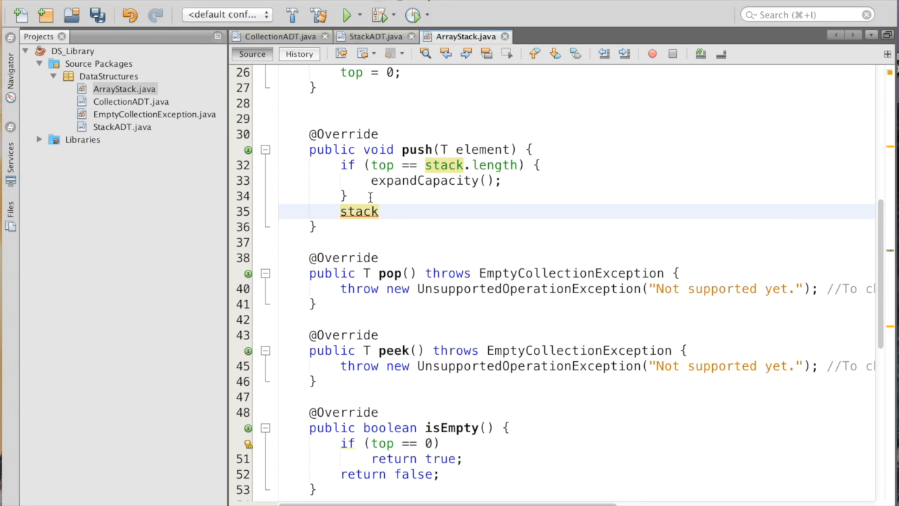
text([top])
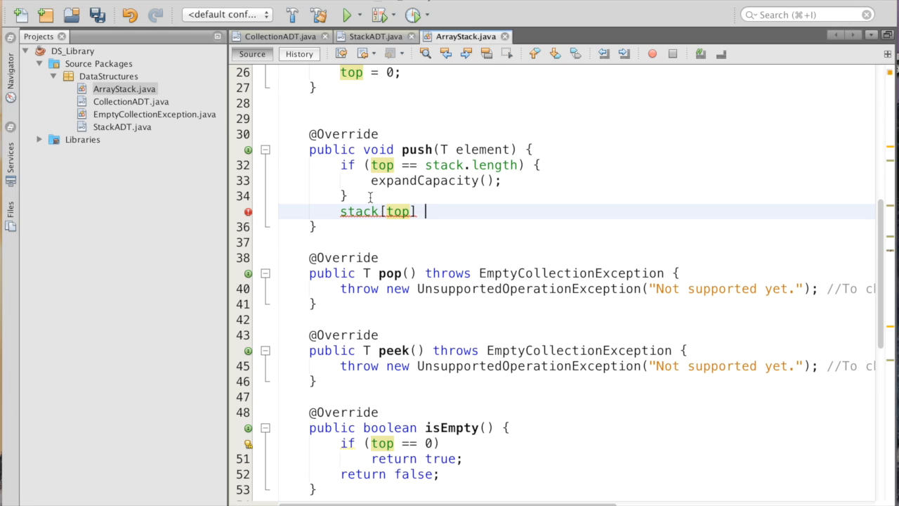
text(= element)
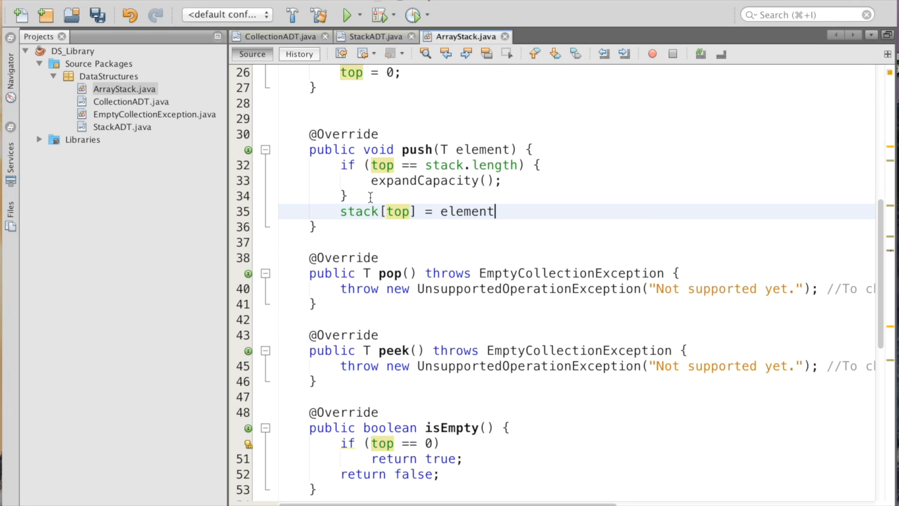
text(;)
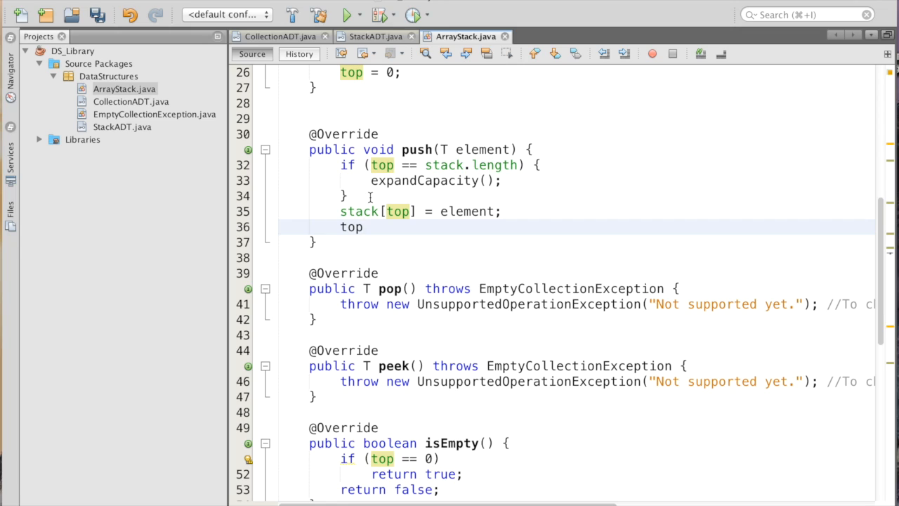
text(++;)
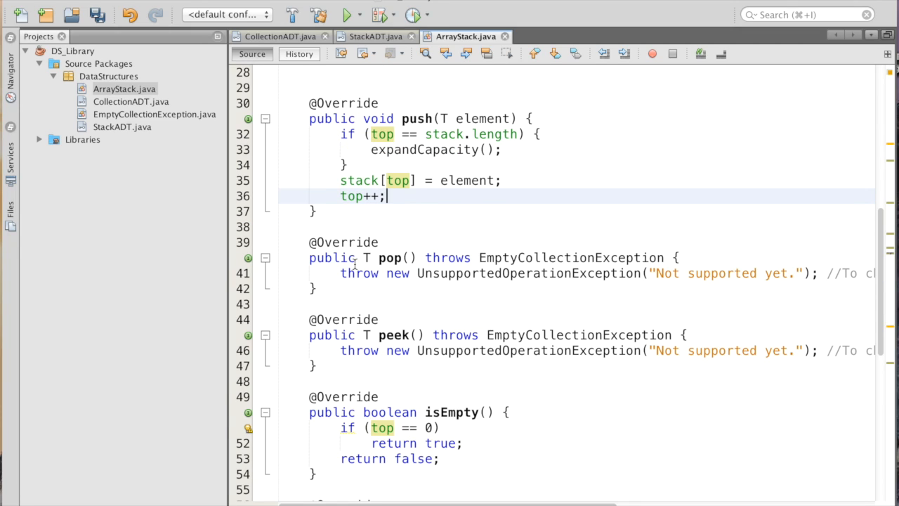
Replace peek()'s placeholder with an 'if (isEmpty())' check.
click(618, 352)
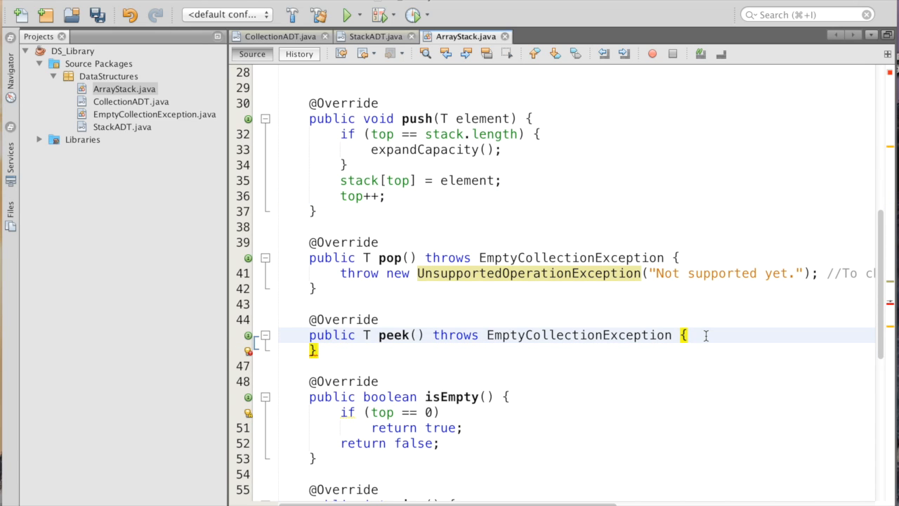
key(enter)
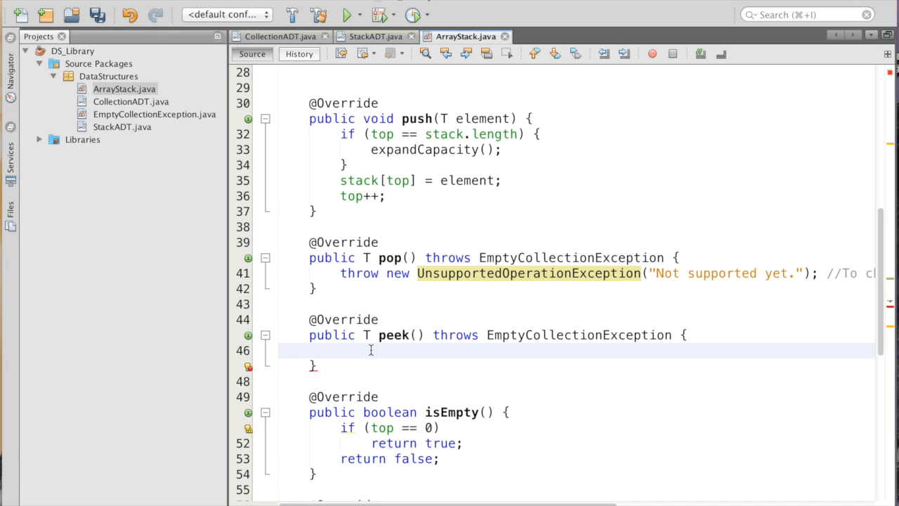
click(340, 351)
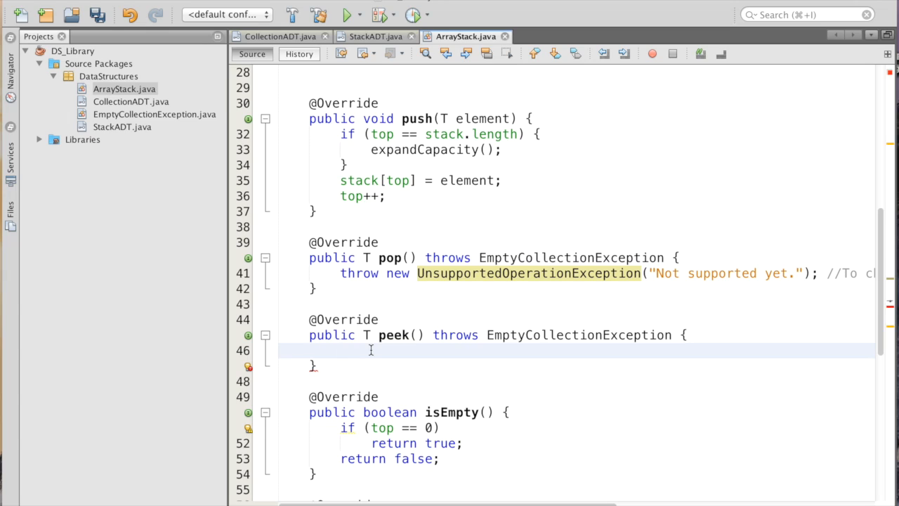
text(if)
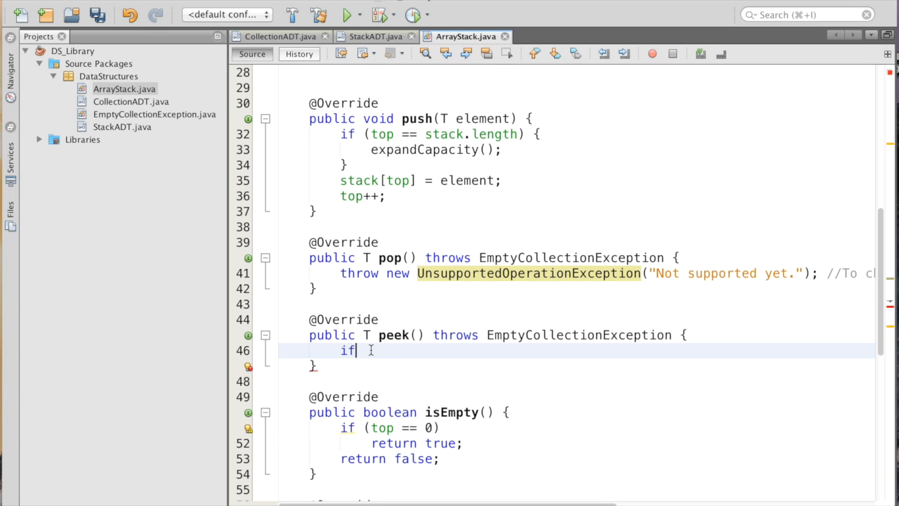
text(()
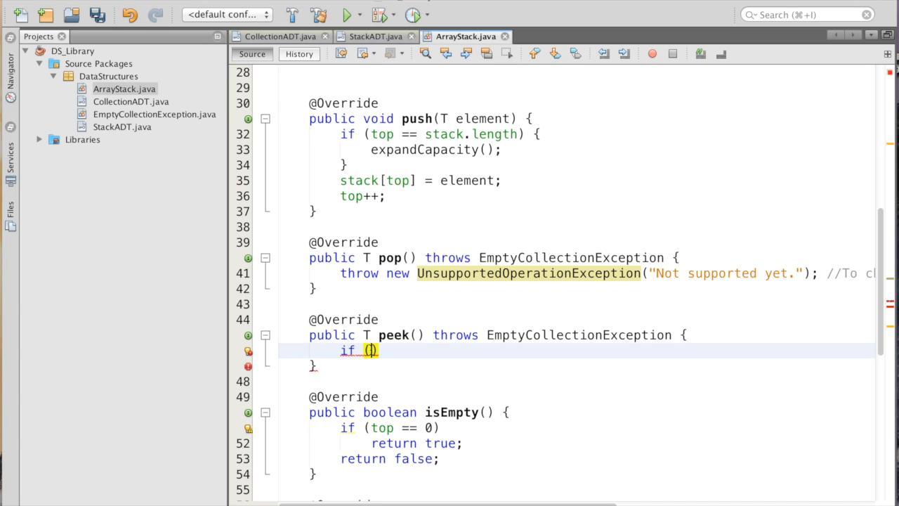
text(isEmpty)
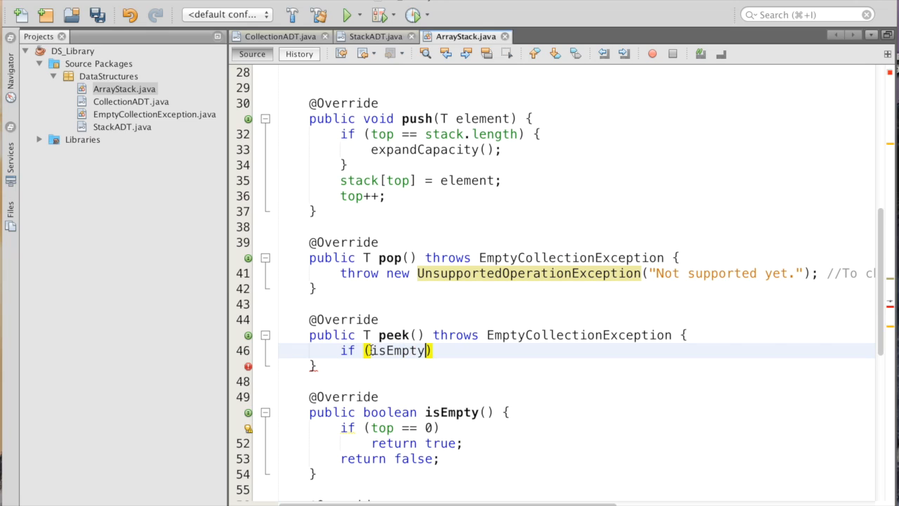
text(())
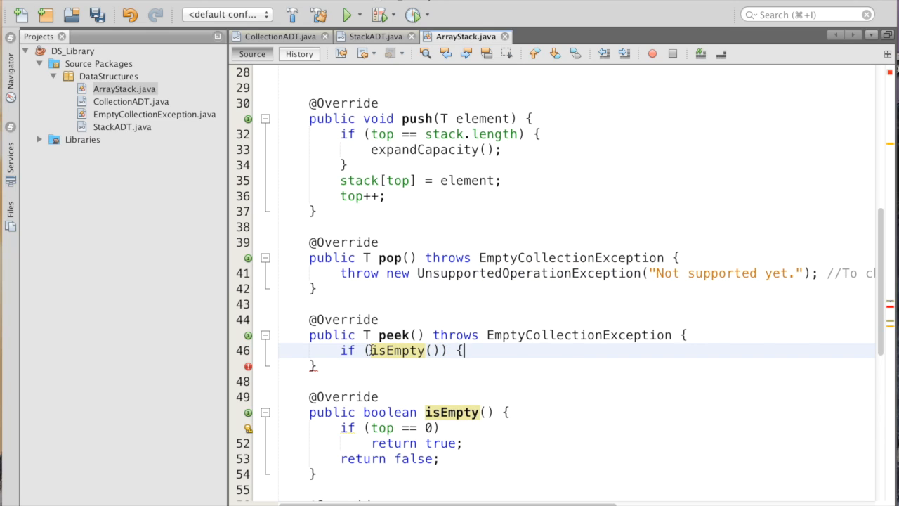
Throw new EmptyCollectionException("stack") inside peek's empty check and move past the block.
text(throw new)
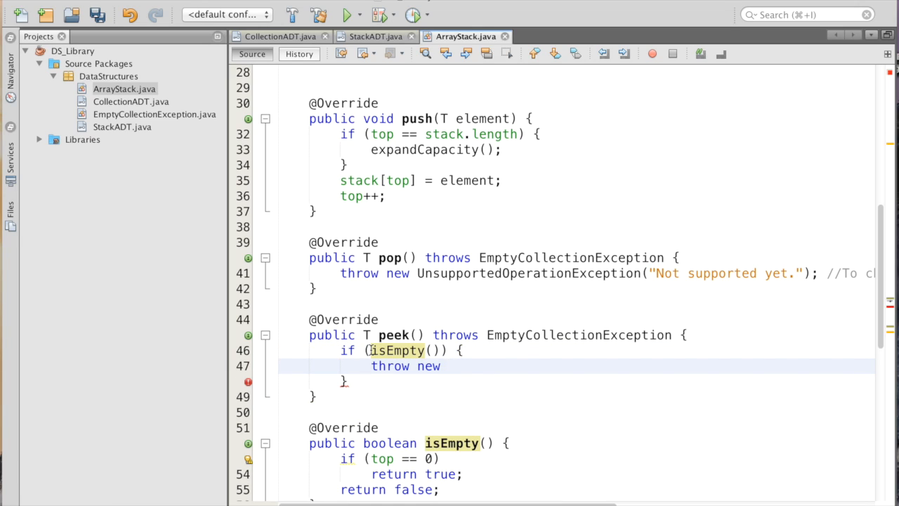
text(EMpty)
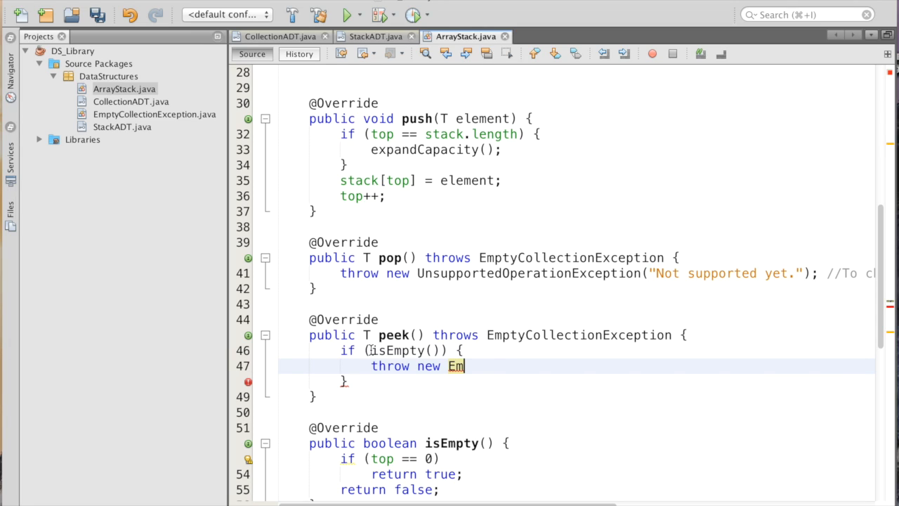
text(ptyColl)
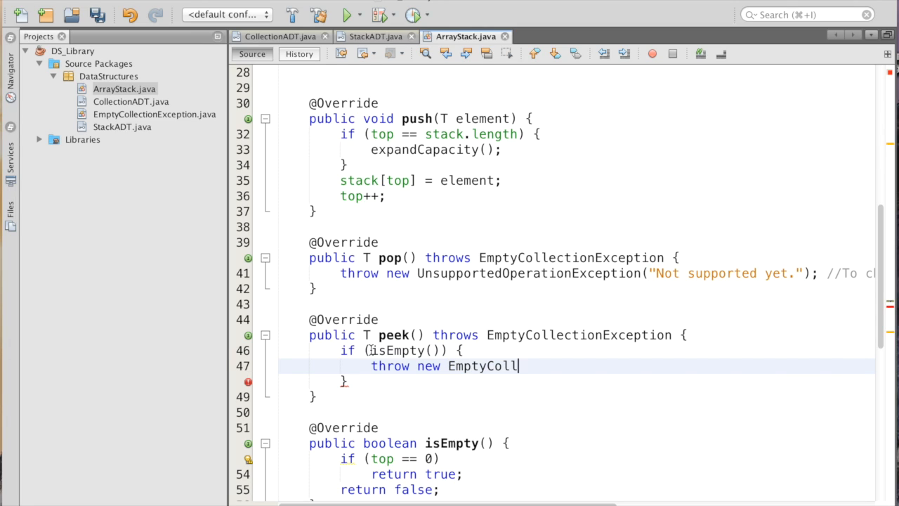
text(ectionExce)
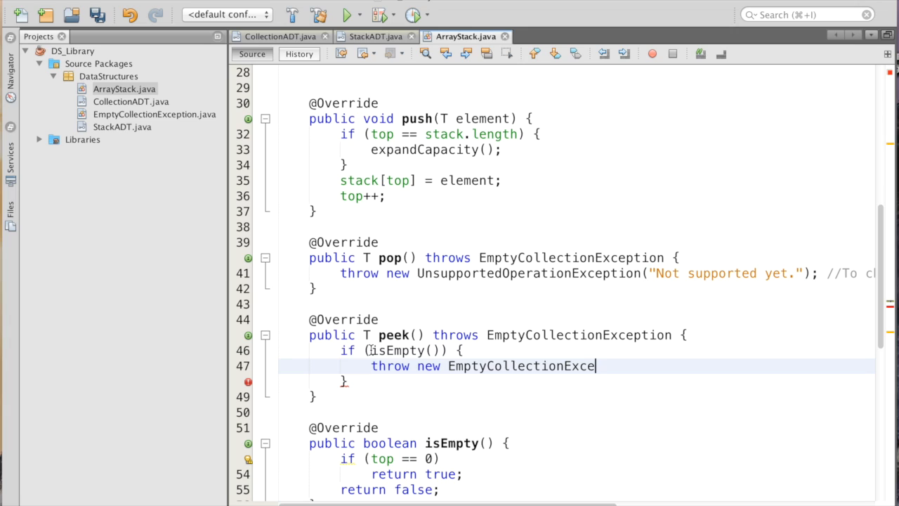
text(ption)
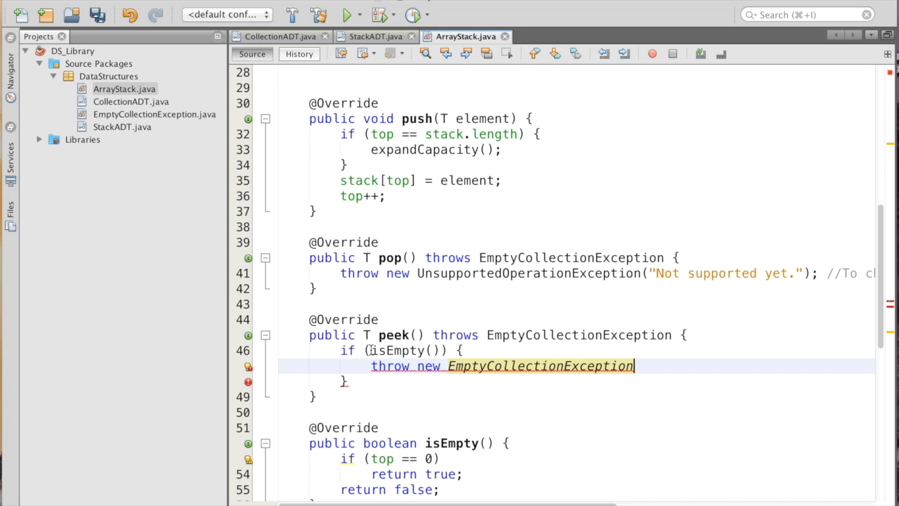
text(())
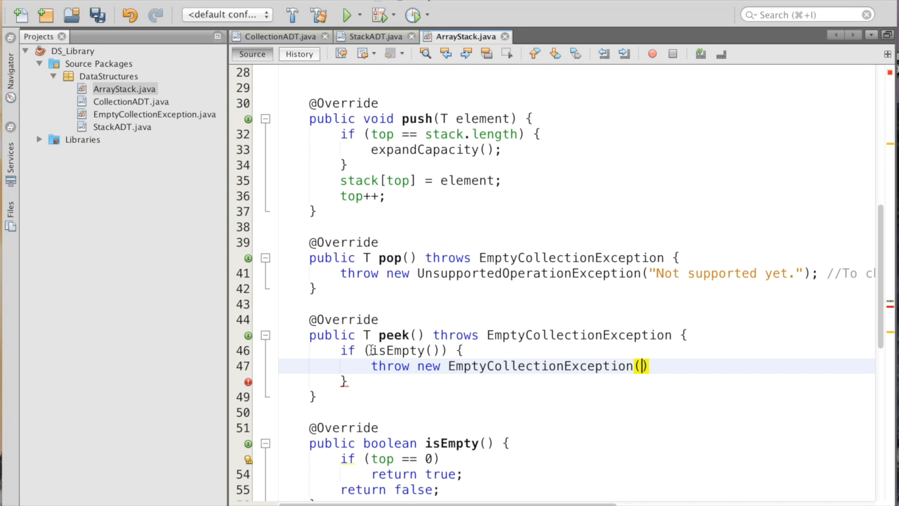
text("stack")
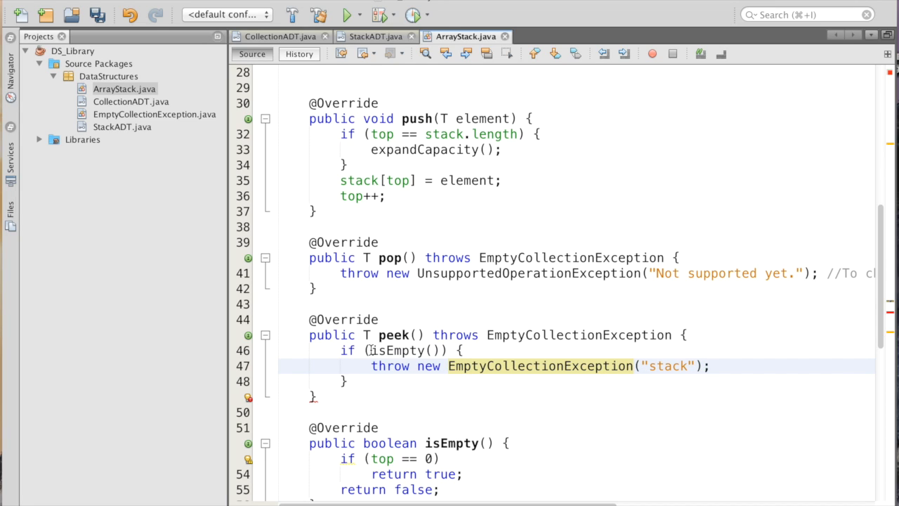
click(709, 366)
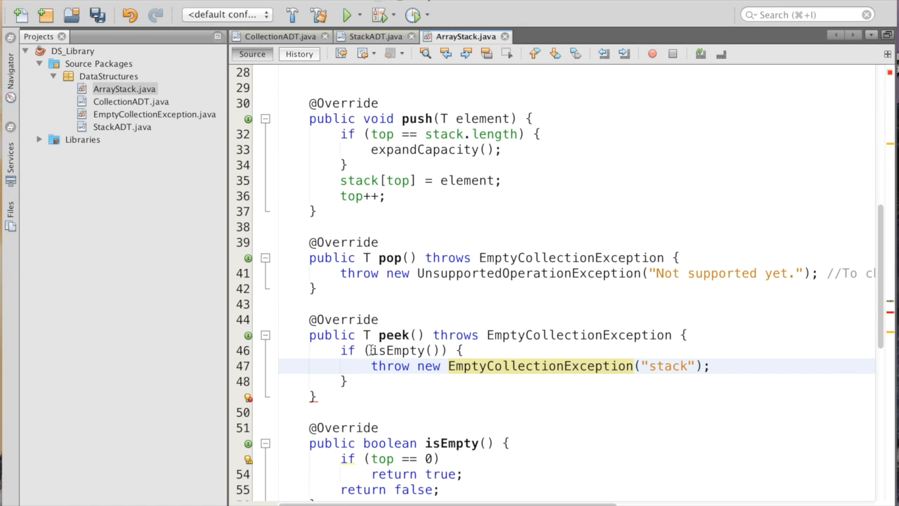
click(352, 382)
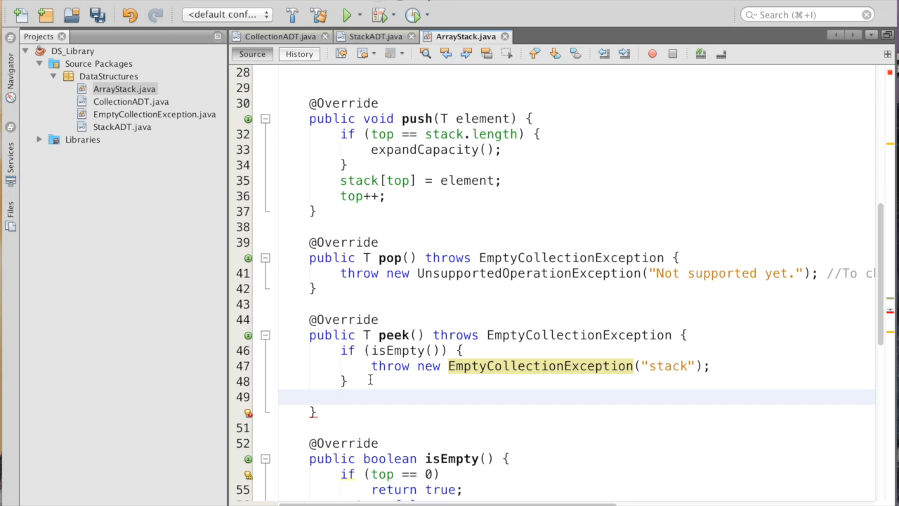
Add return stack[top - 1]; after the empty check in peek().
click(340, 396)
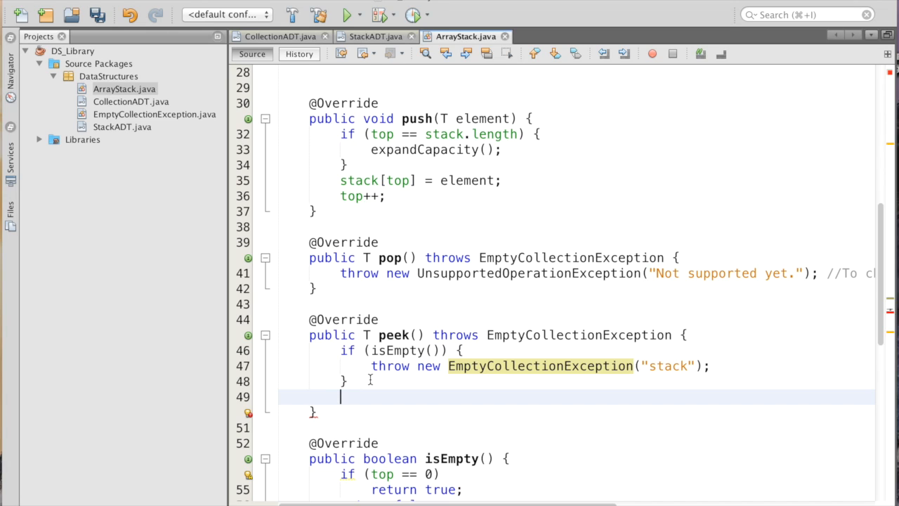
text(r)
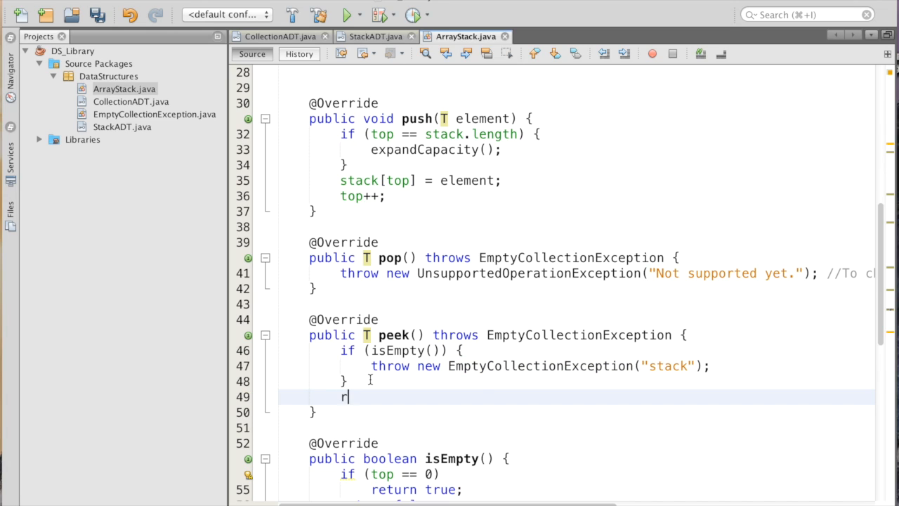
text(eturn)
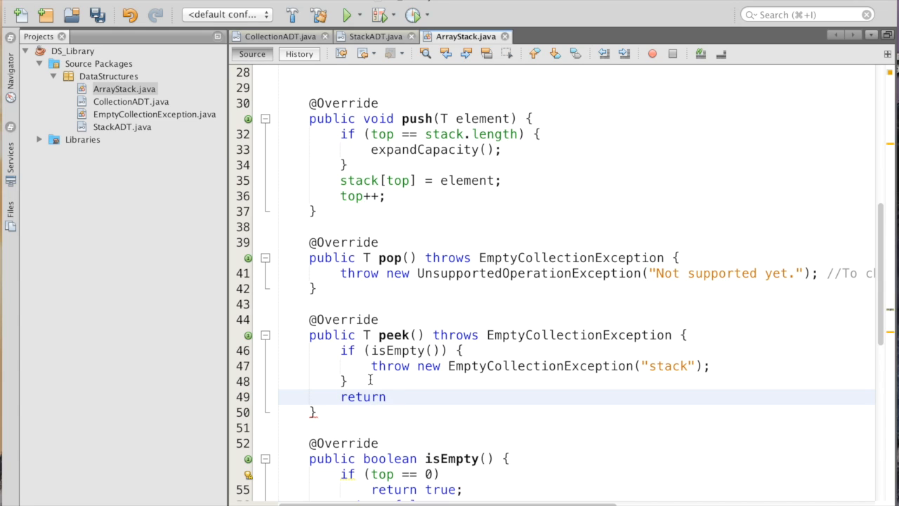
text(tac)
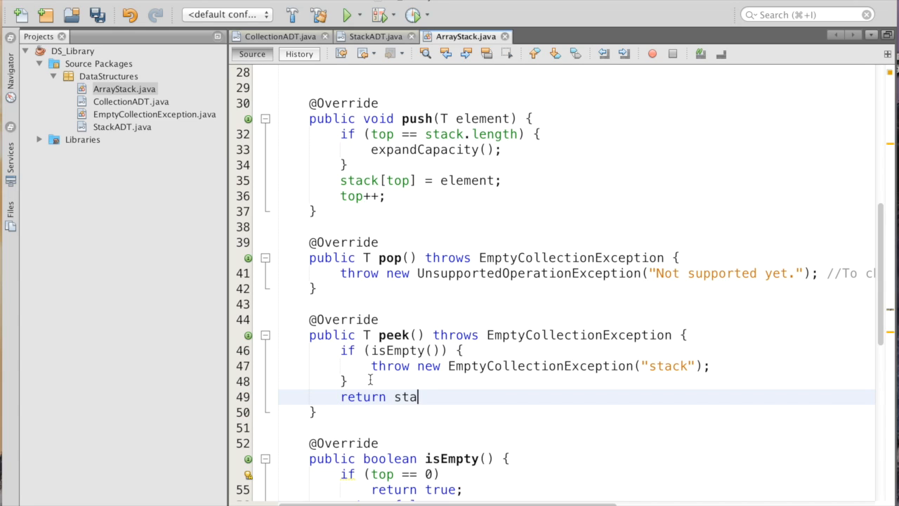
text(ck[to])
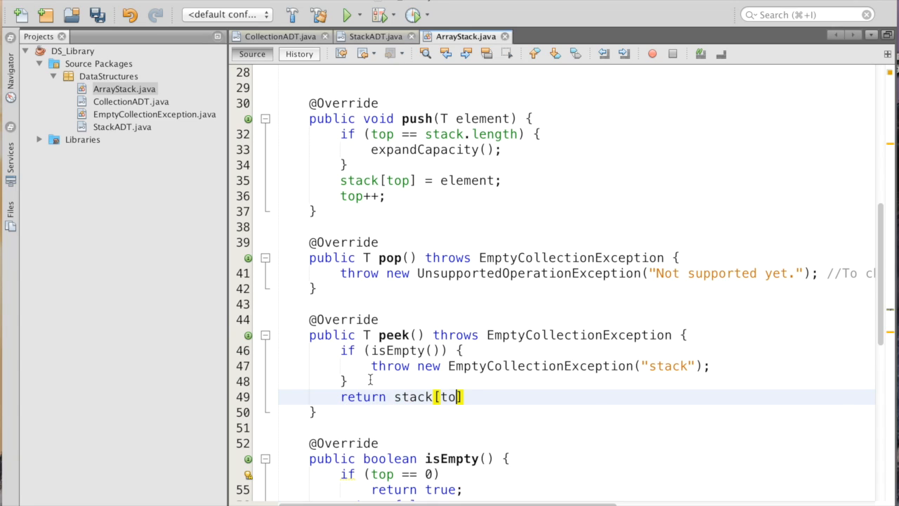
text(p - 1)
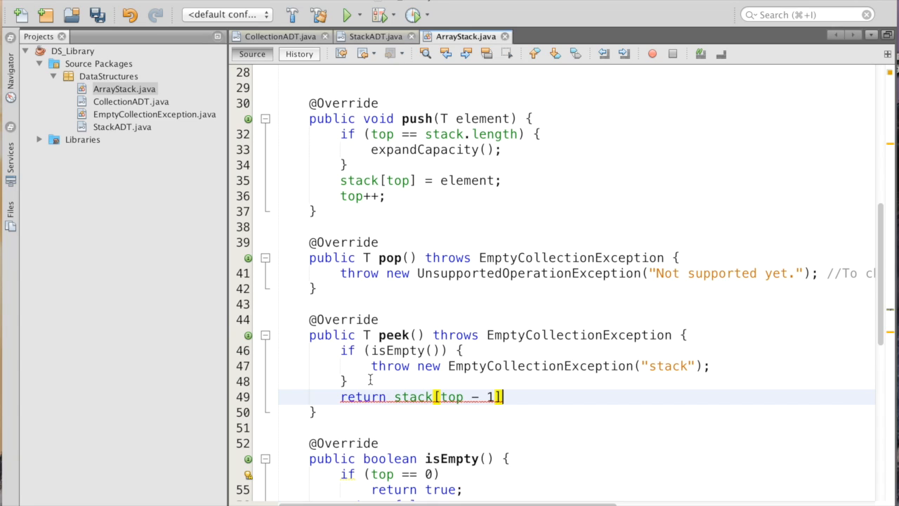
text(;)
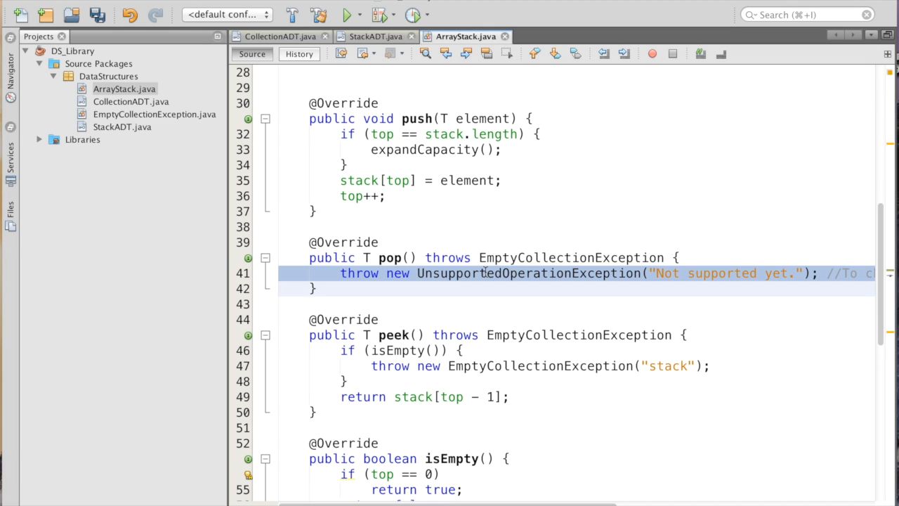
Replace pop's placeholder with the empty check, T result = stack[top-1]; and return result;.
key(Delete)
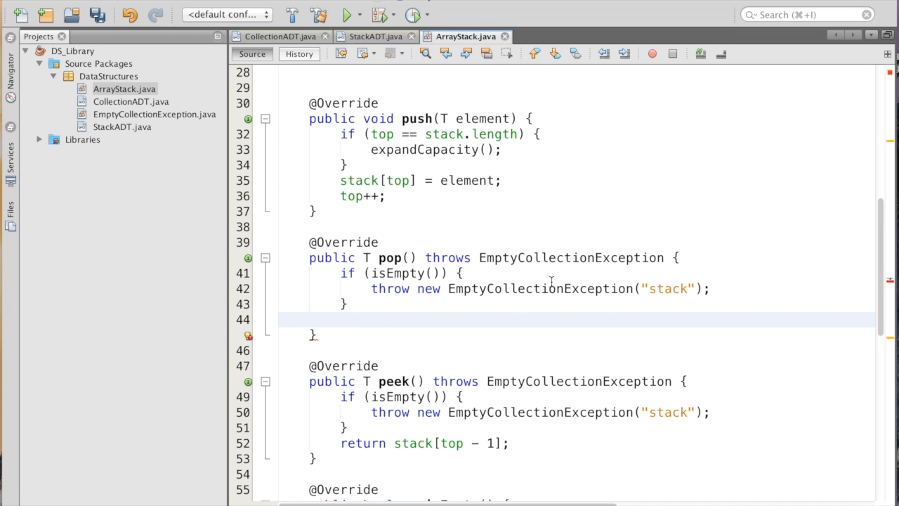
text(T)
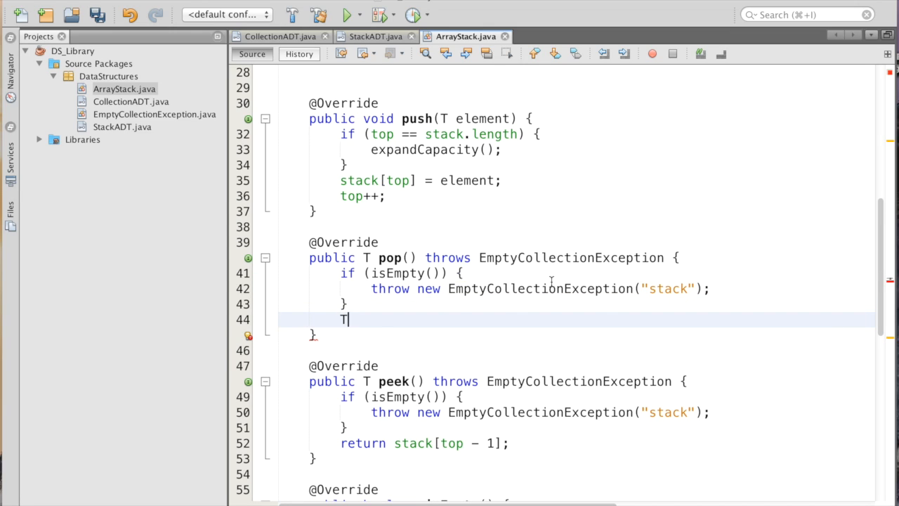
text(re)
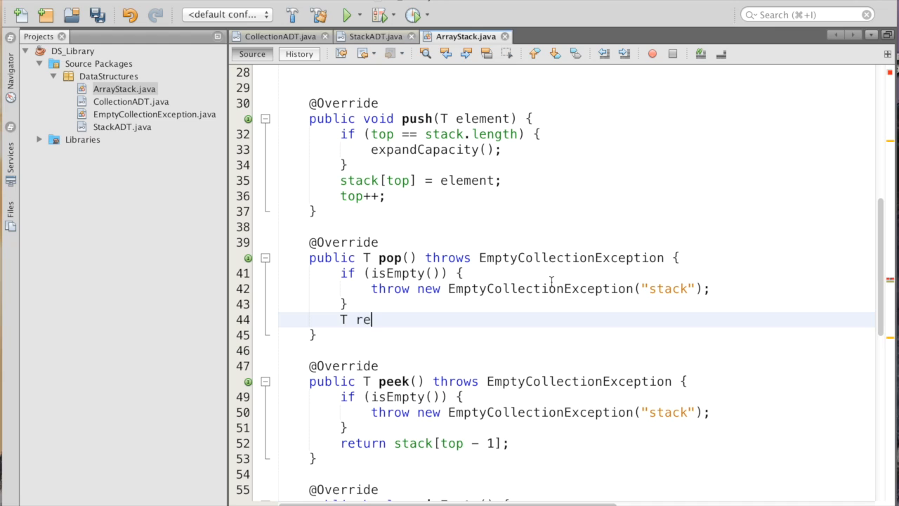
text(sult =)
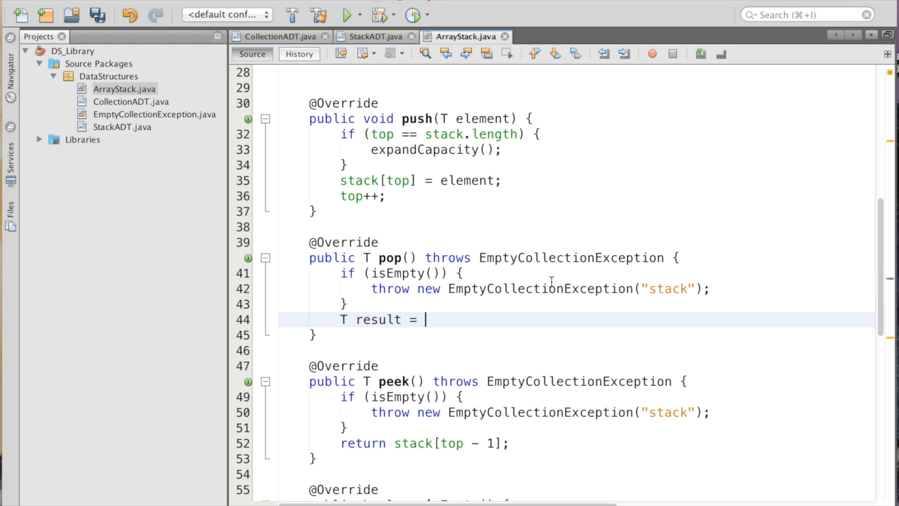
text(sta)
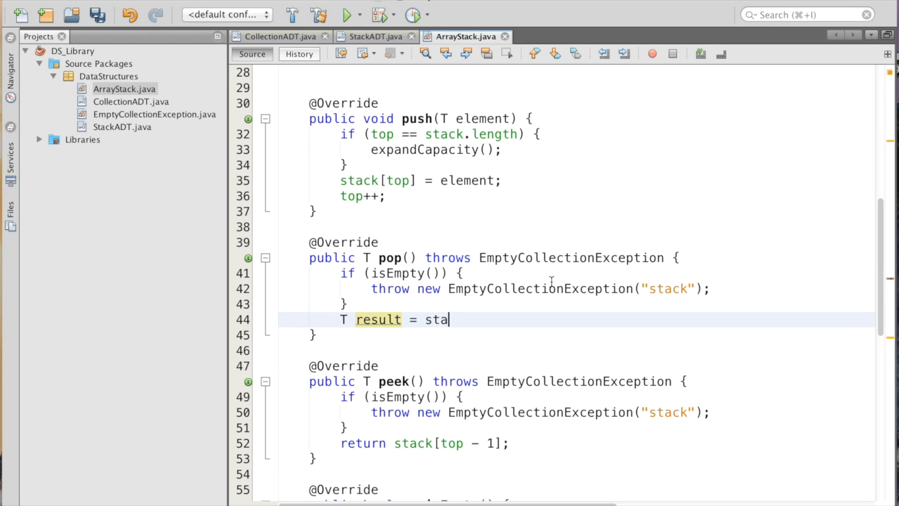
text(ck[top])
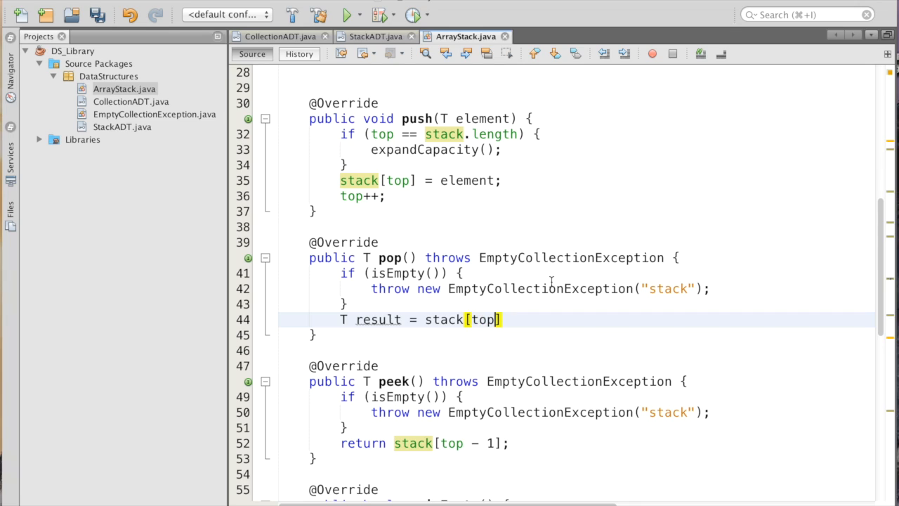
text(-1)
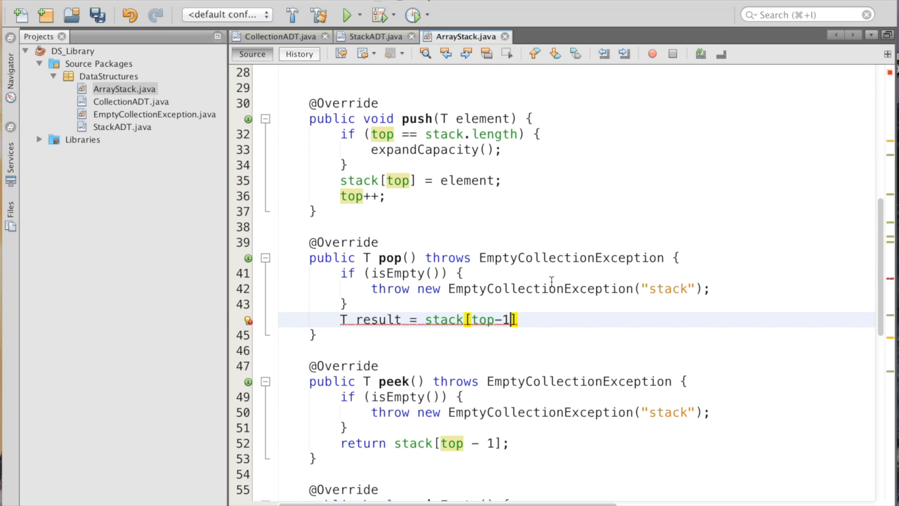
text(1)
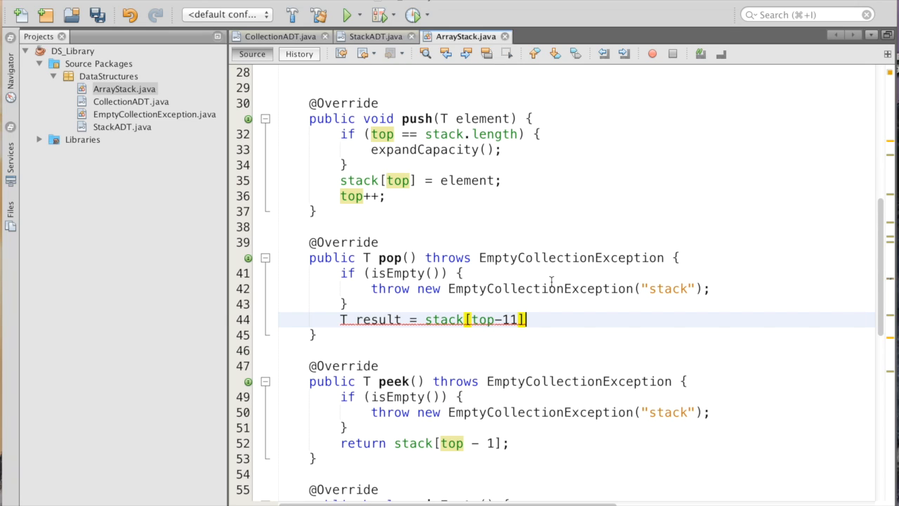
key(Backspace)
text(r)
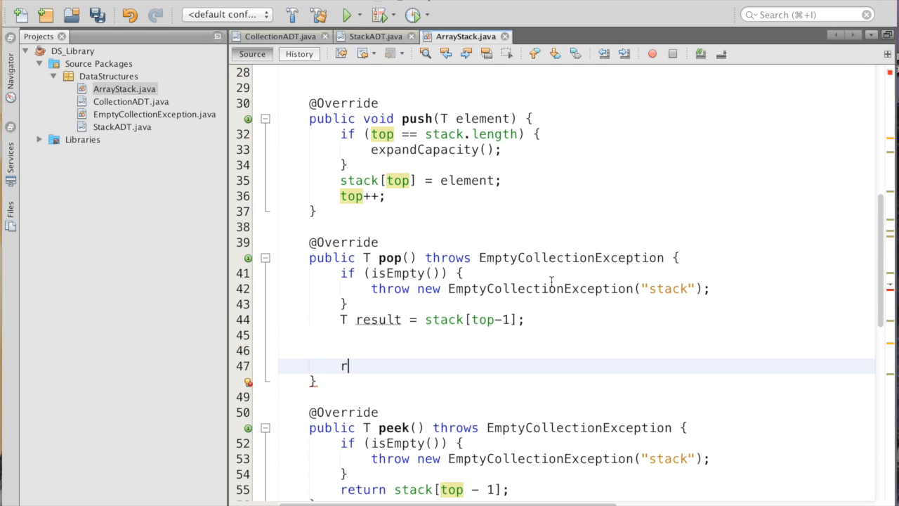
text(eturn T;)
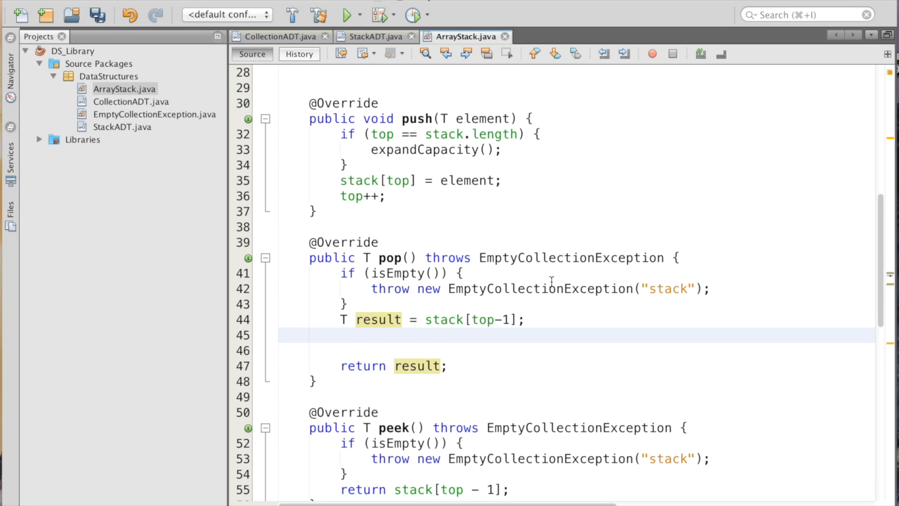
Decrement top and clear the slot with top--; stack[top] = null; before the return.
text(top)
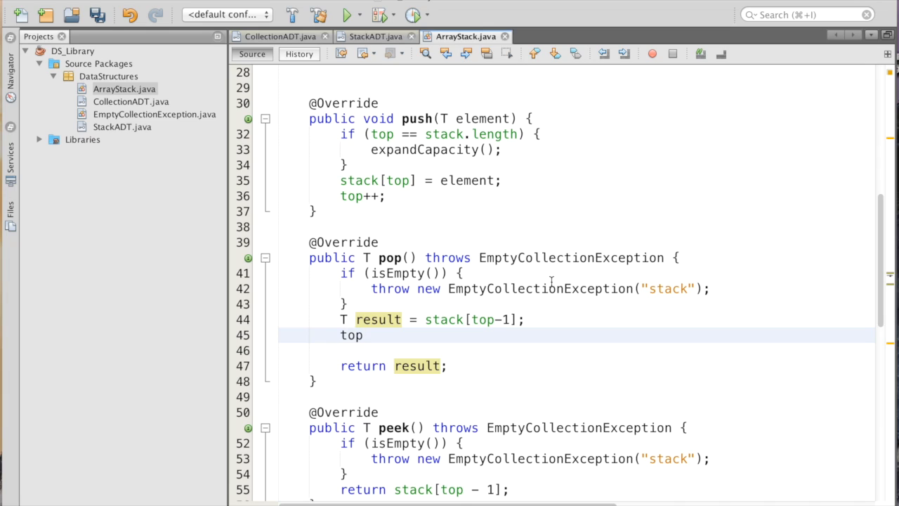
text(--)
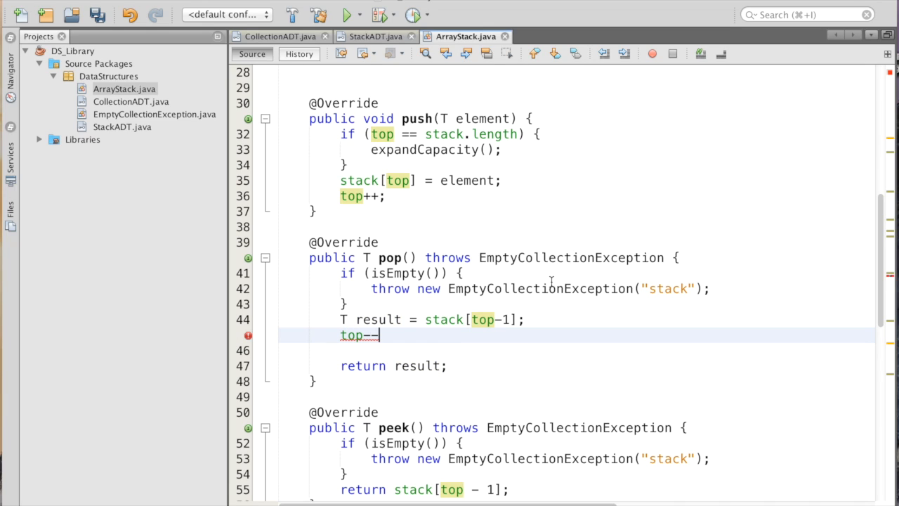
text(;)
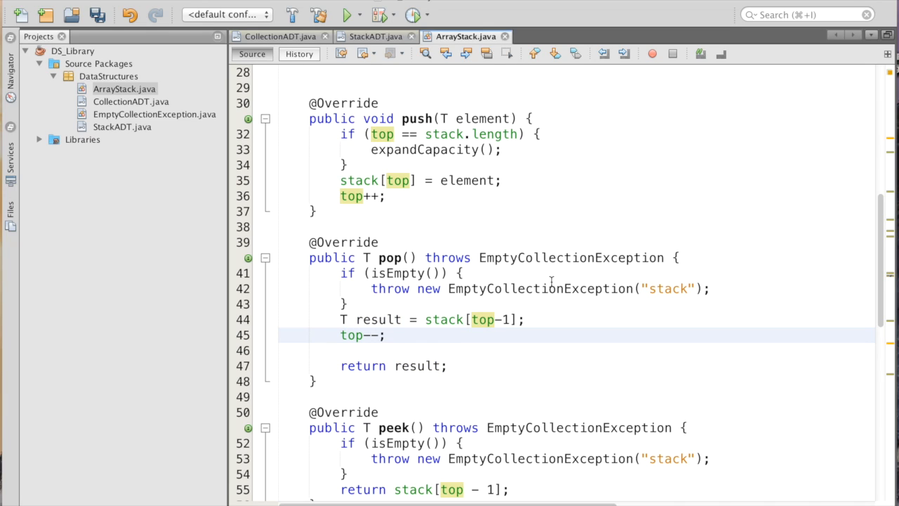
text(stac)
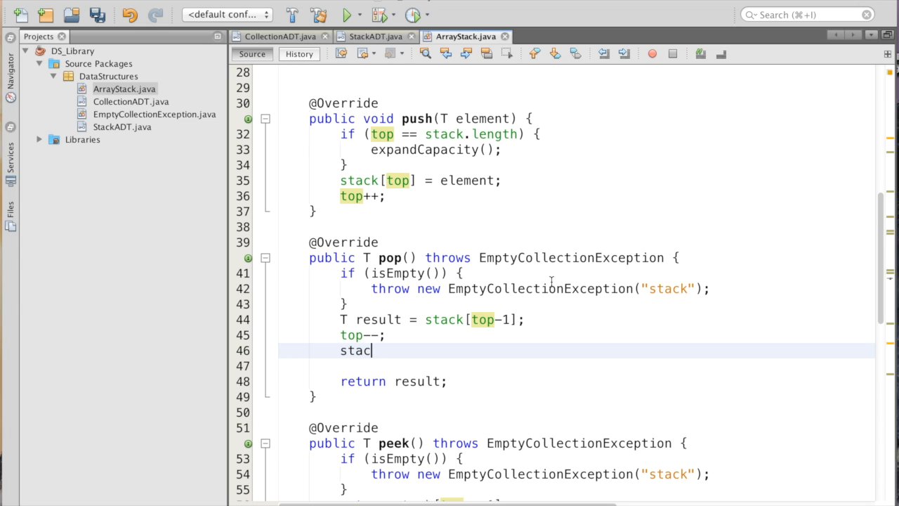
text([top] =)
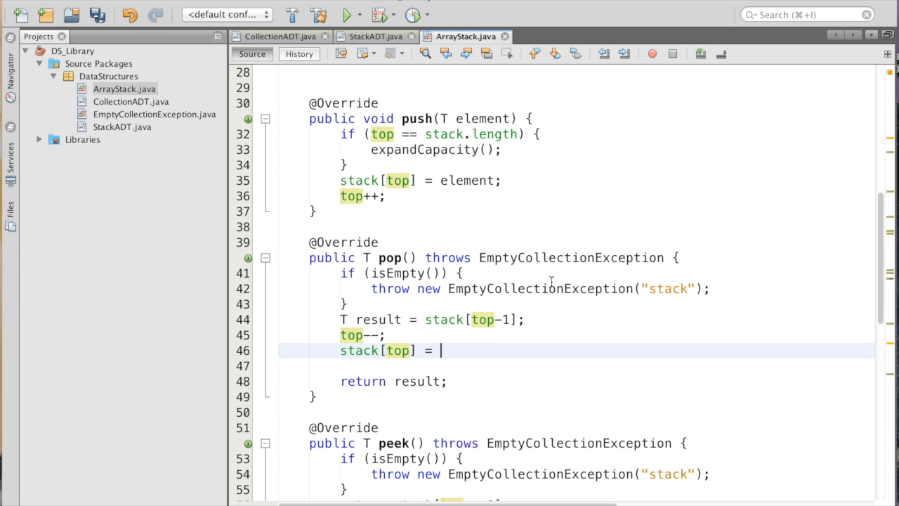
text(null;)
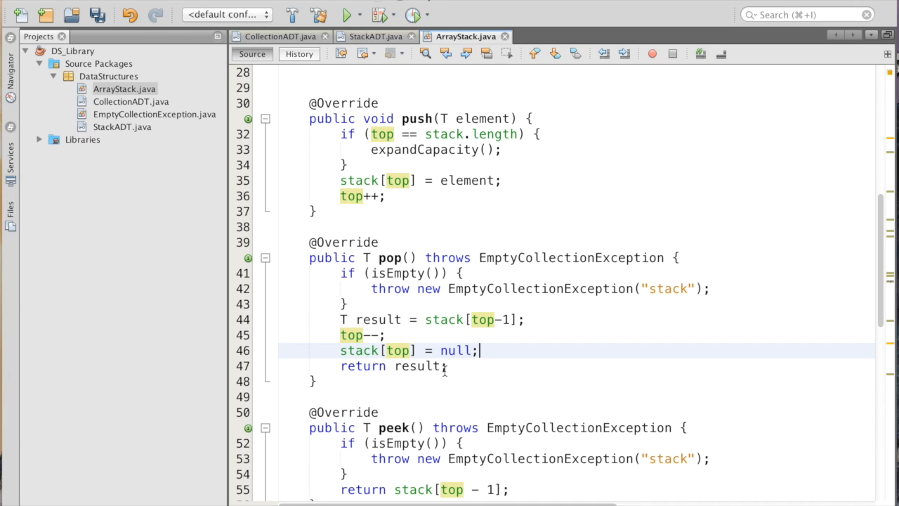
Scroll down to the toString method below size() and place the cursor in it.
scroll(down, 3)
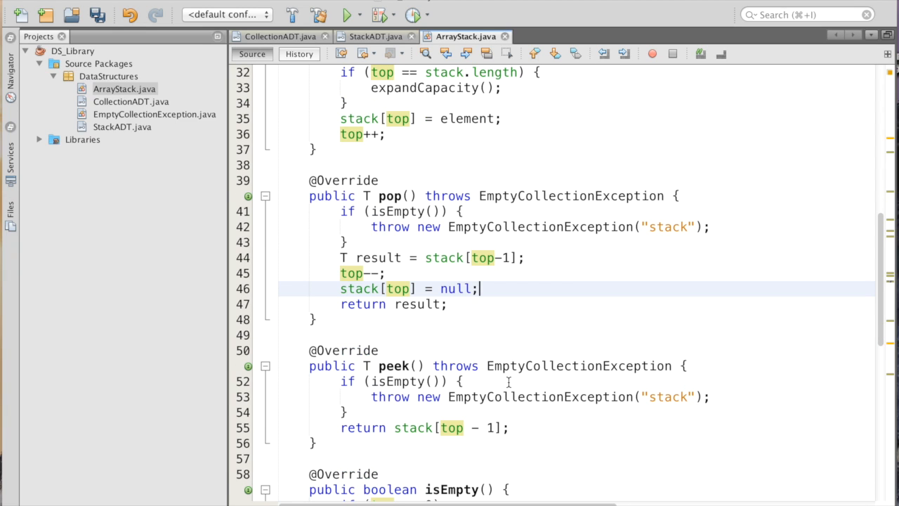
scroll(up, 3)
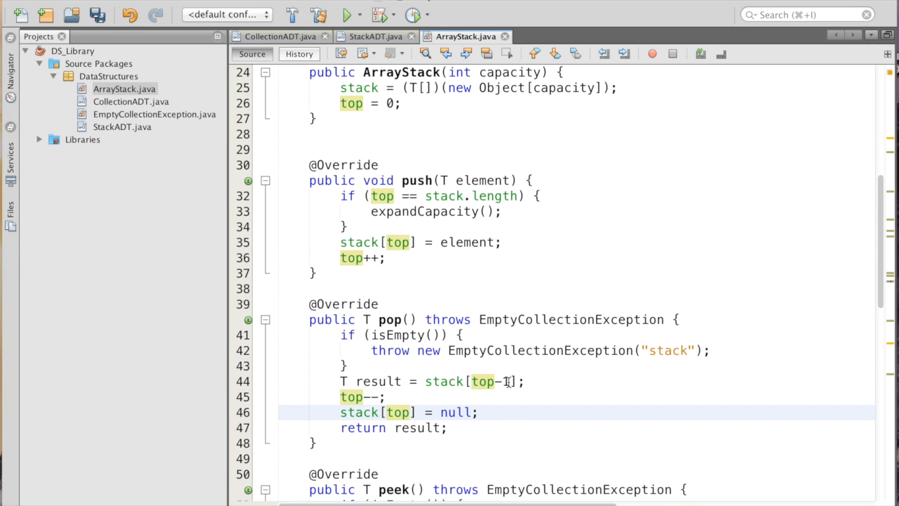
scroll(down, 3)
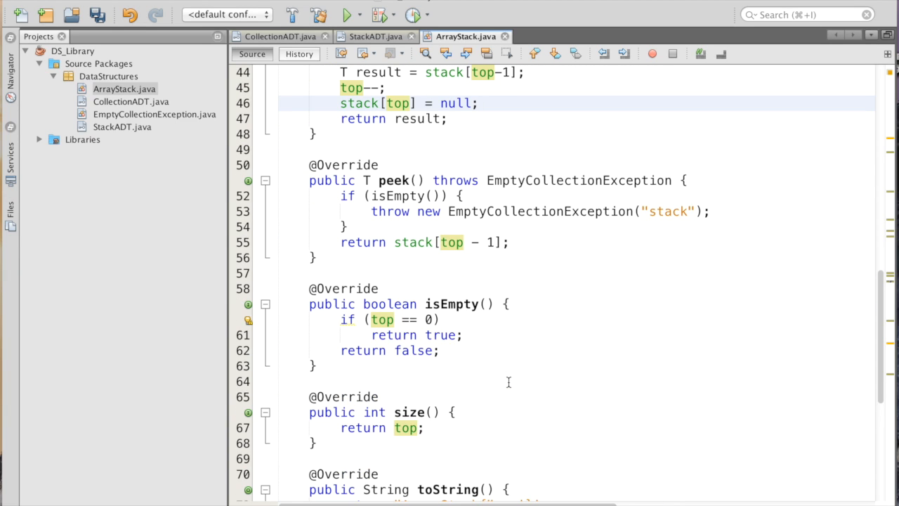
scroll(down, 3)
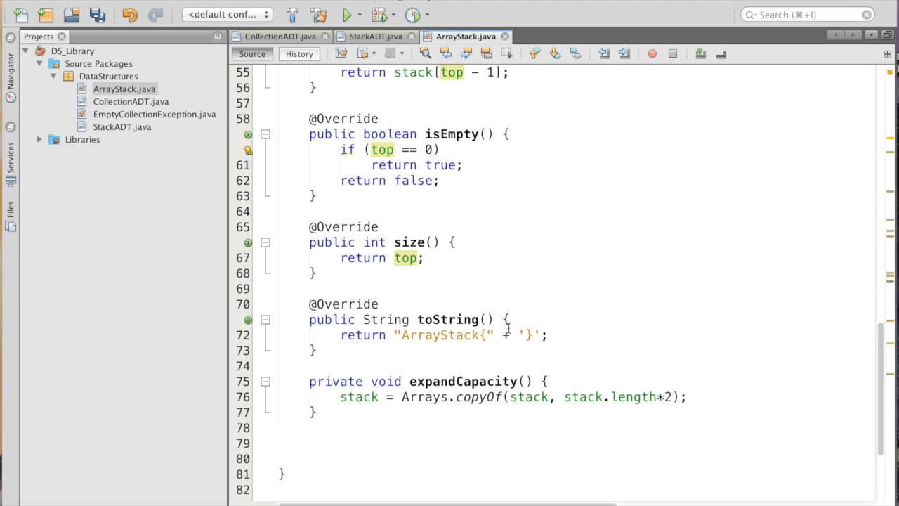
click(508, 321)
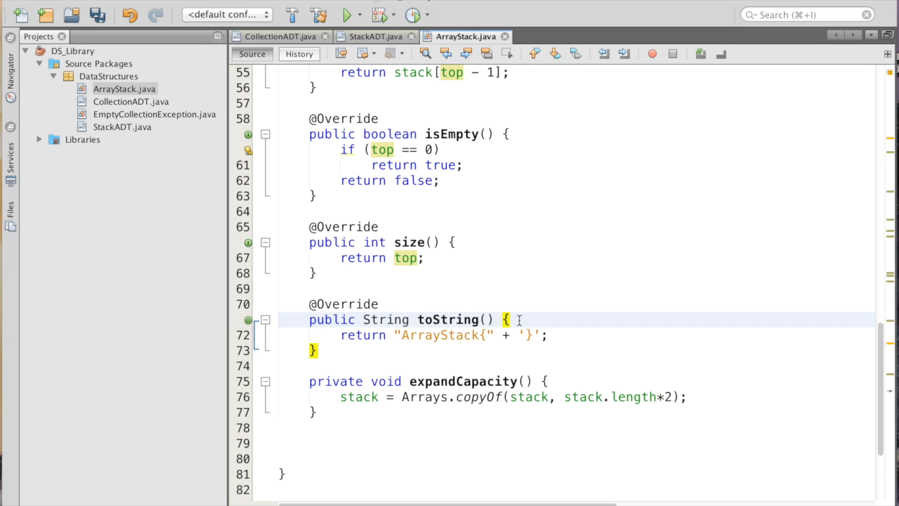
Declare StringBuffer sb = new StringBuffer(""); at the start of toString.
key(Return)
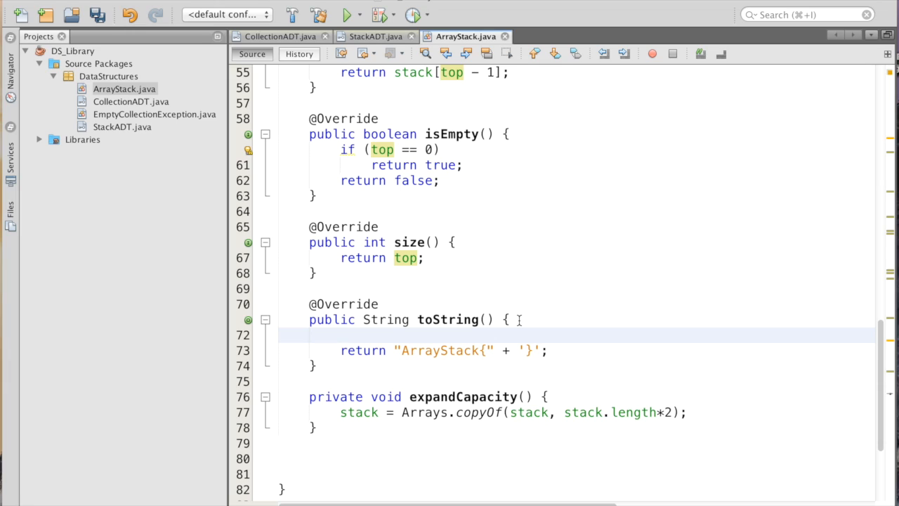
text(StringBurr)
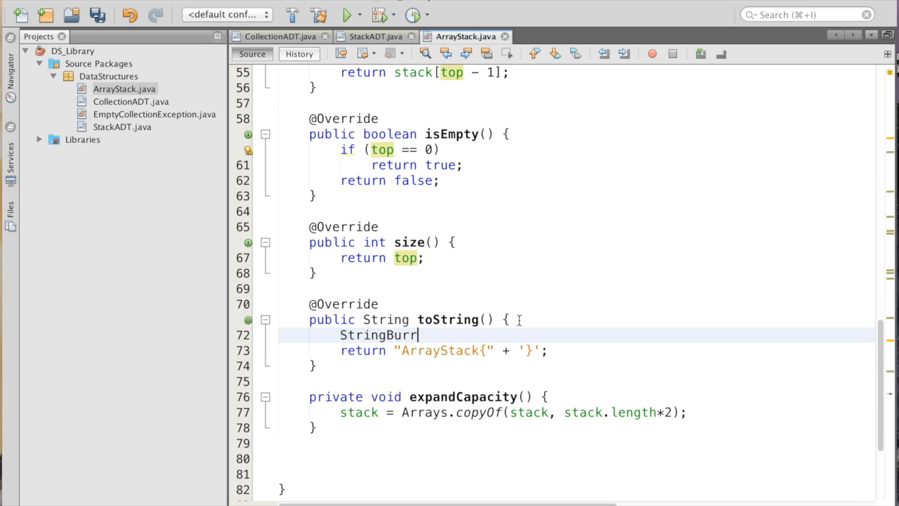
text(ffer)
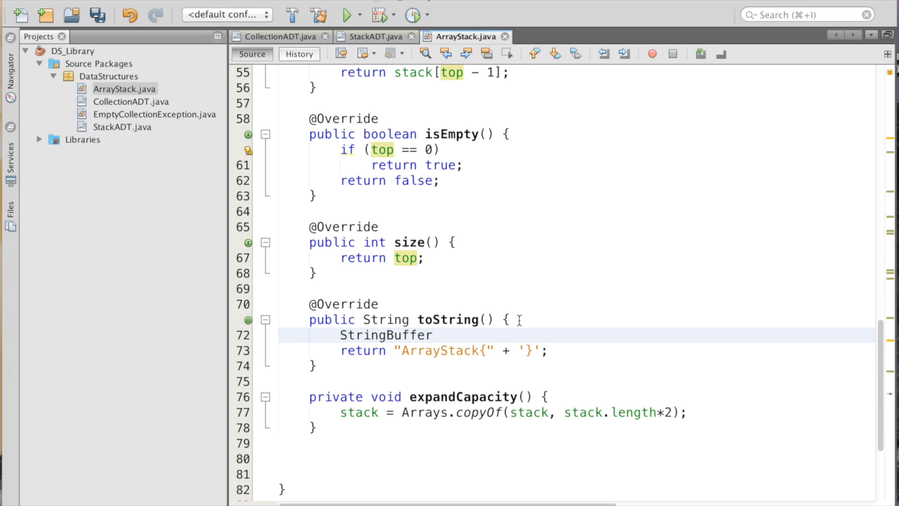
text(sb)
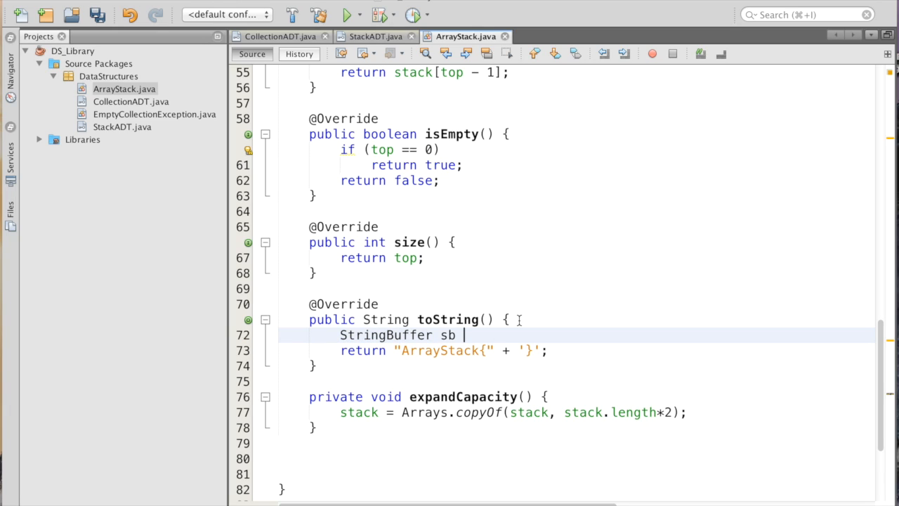
text(= new StringBuffer()
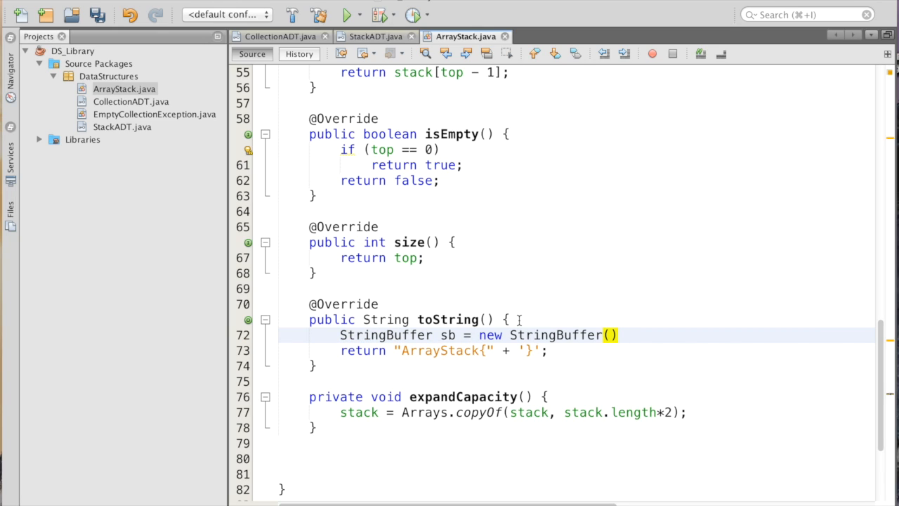
text(;)
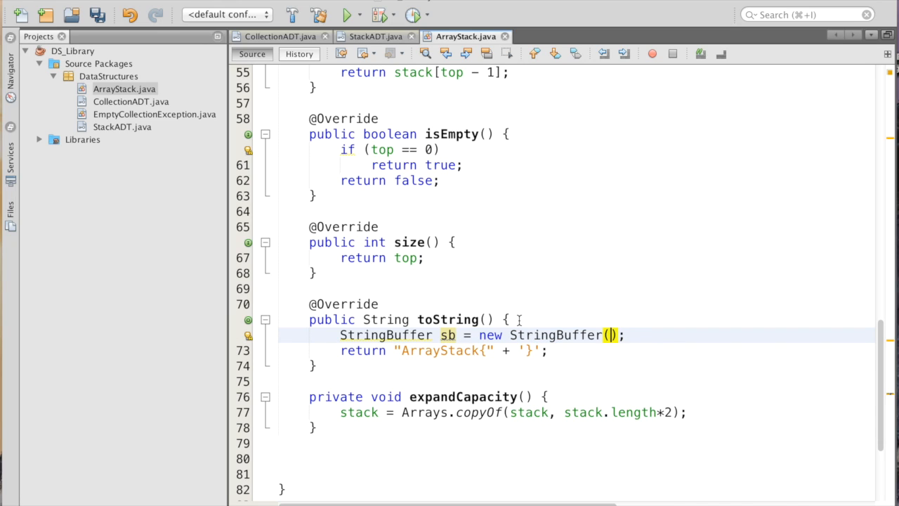
text("")
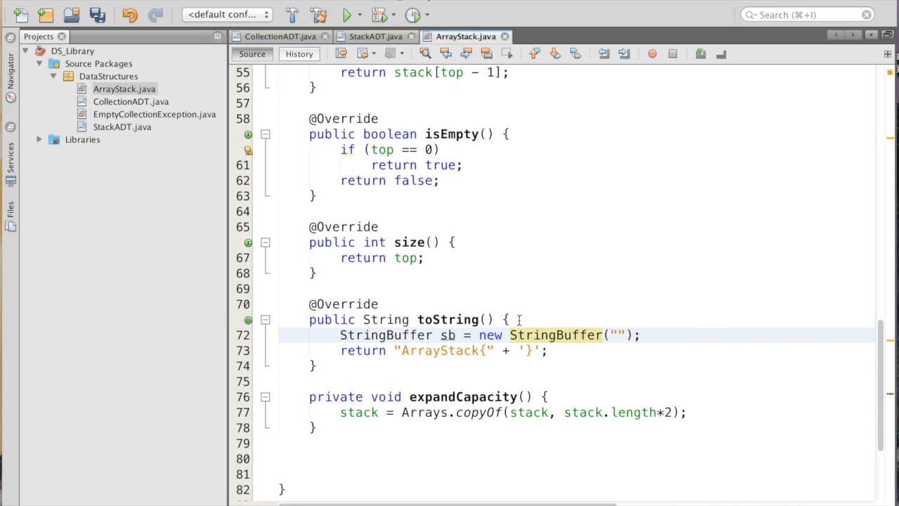
Add a for loop from i = 0 to top containing an if (stack[i] != null) check.
text(for (int)
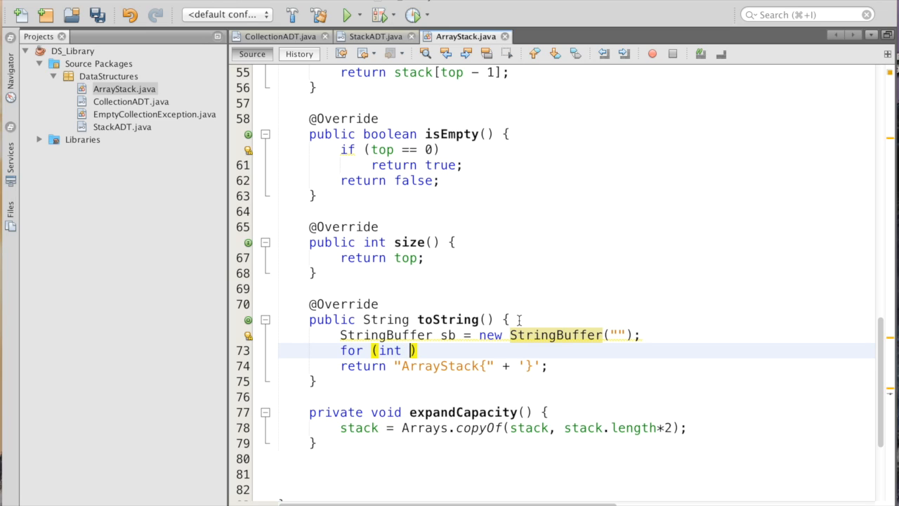
text(i = 0;)
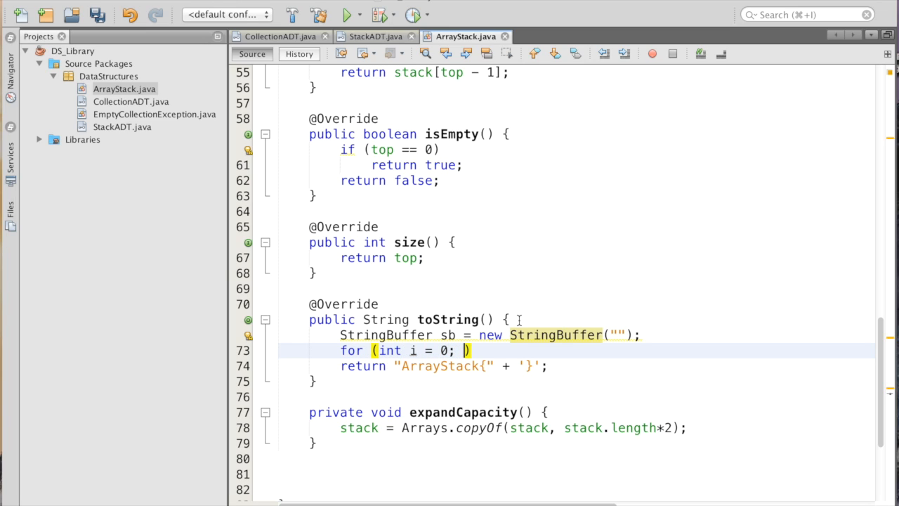
text(i<)
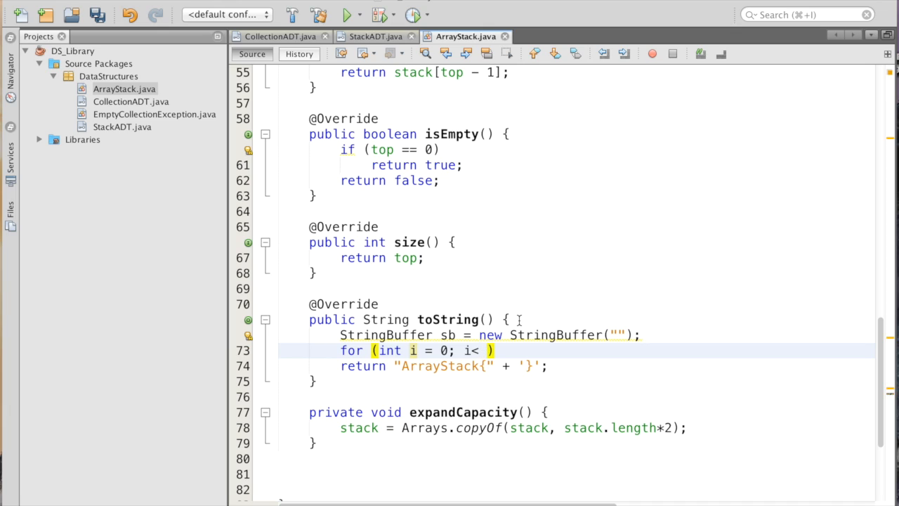
text(top;)
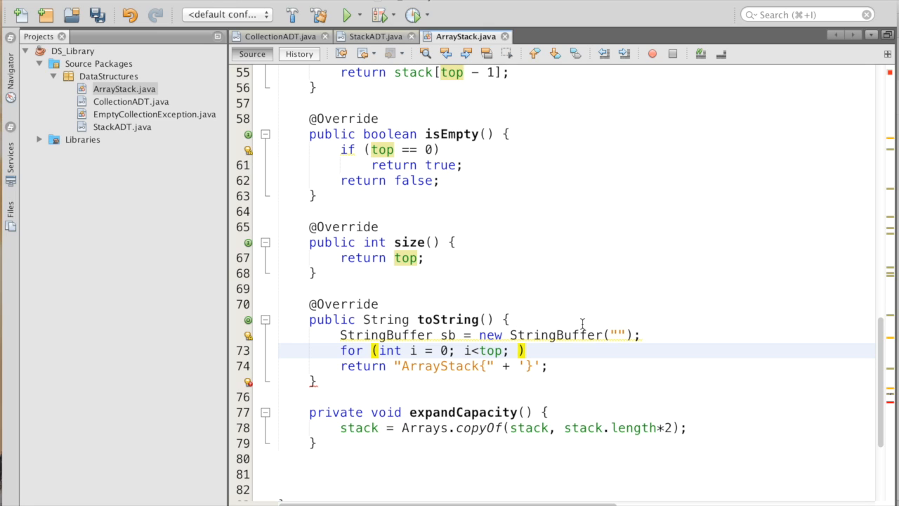
text(i++)
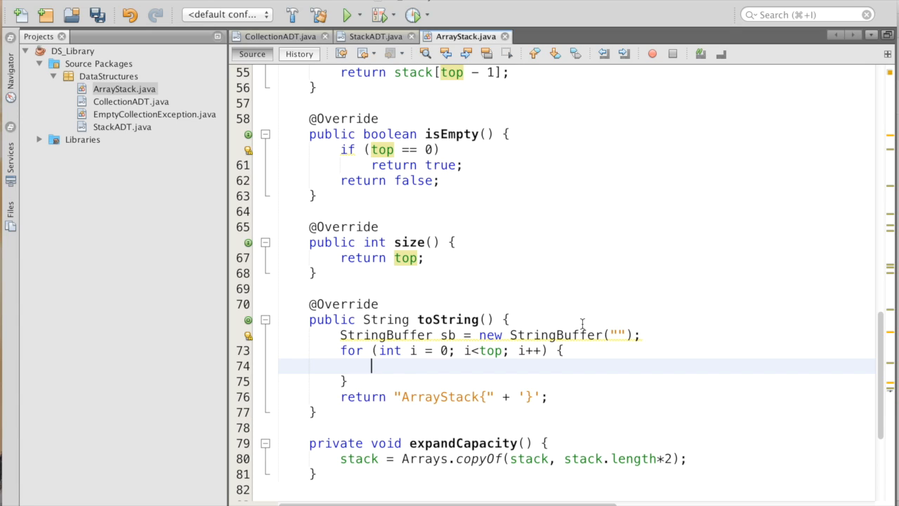
text(if)
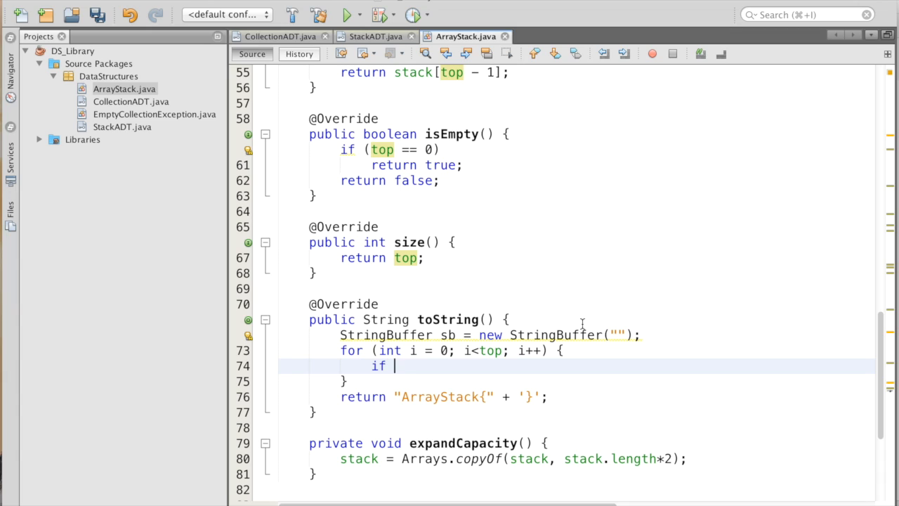
text((stac)
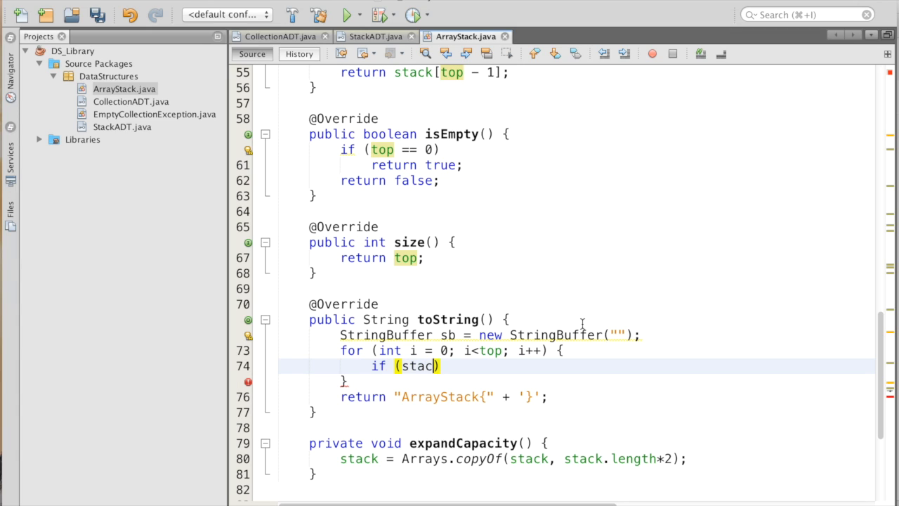
text([i])
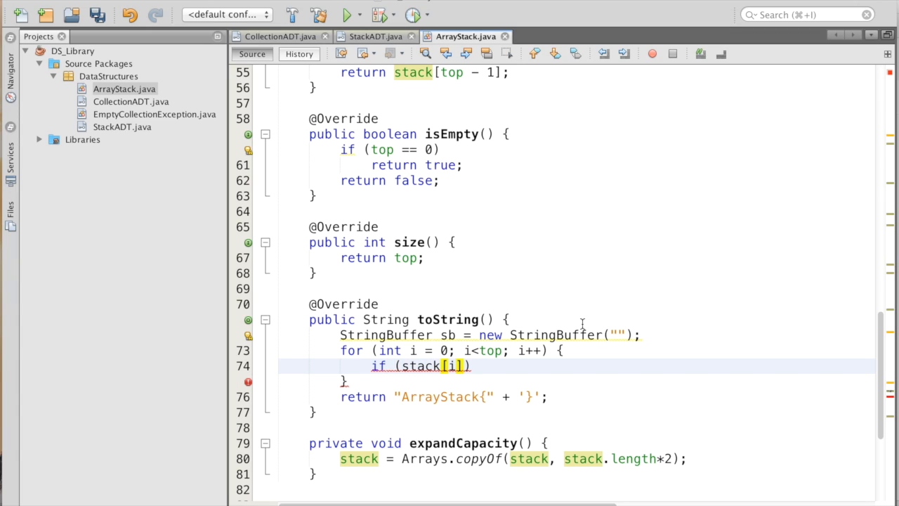
text(!)
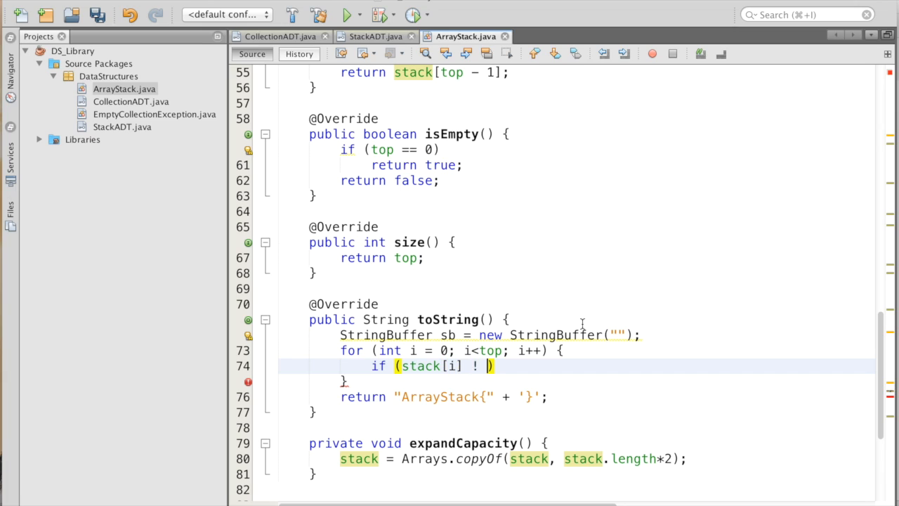
text(= null)
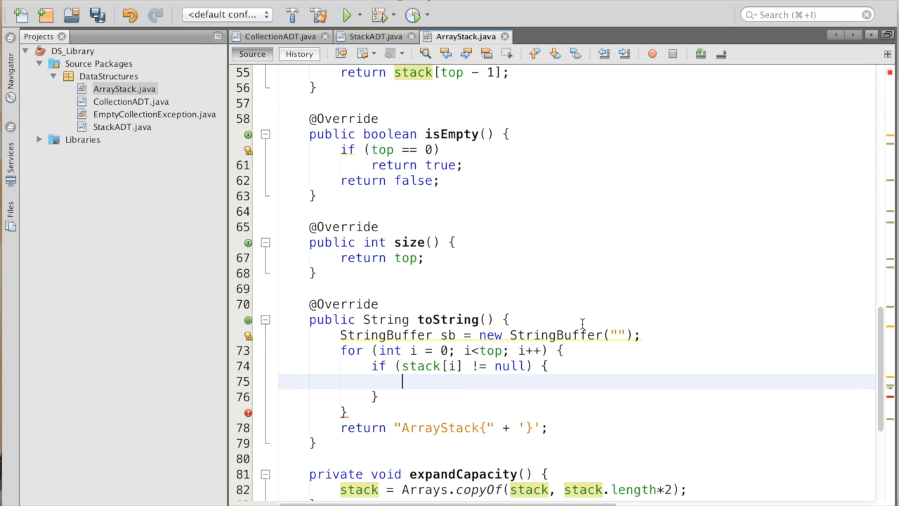
Inside the null check, append stack[i].toString() and ", " to sb.
text(stack[i].toString()
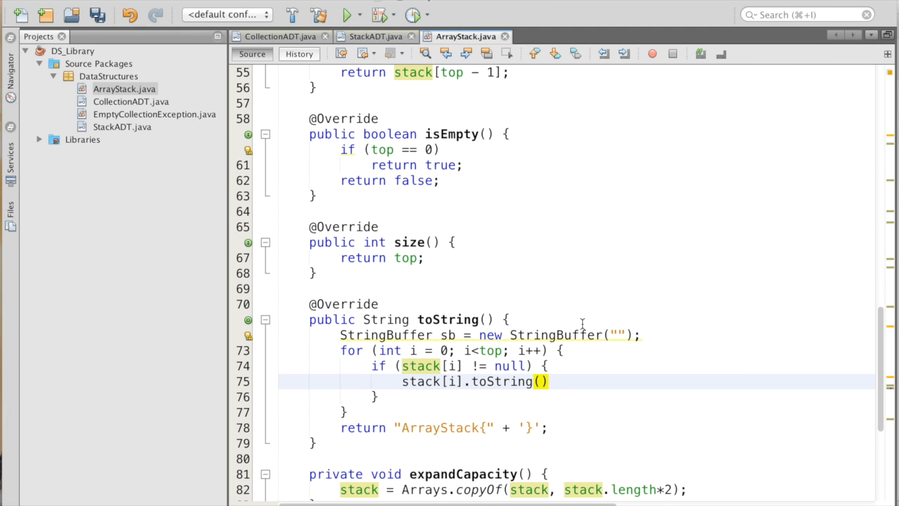
text(;)
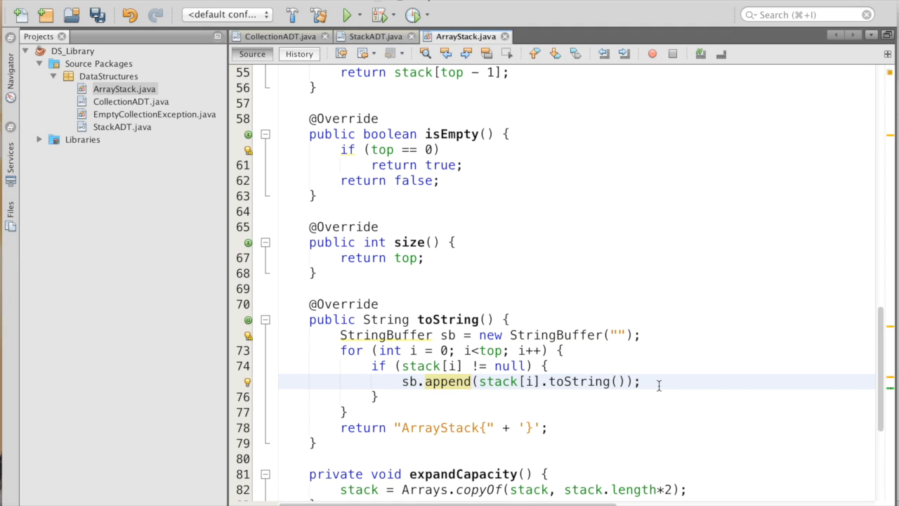
text(ab)
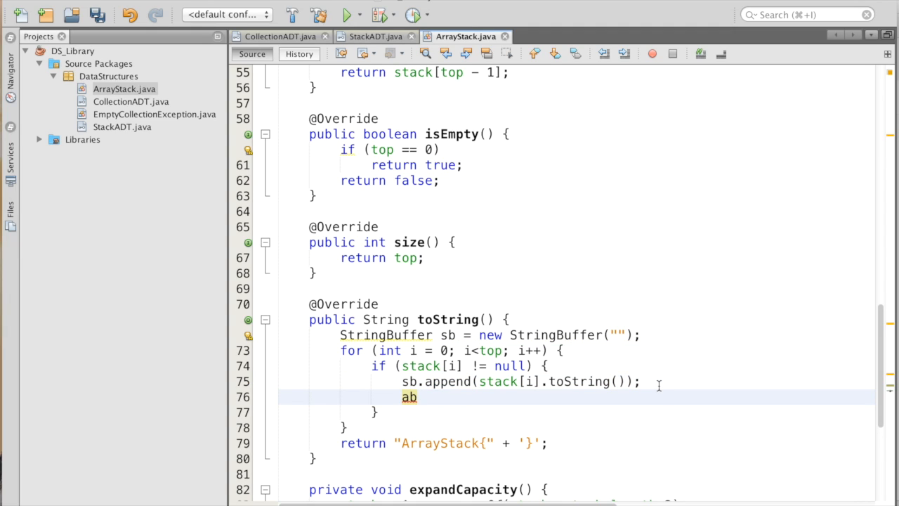
text(sb.)
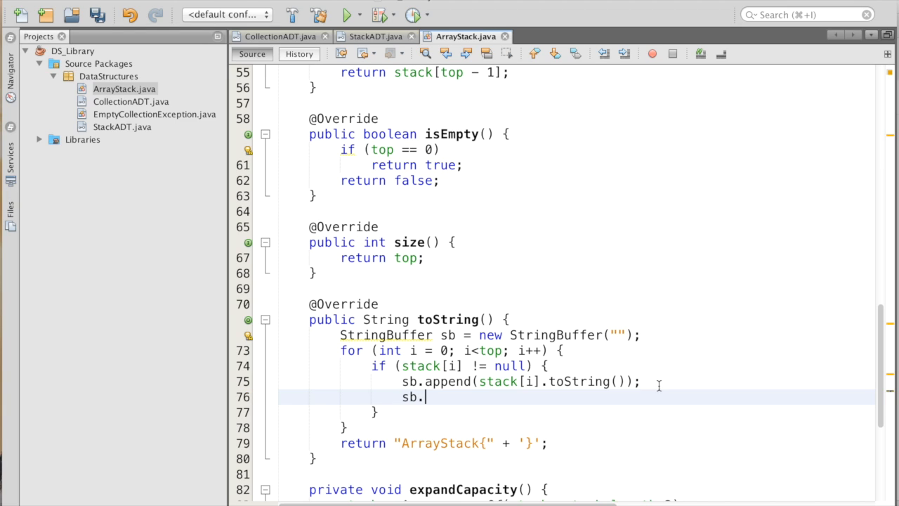
text(append(""))
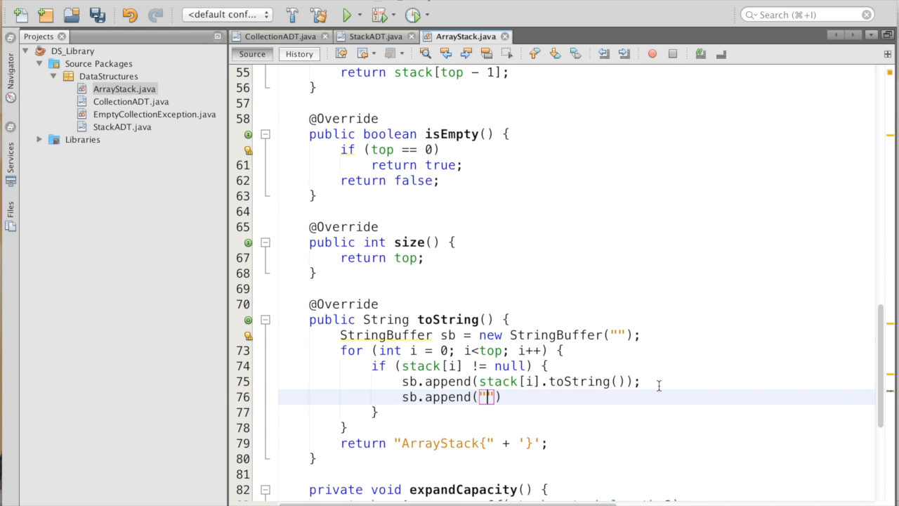
text(,)
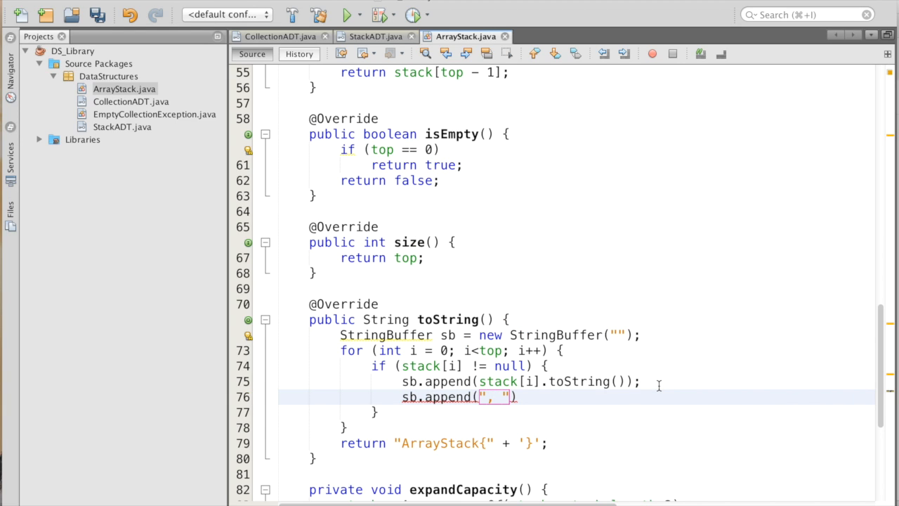
text(;)
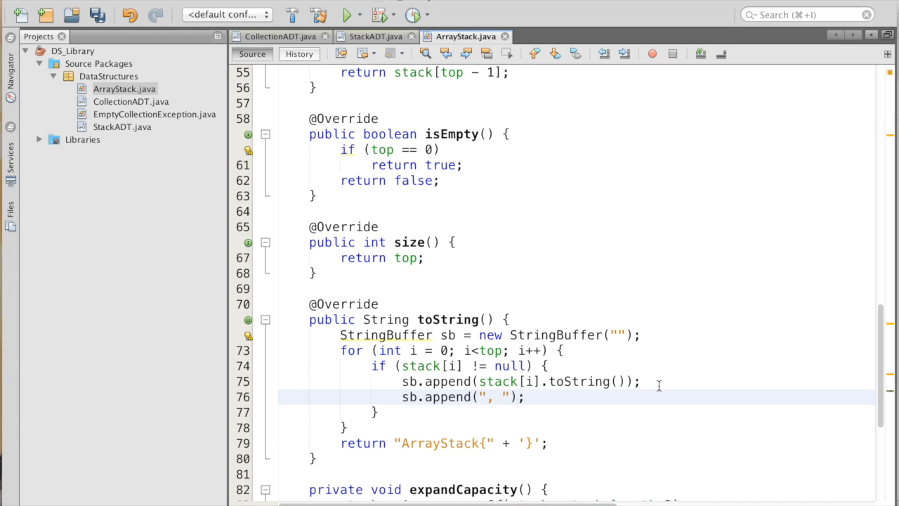
Edit the return statement to include sb between "ArrayStack{" and '}'.
click(525, 396)
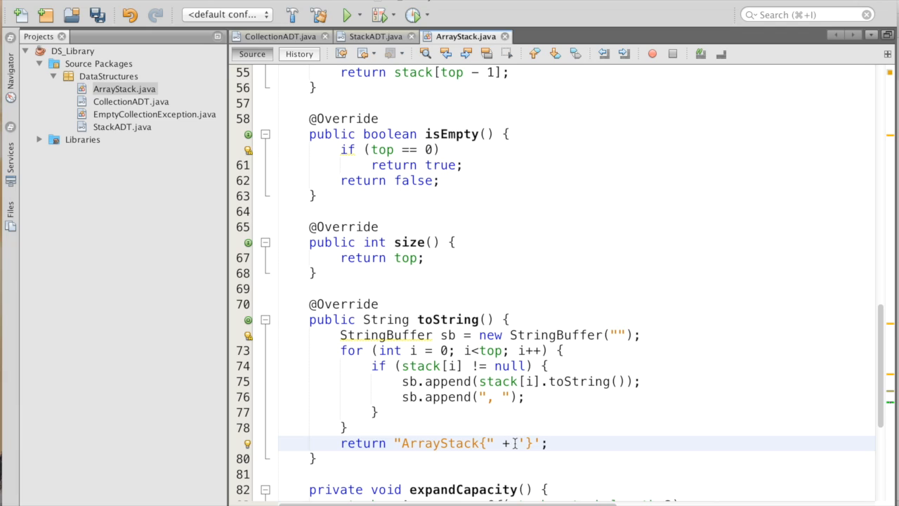
text(sb +)
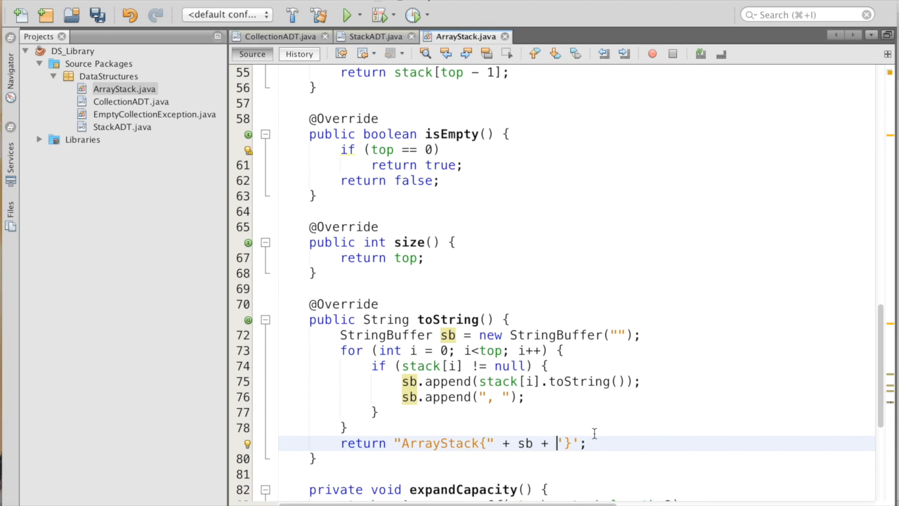
mouse_move(598, 224)
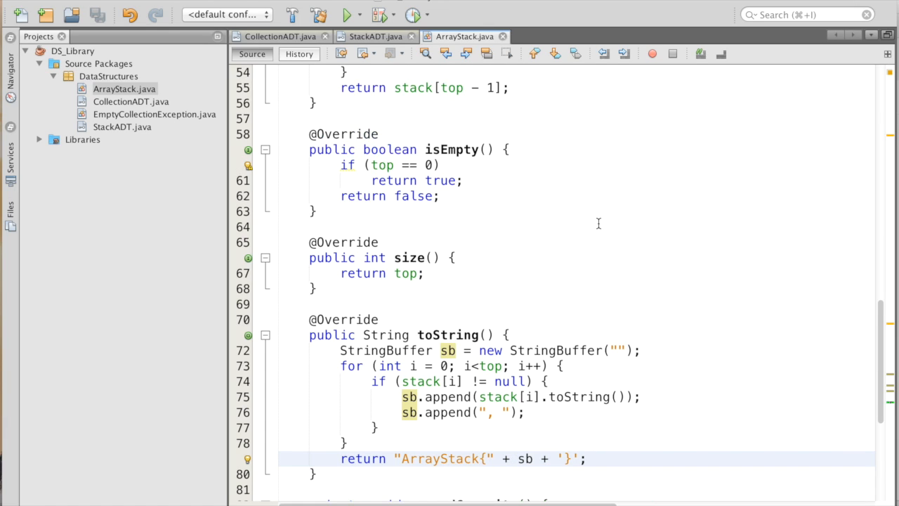
scroll(up, 3)
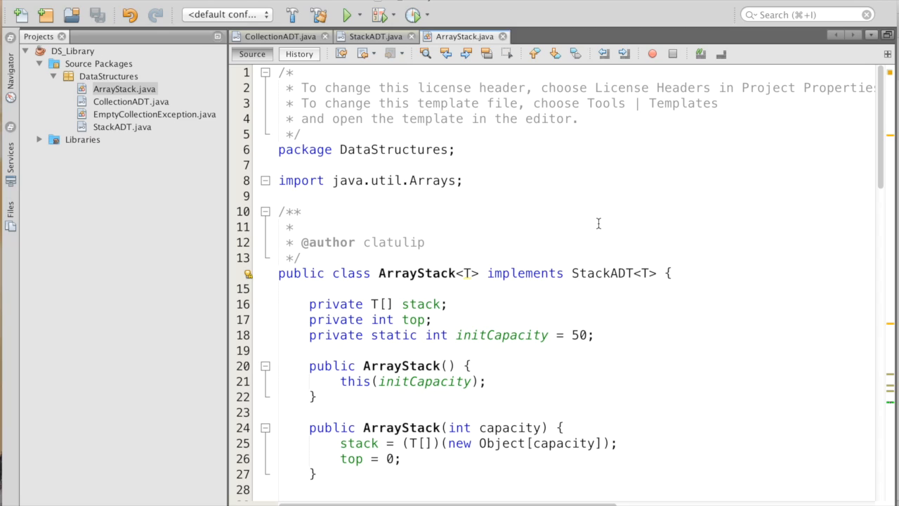
mouse_move(450, 259)
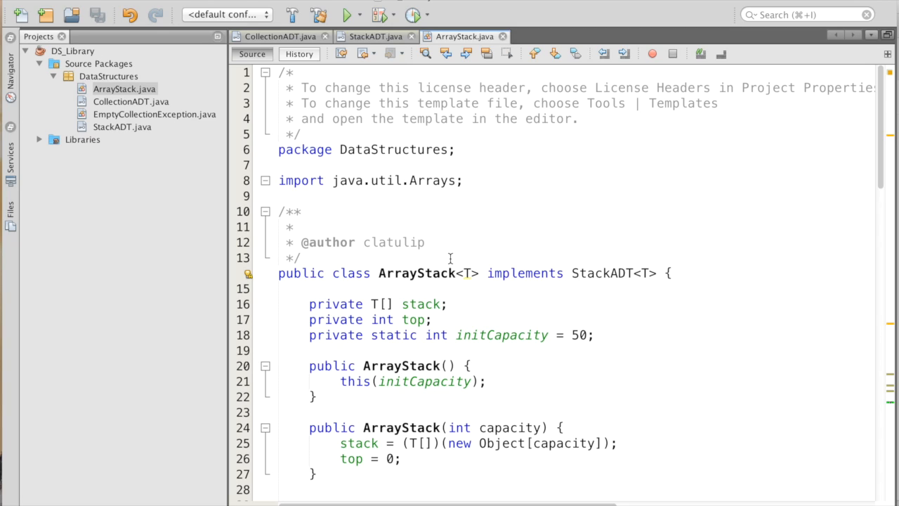